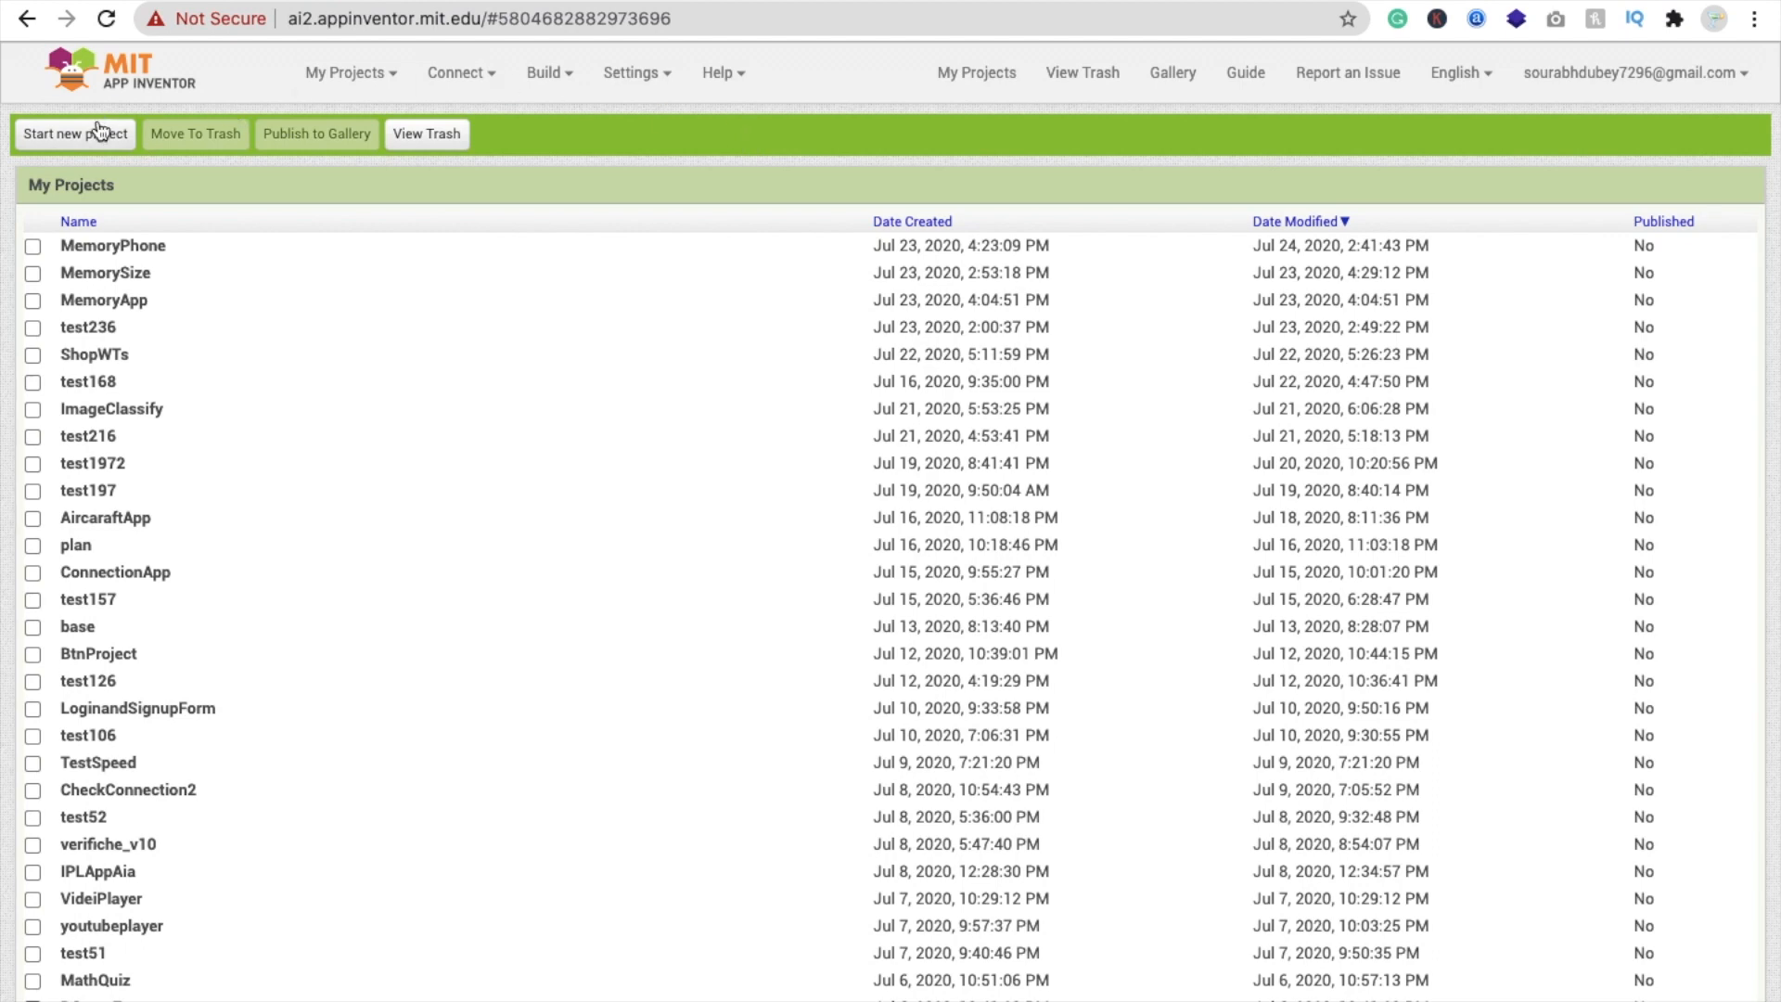
Step: Create a new project named AnimationImage and open it in the designer
left_click(76, 132)
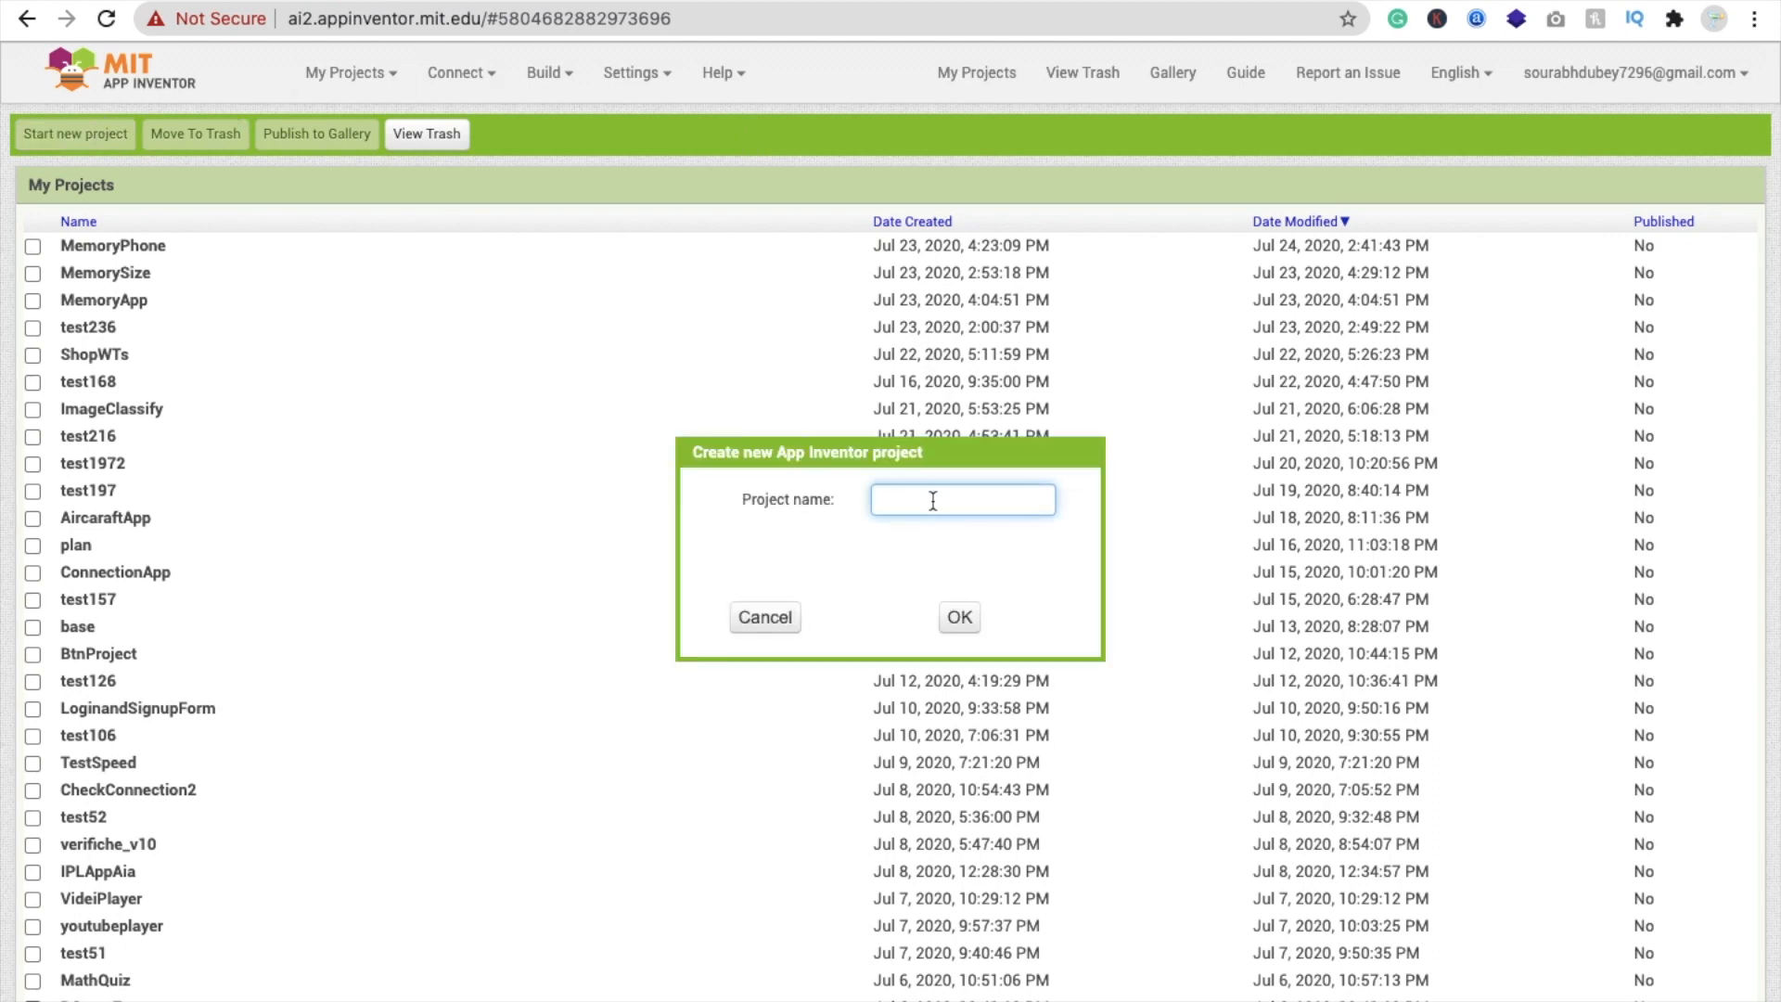
type("AnimationIma")
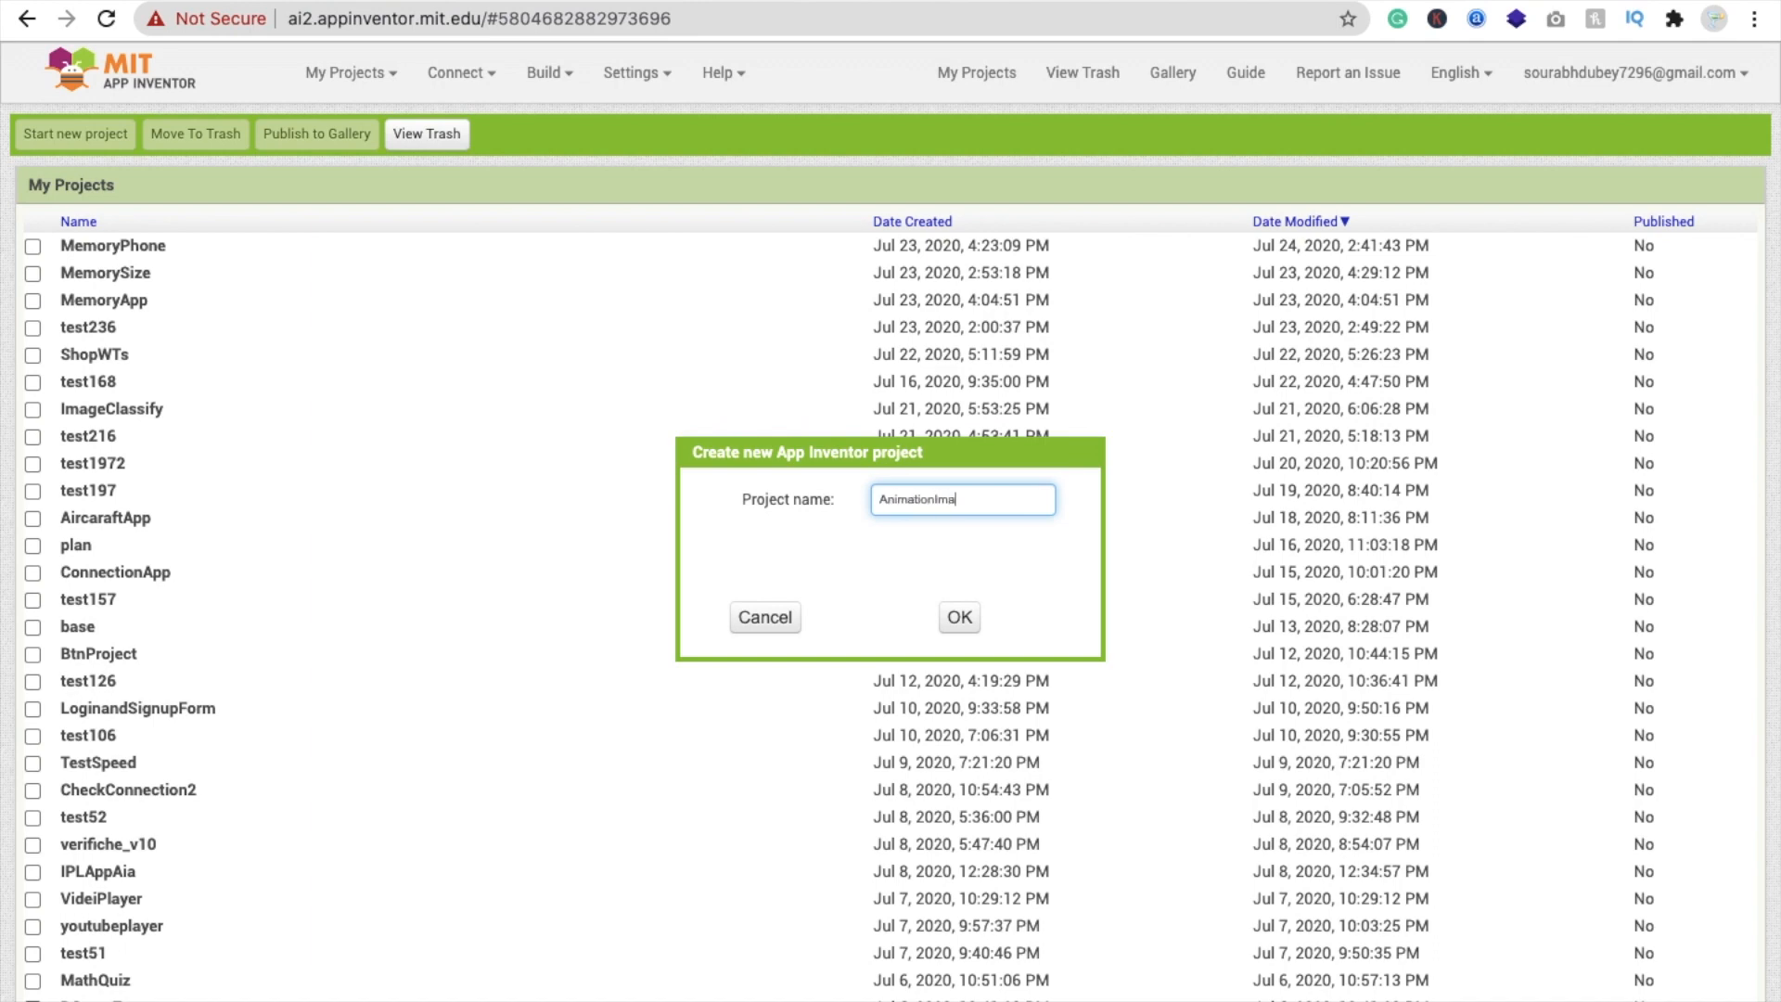
left_click(958, 617)
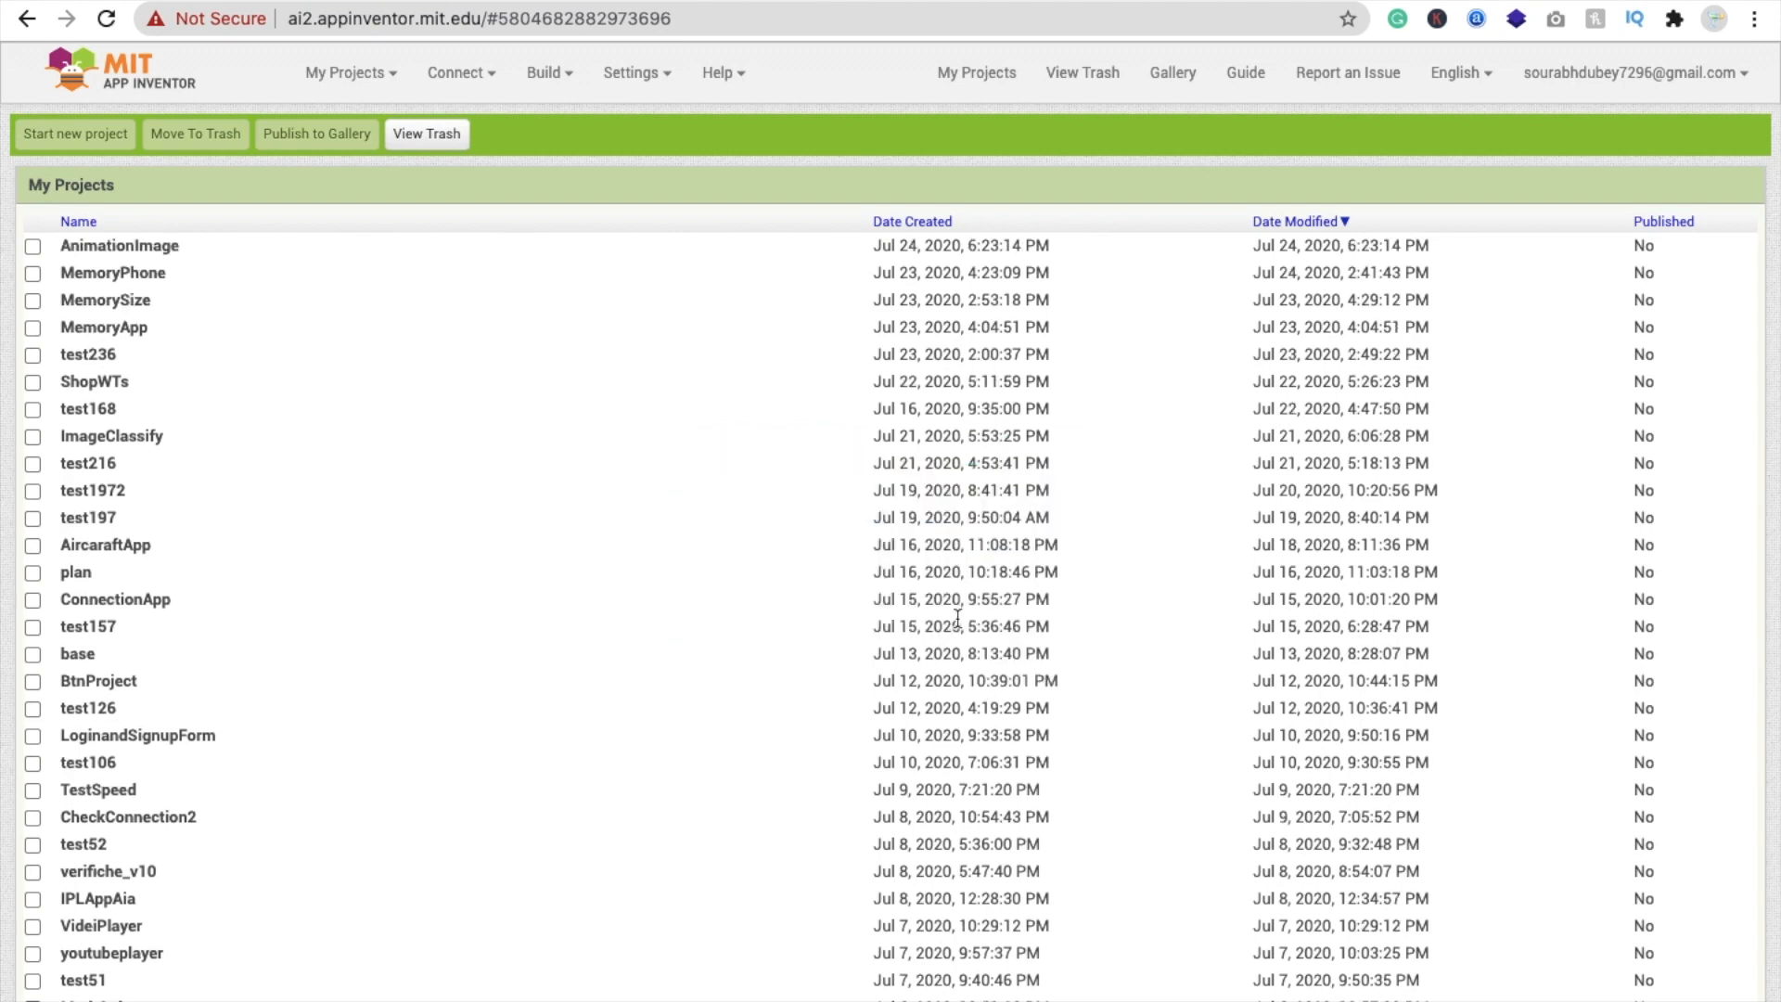
left_click(118, 245)
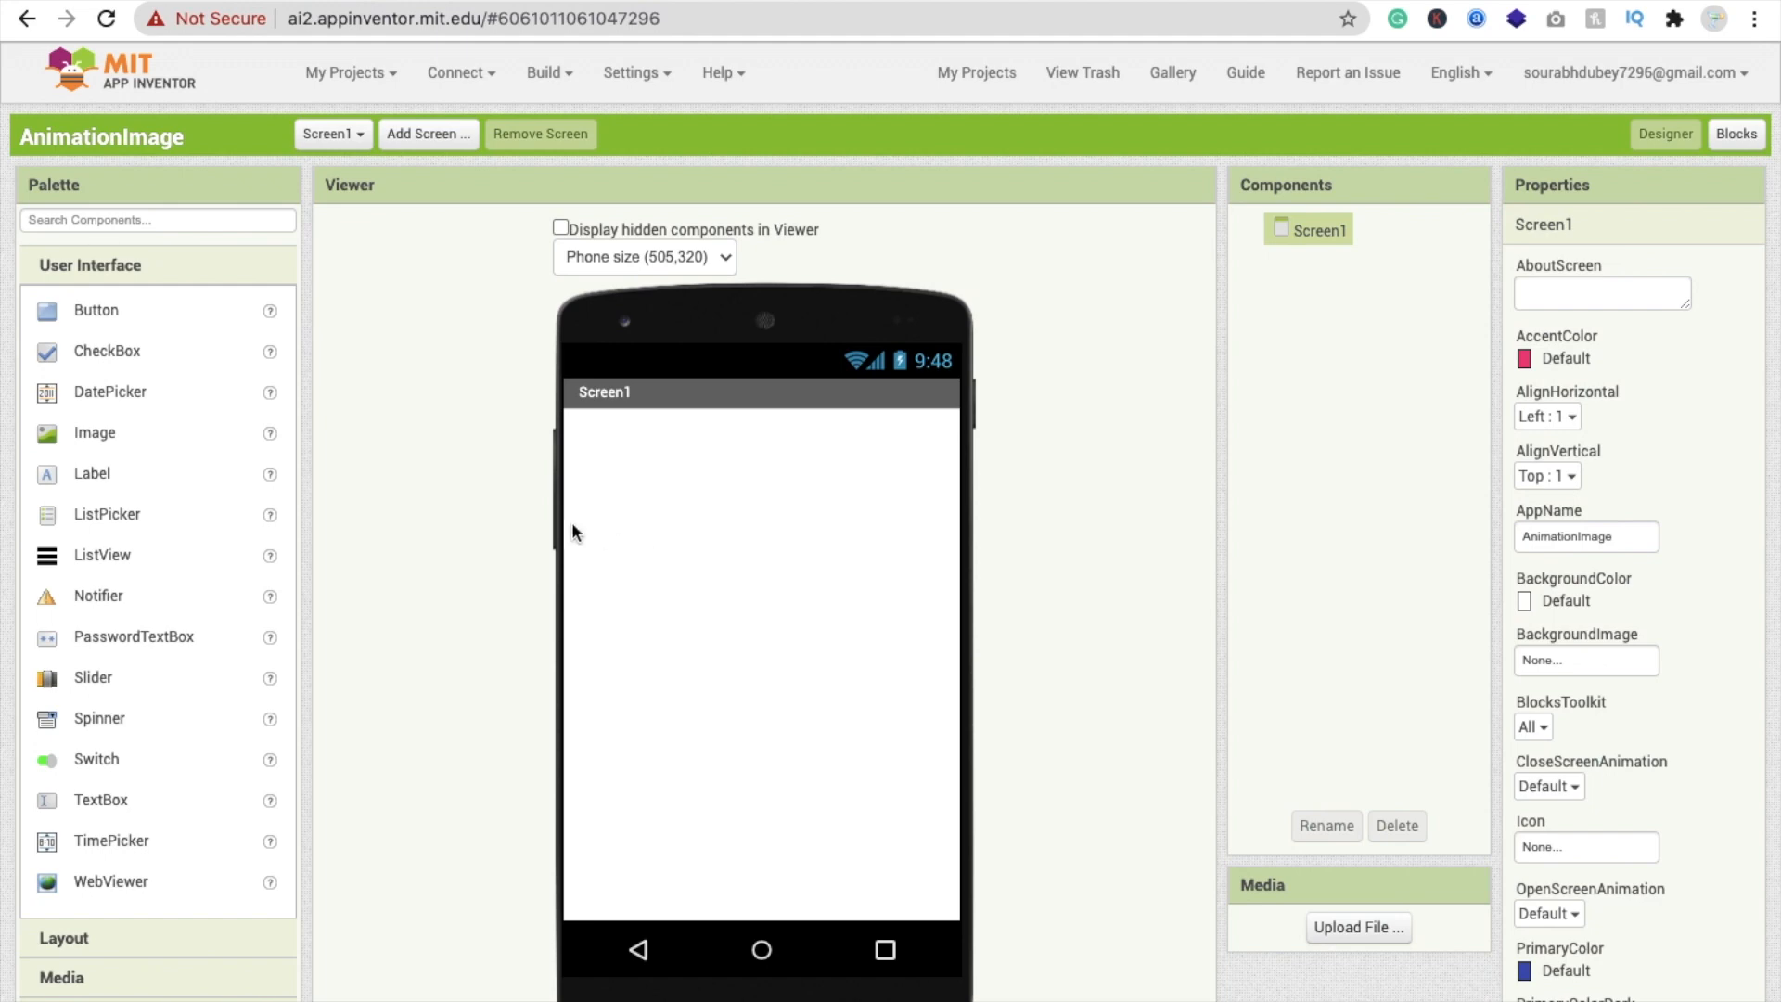
Step: Drop an Image component onto Screen1 and set its Height and Width to 300 pixels
scroll("down", 3)
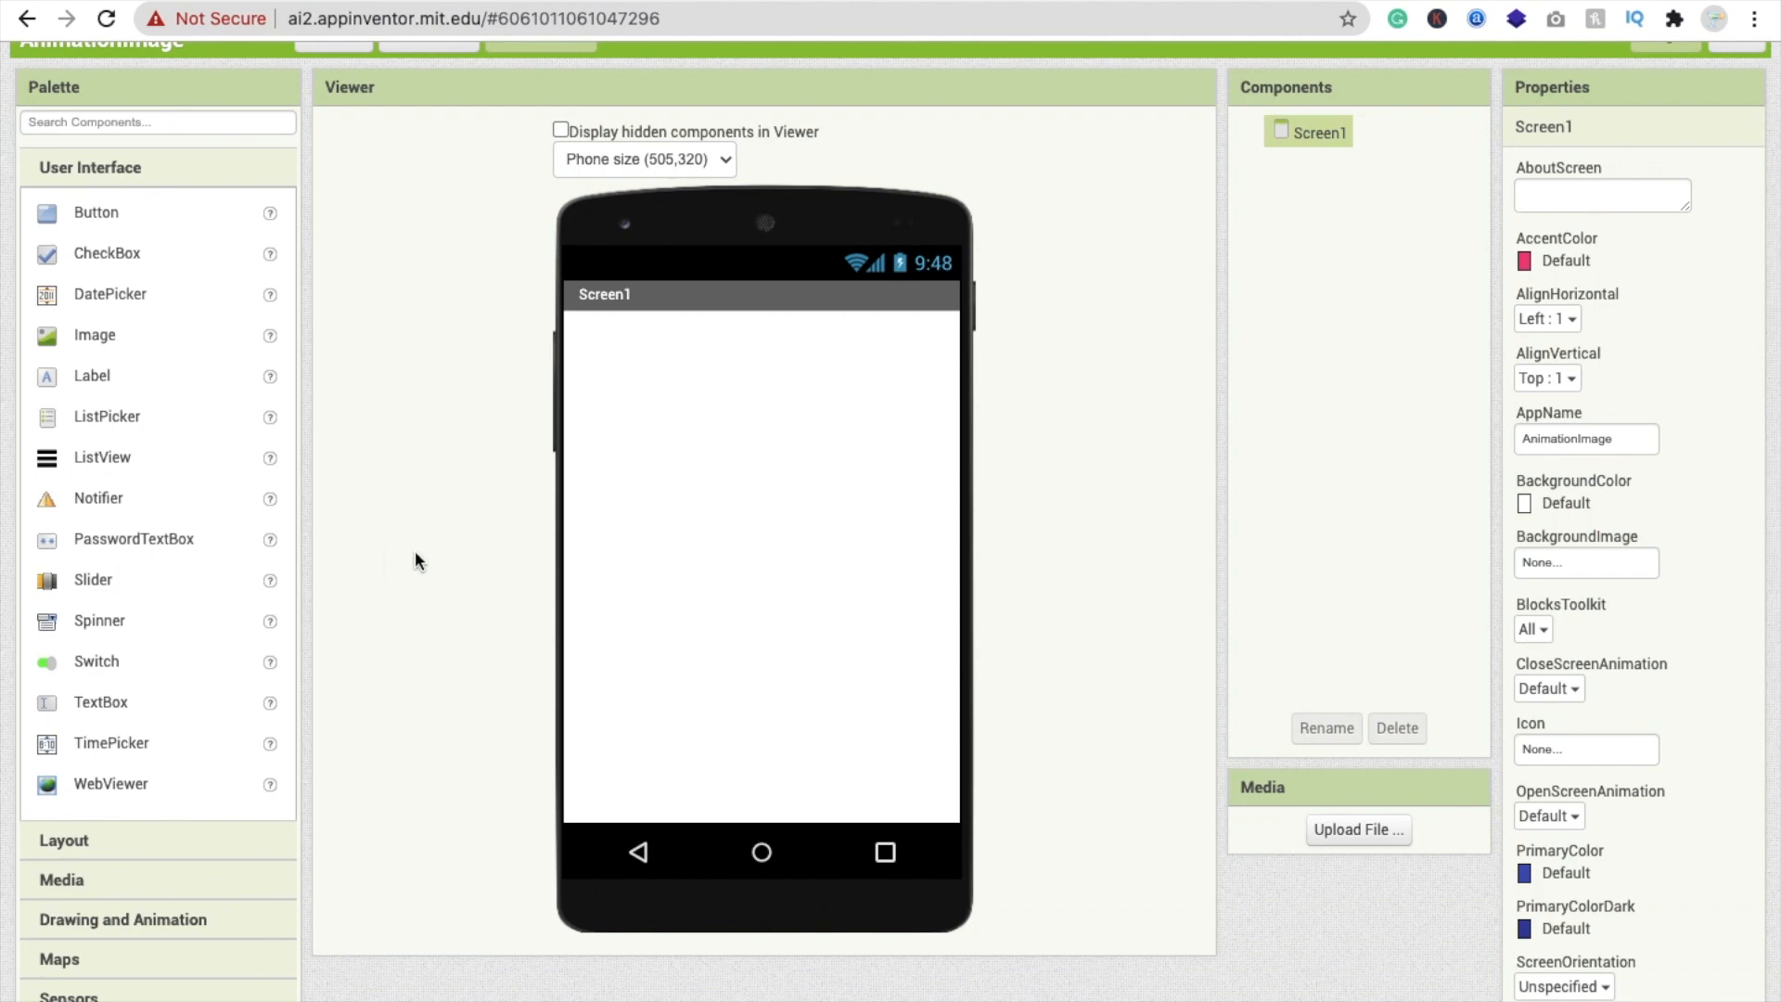
left_click_drag(95, 334, 577, 329)
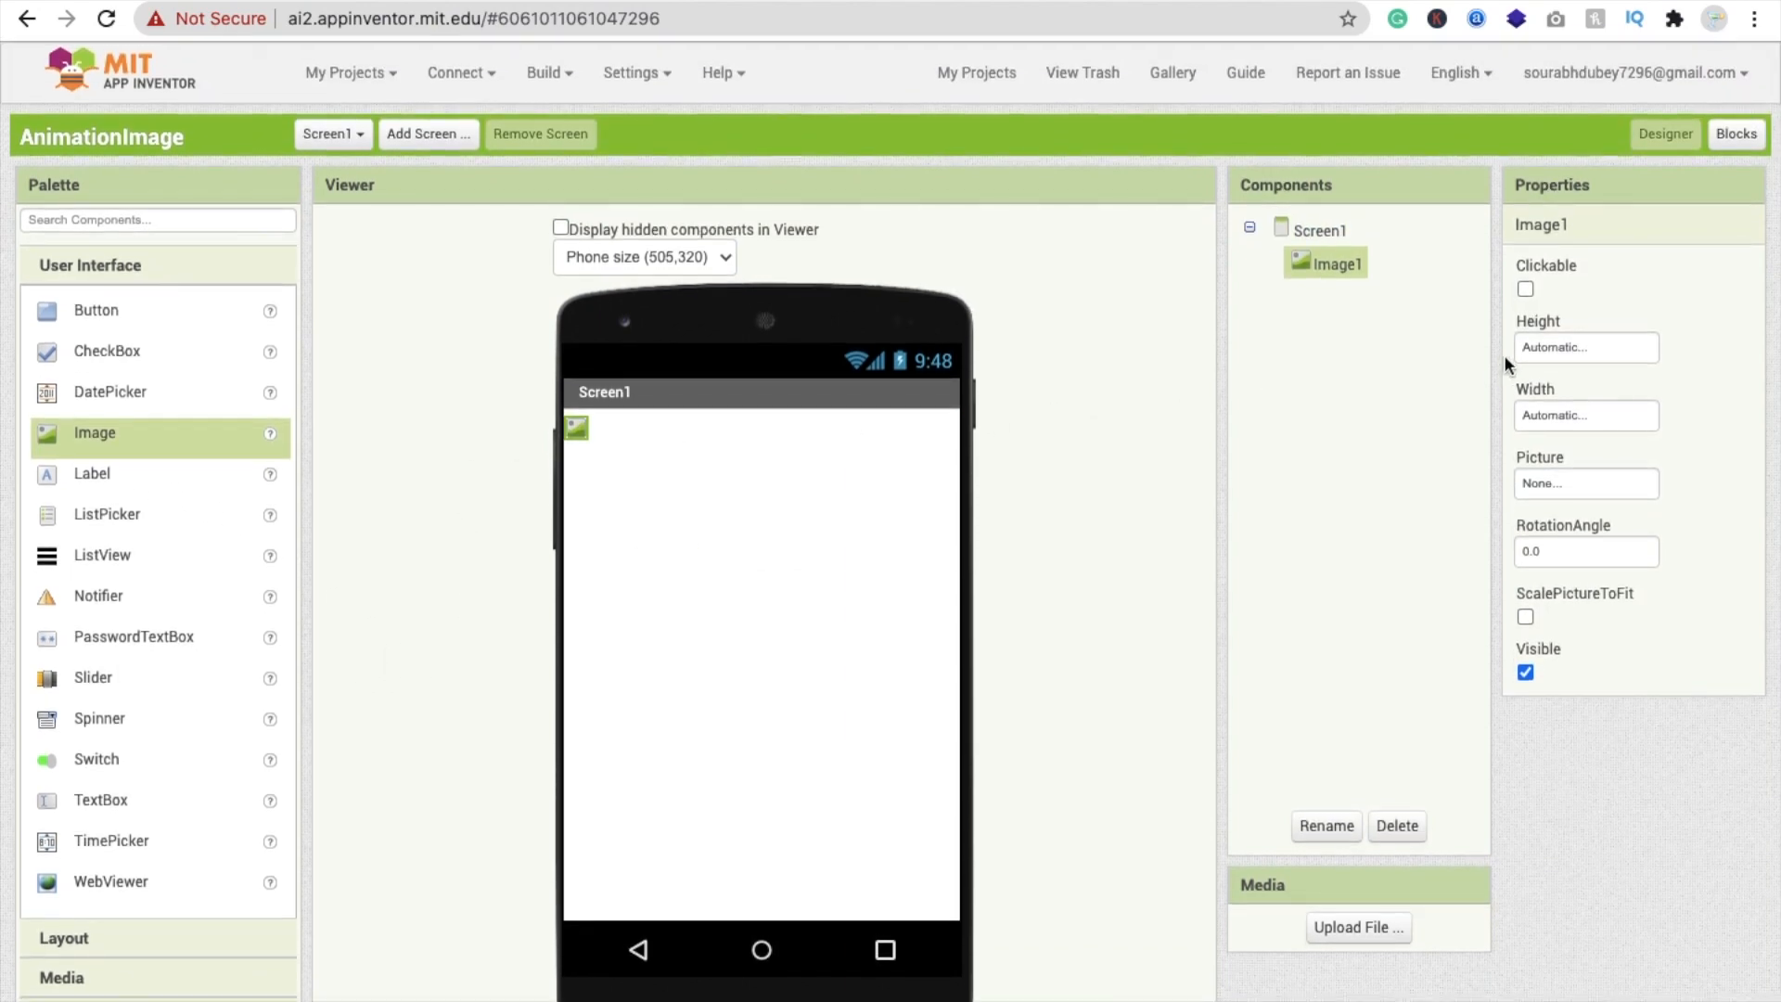
left_click(1583, 348)
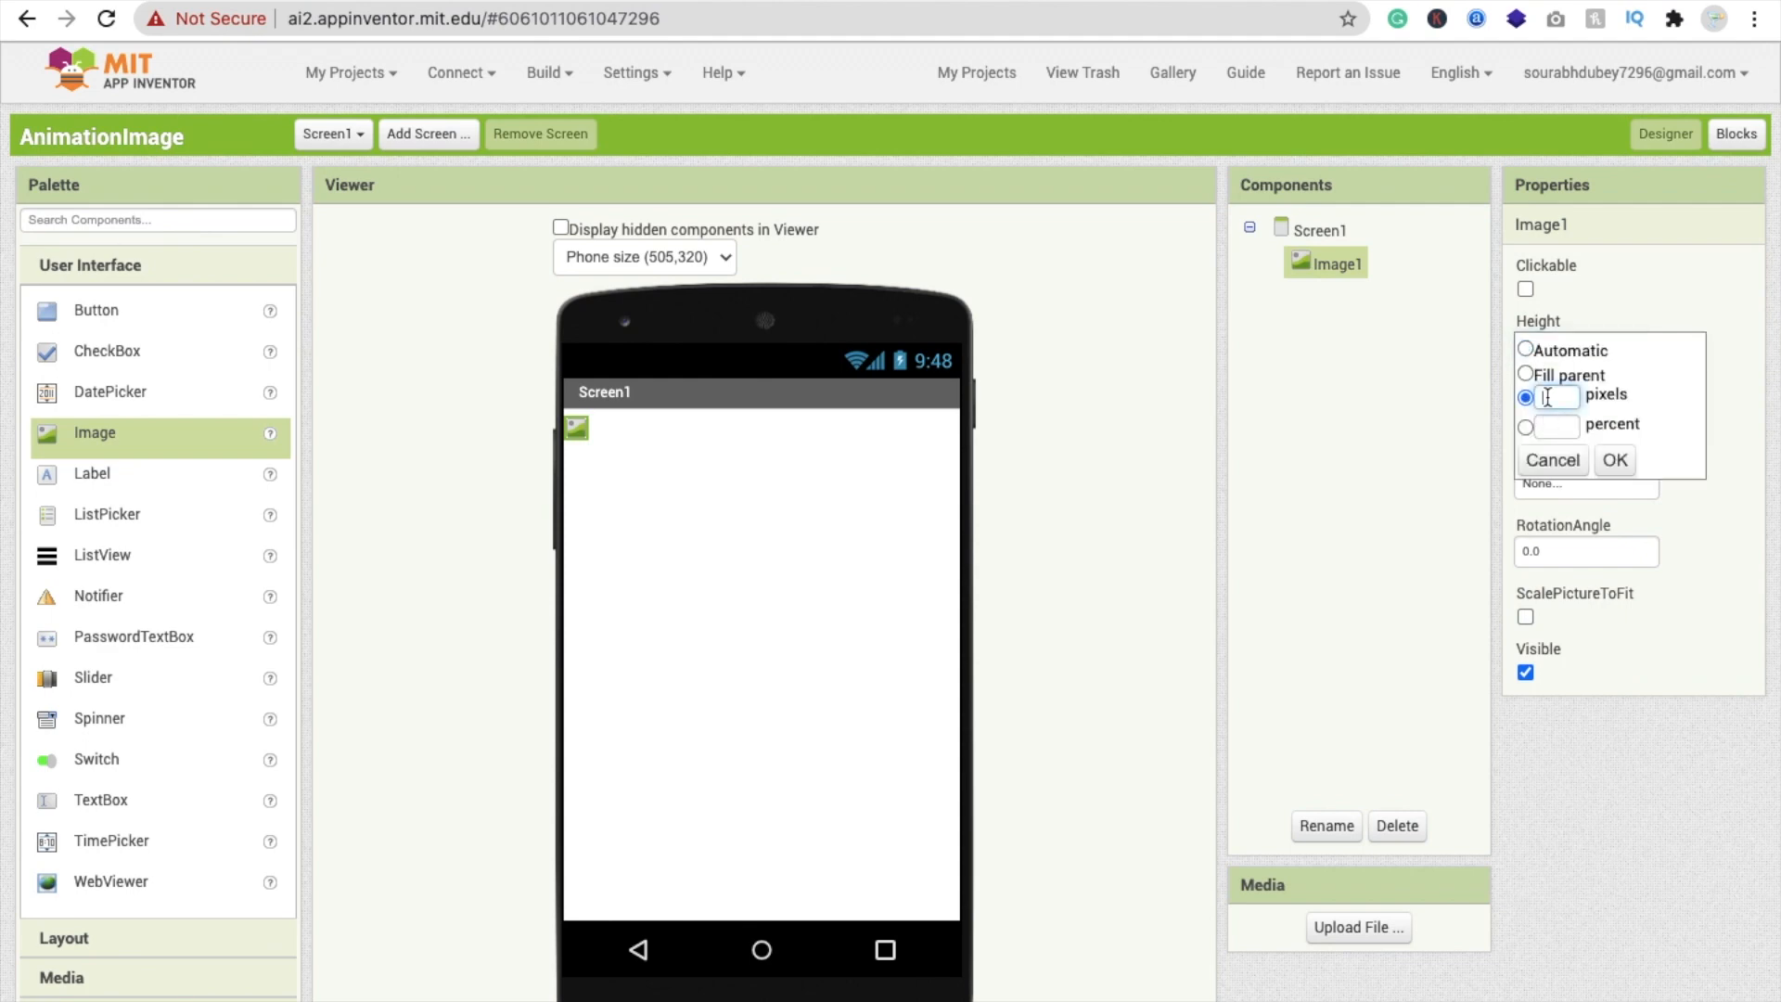
left_click(1612, 460)
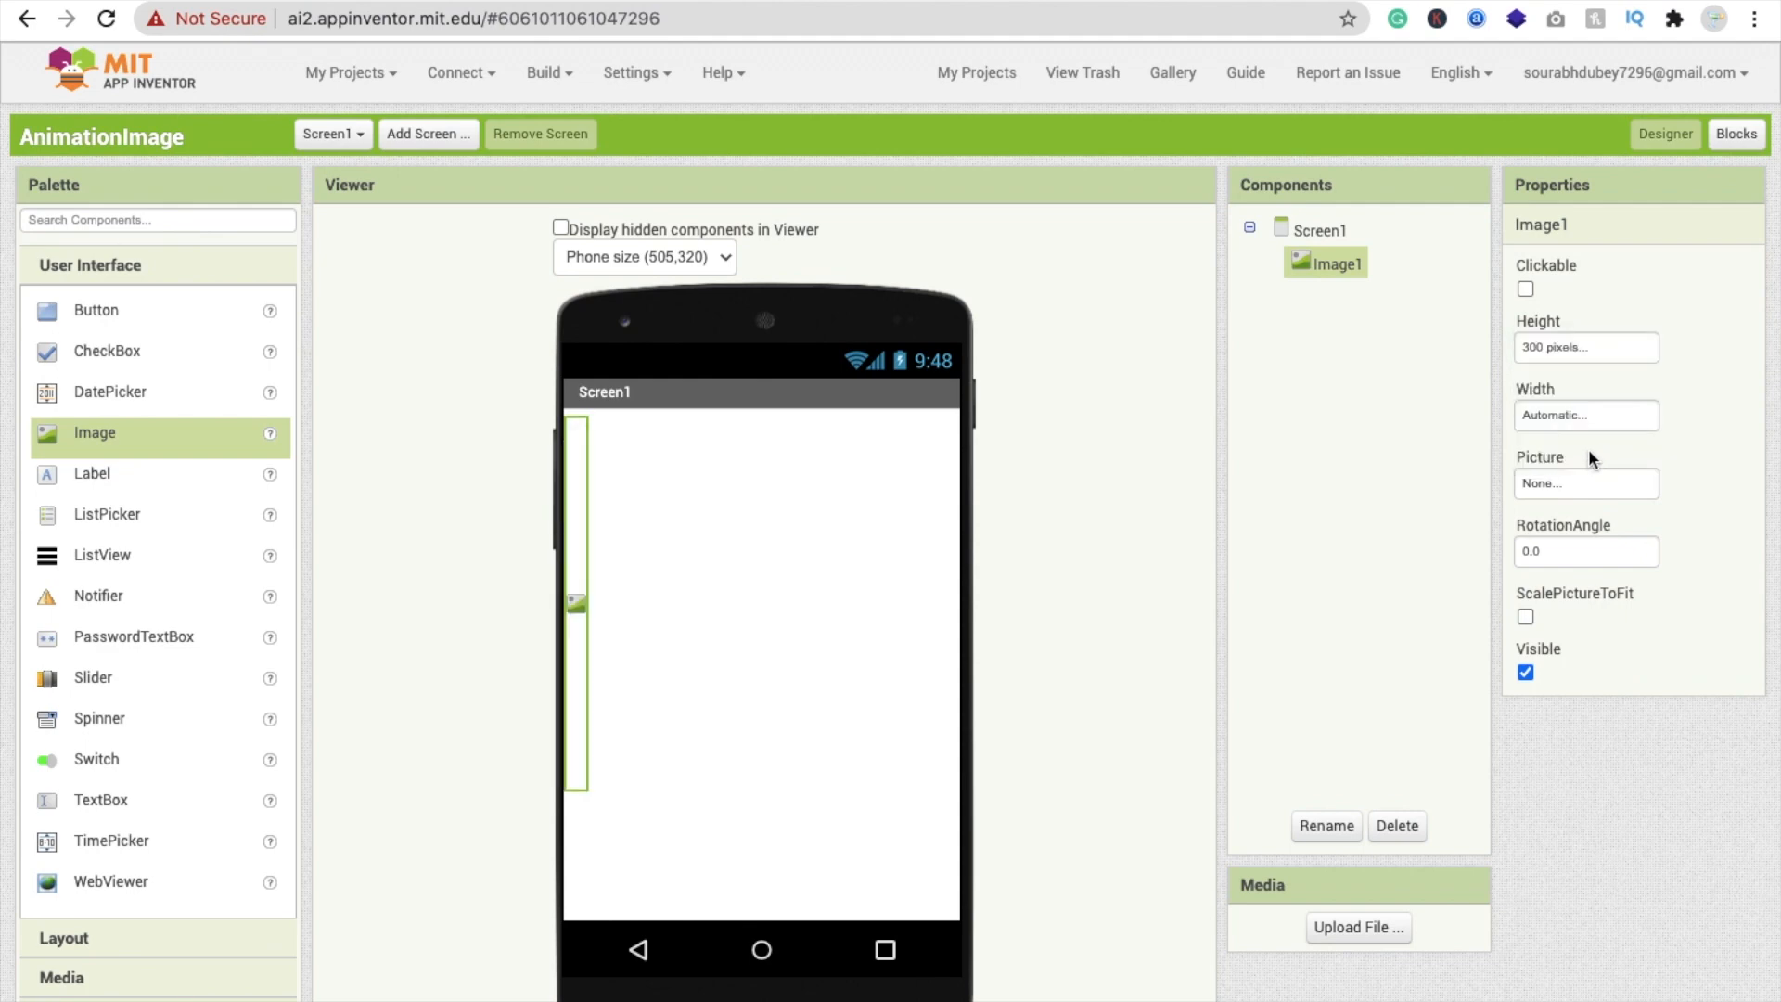
left_click(1583, 415)
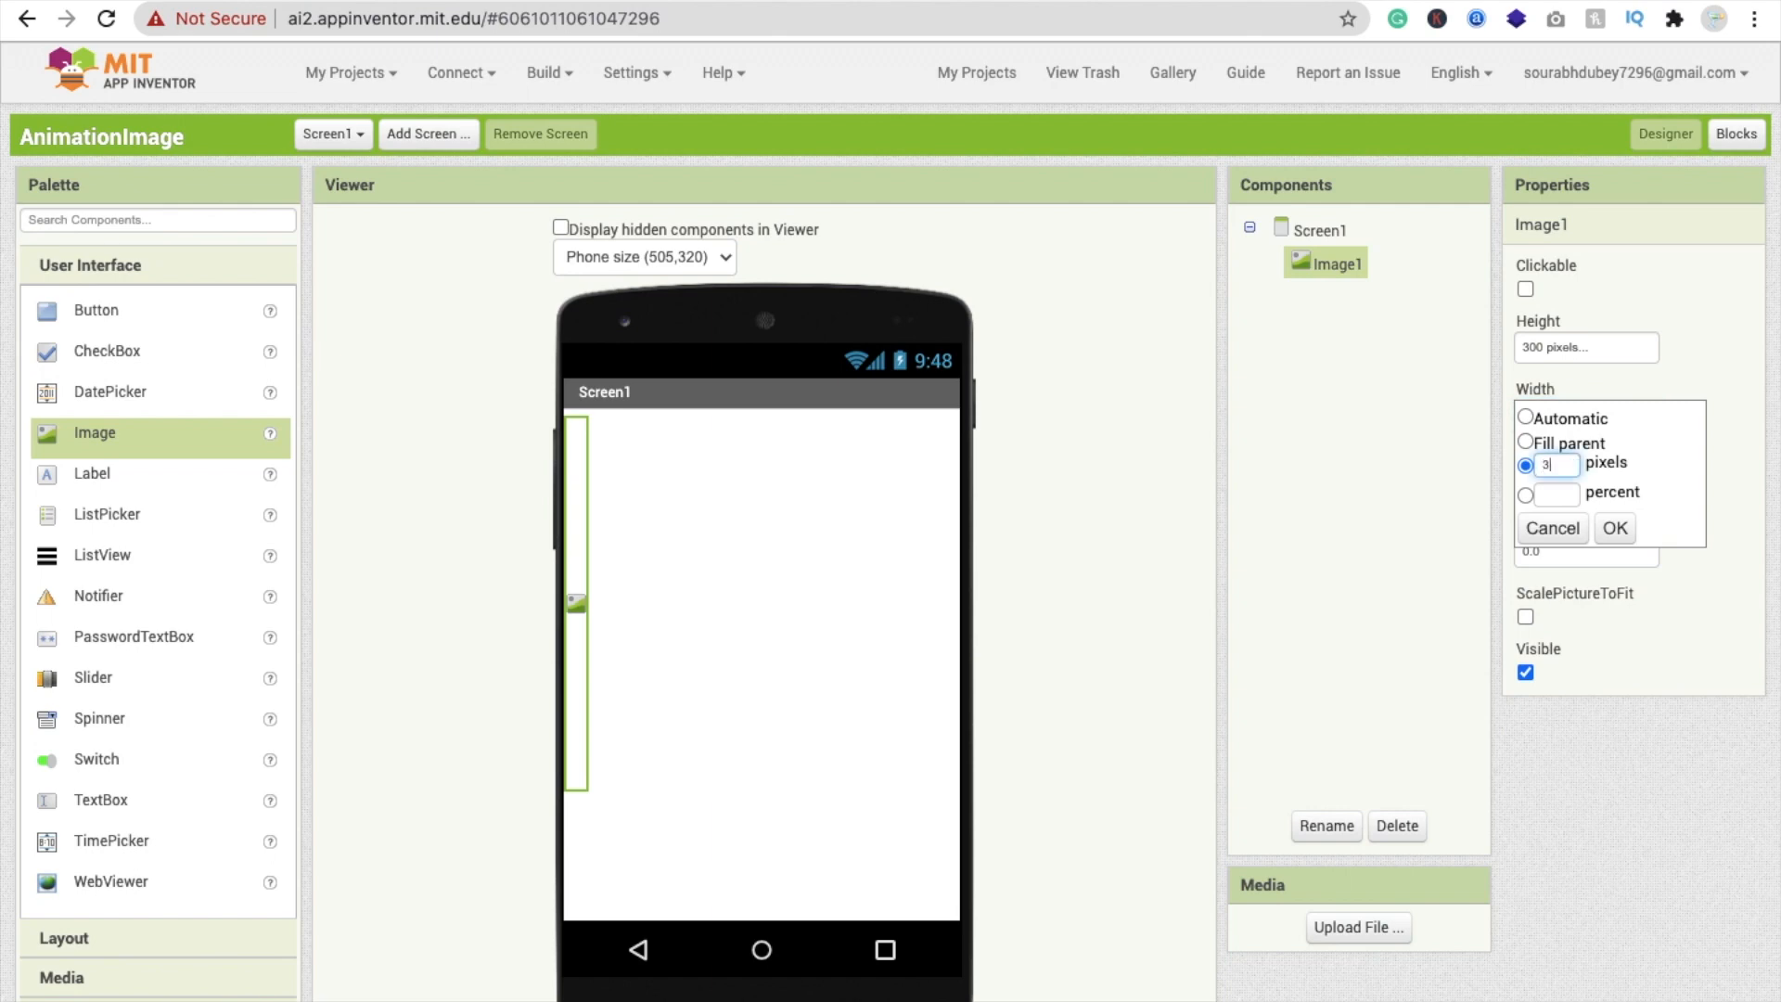
left_click(1613, 528)
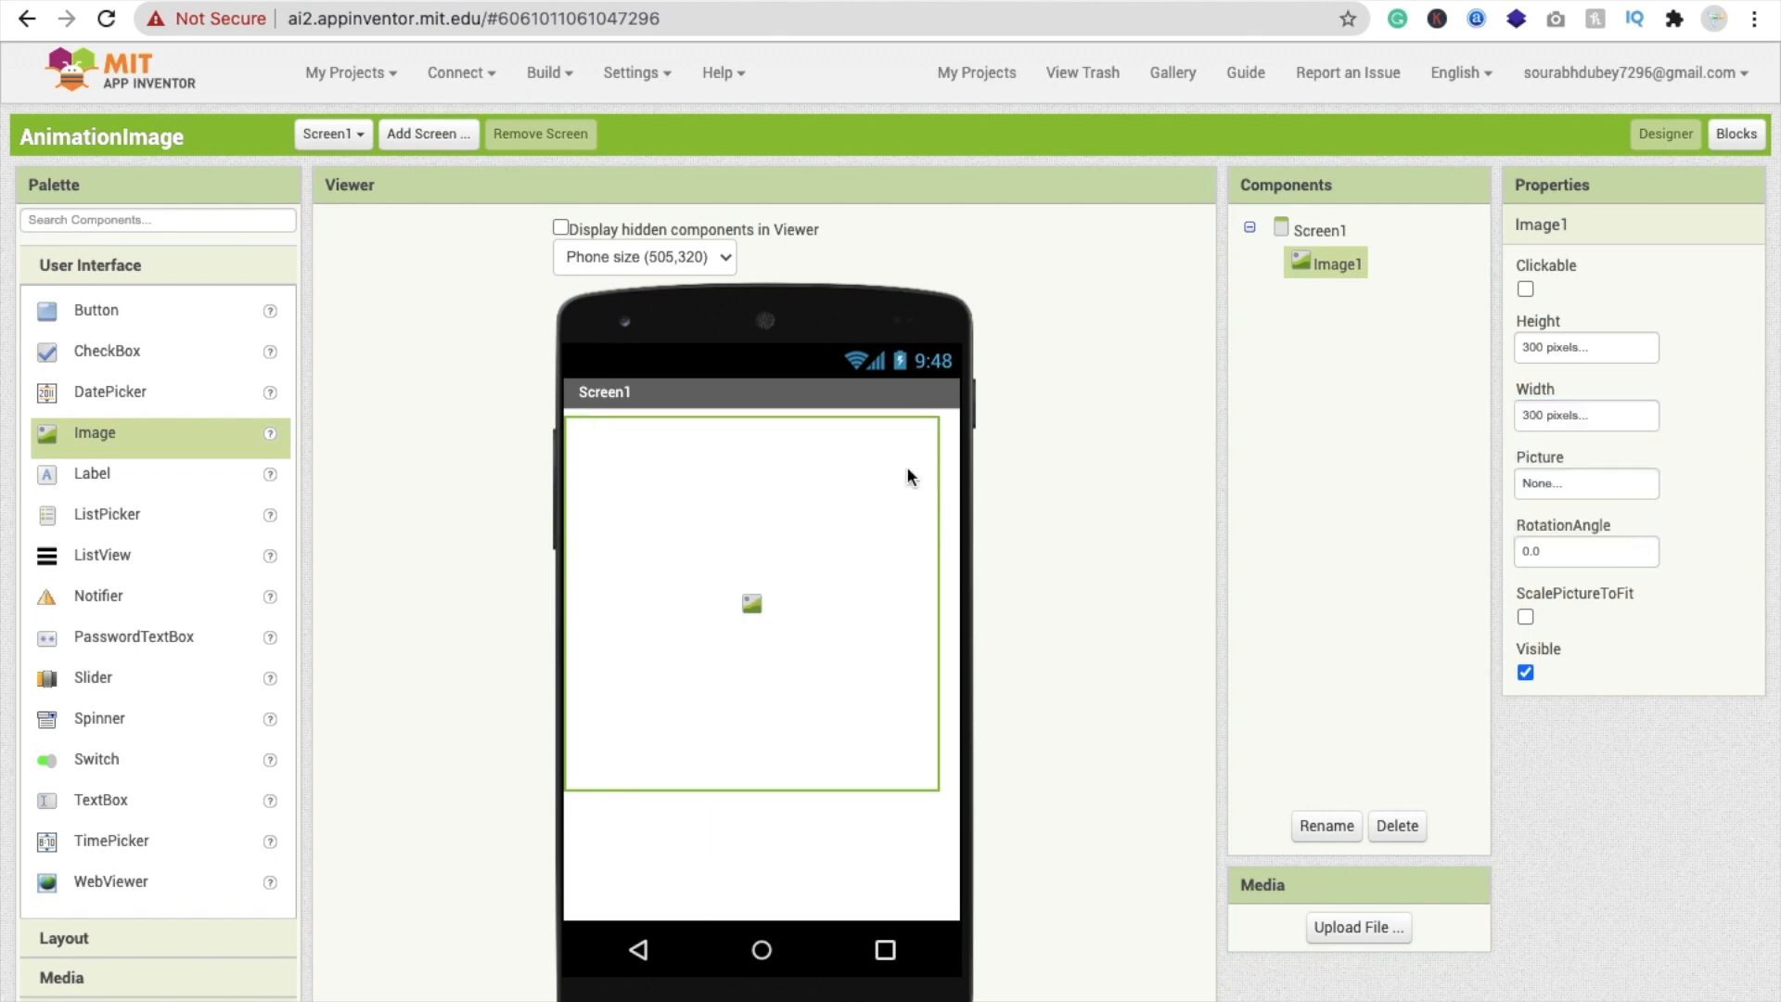
left_click(1320, 228)
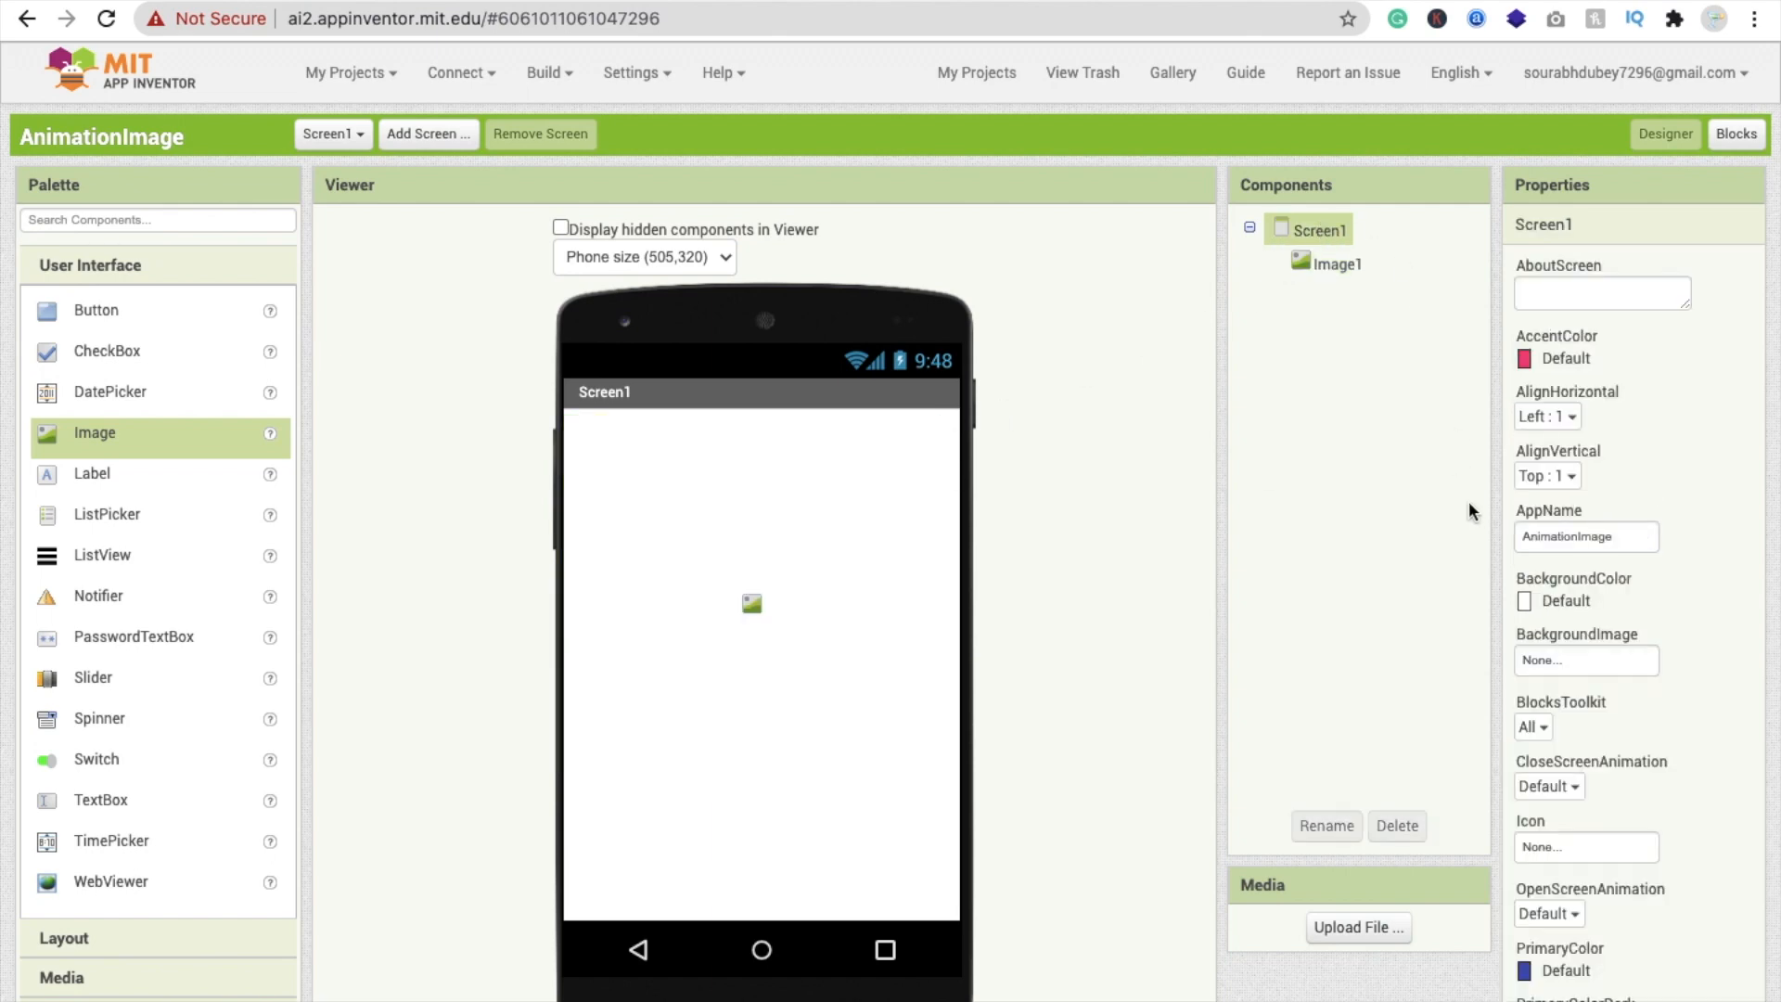
Step: Set Screen1's AlignHorizontal and AlignVertical to Center, then go to the Blocks editor
left_click(1548, 416)
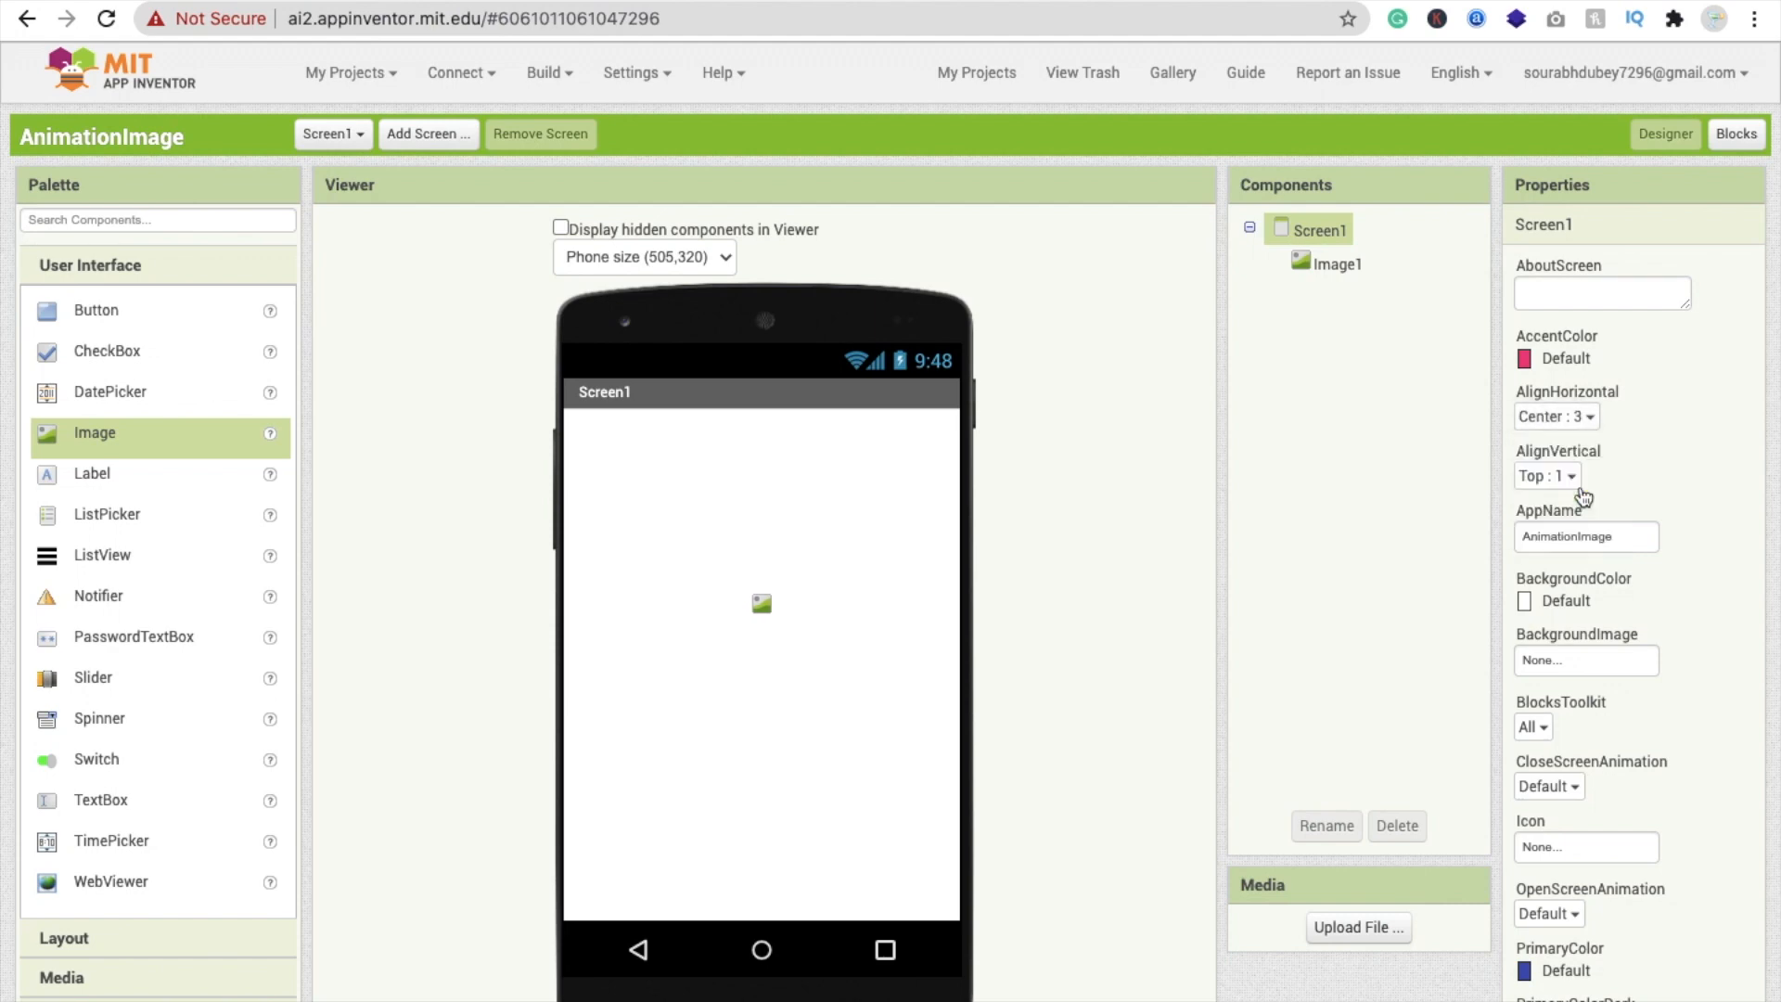
left_click(1549, 475)
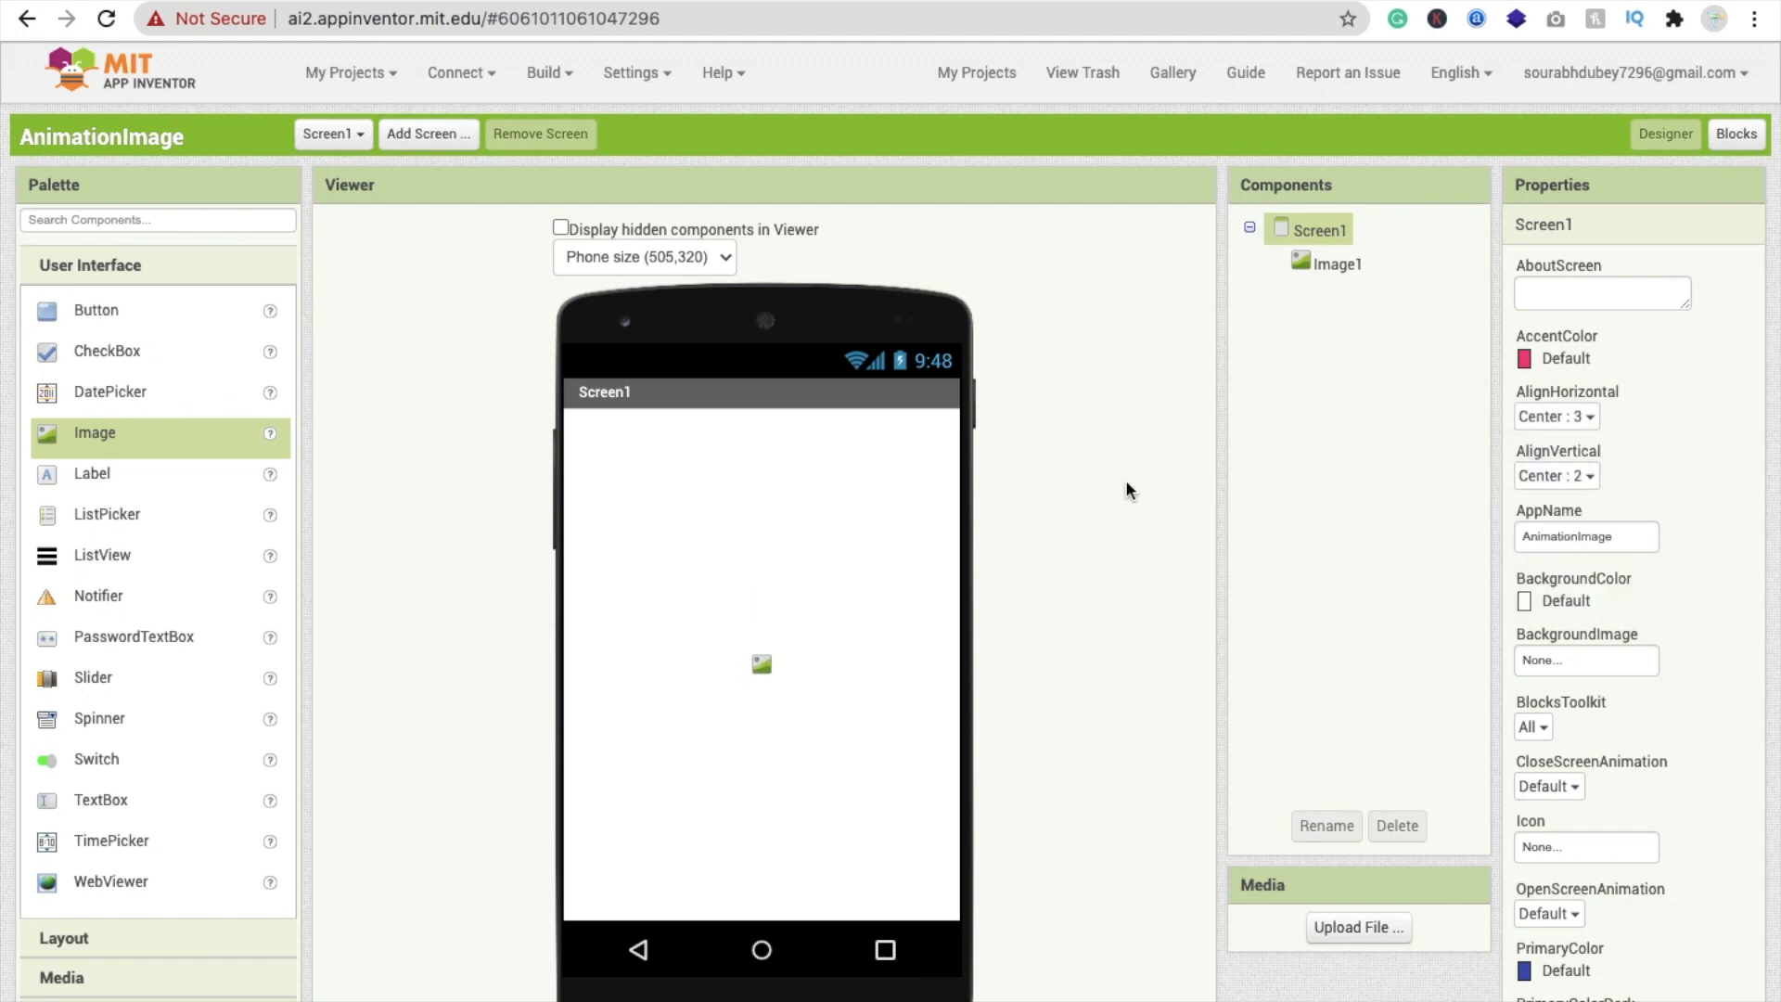
scroll("down", 3)
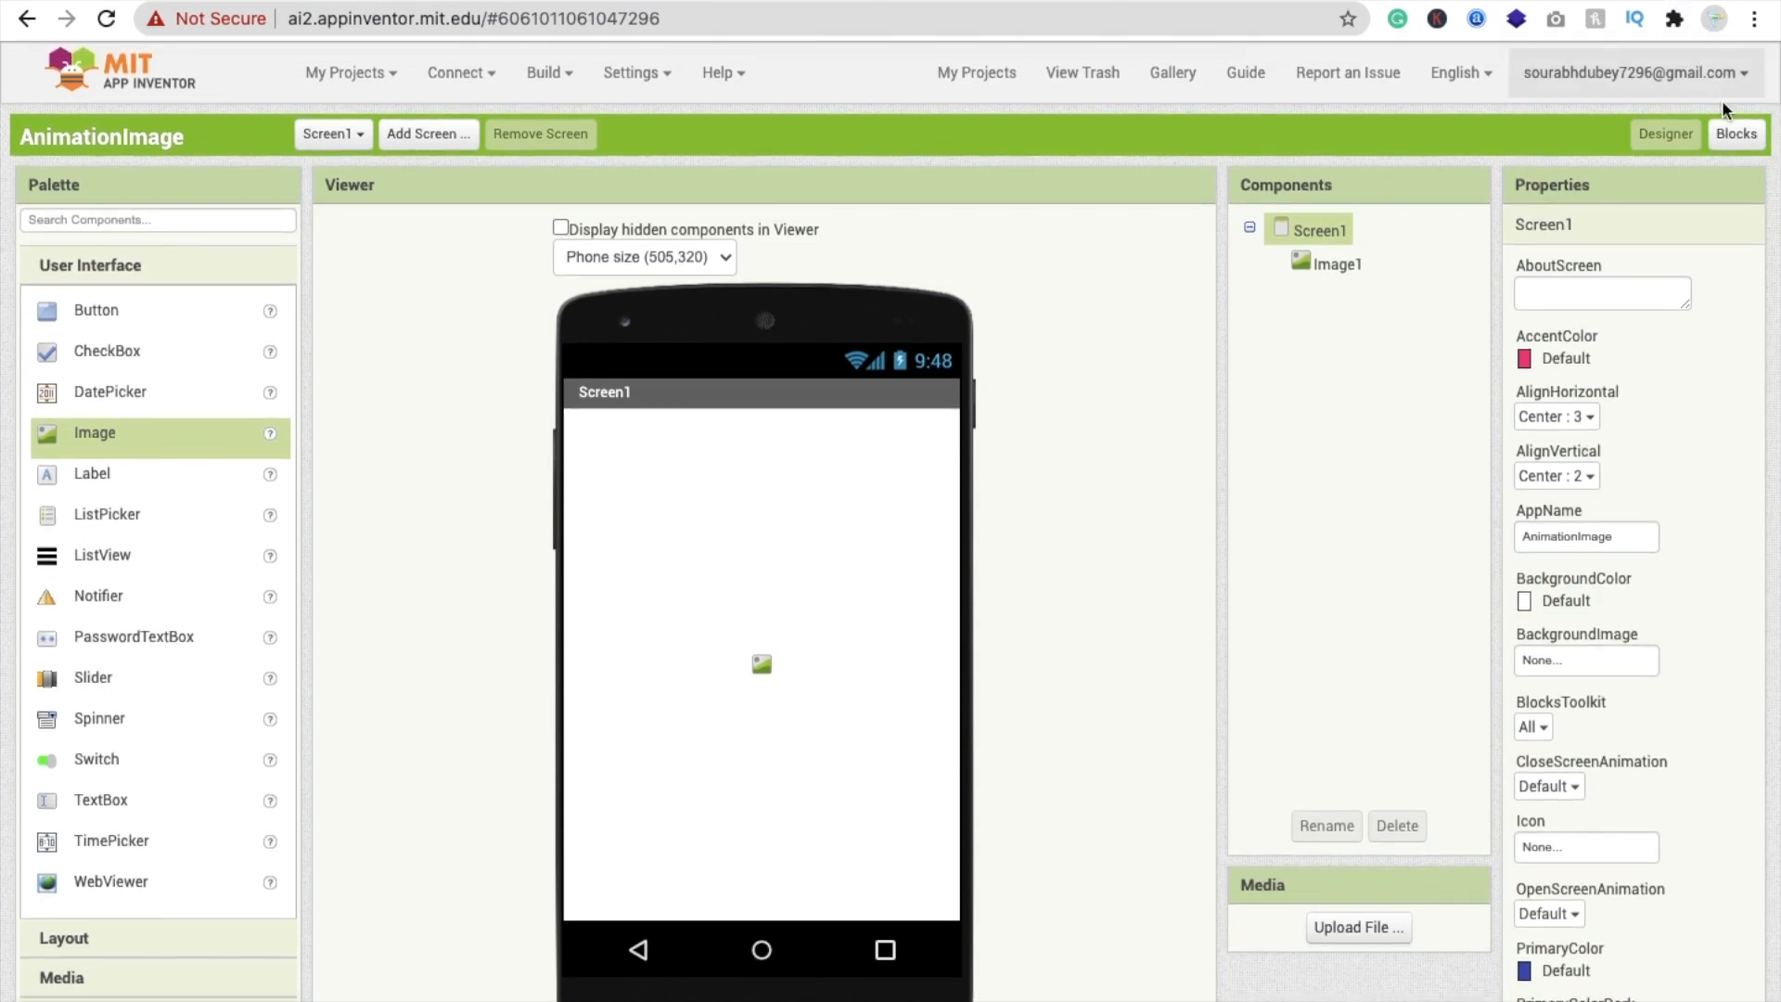
left_click(1735, 133)
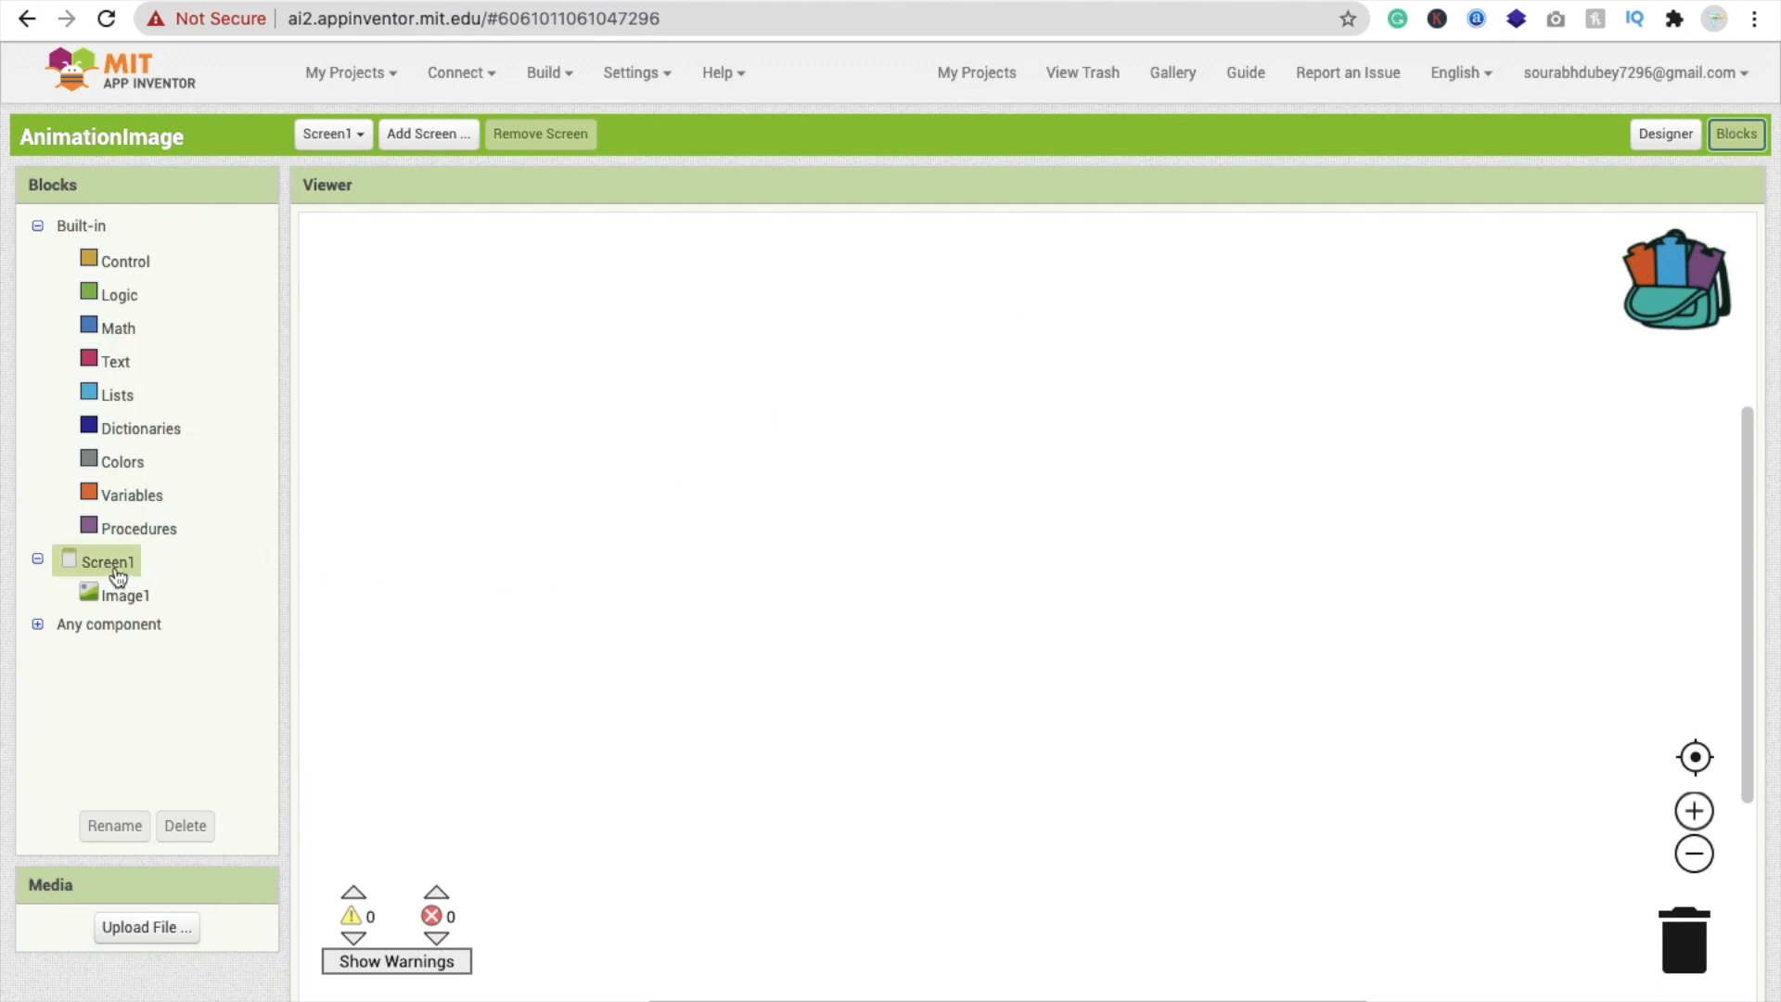
Step: Place a when Screen1.Initialize block in the workspace and go back to the Designer
left_click(107, 562)
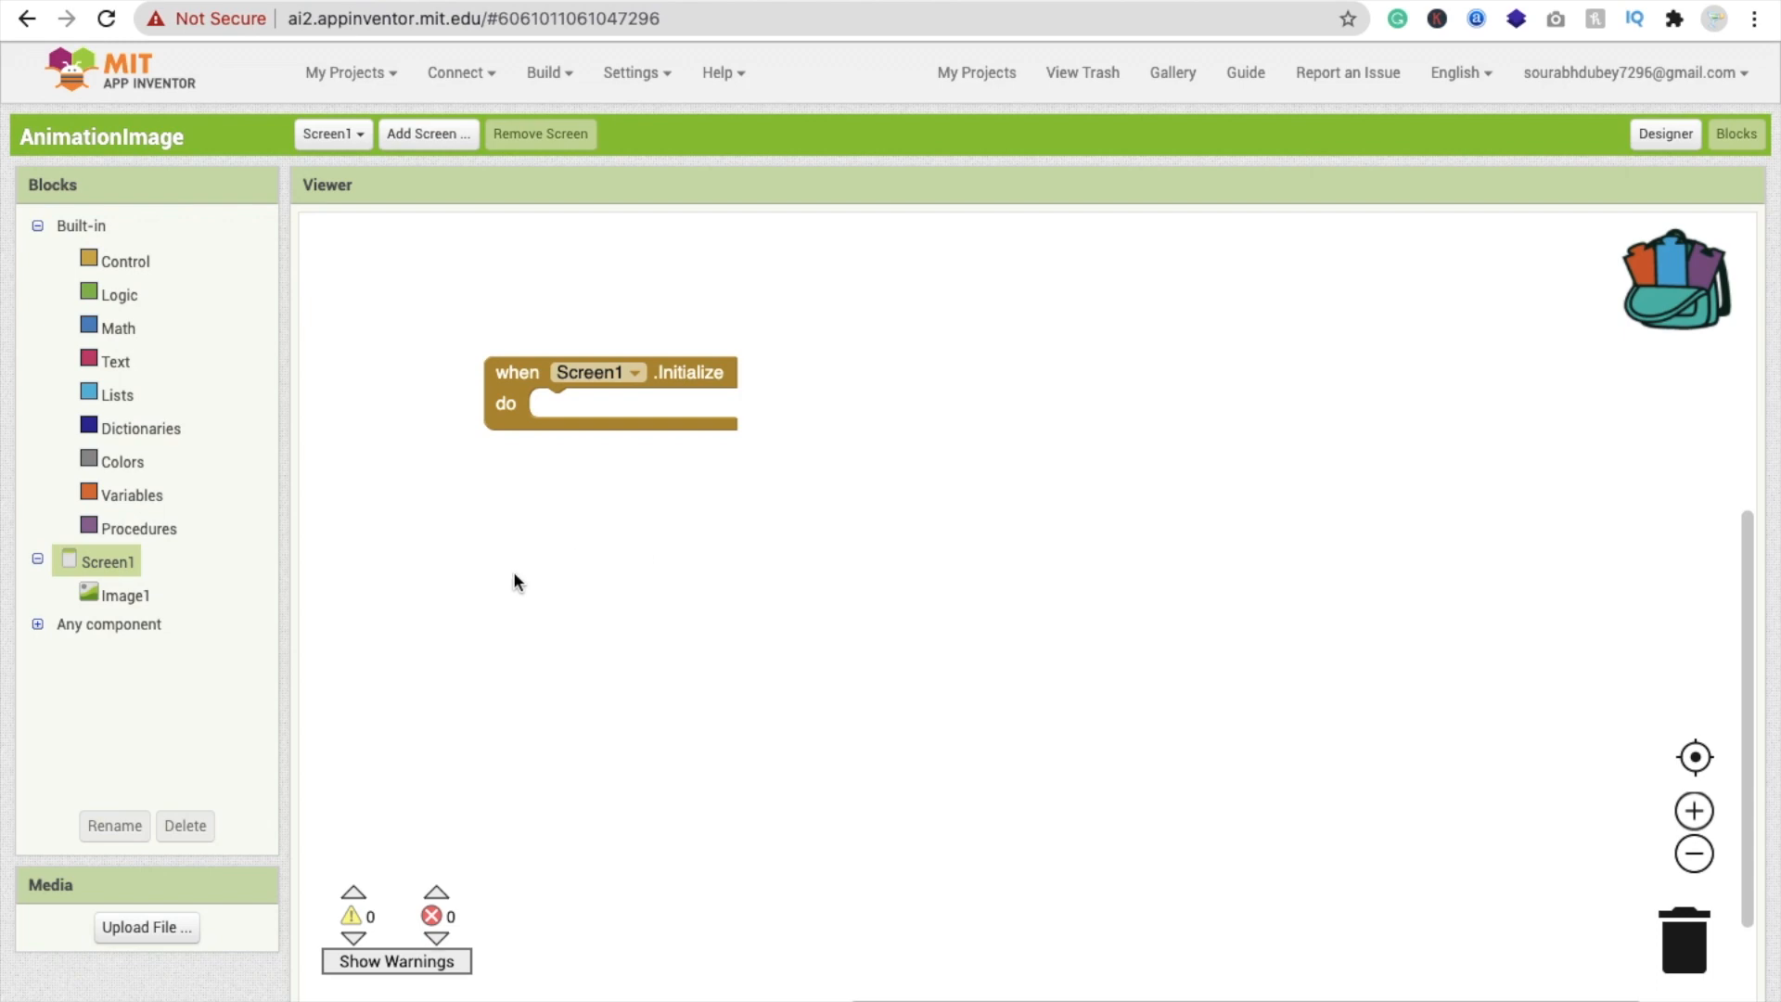
mouse_move(431, 653)
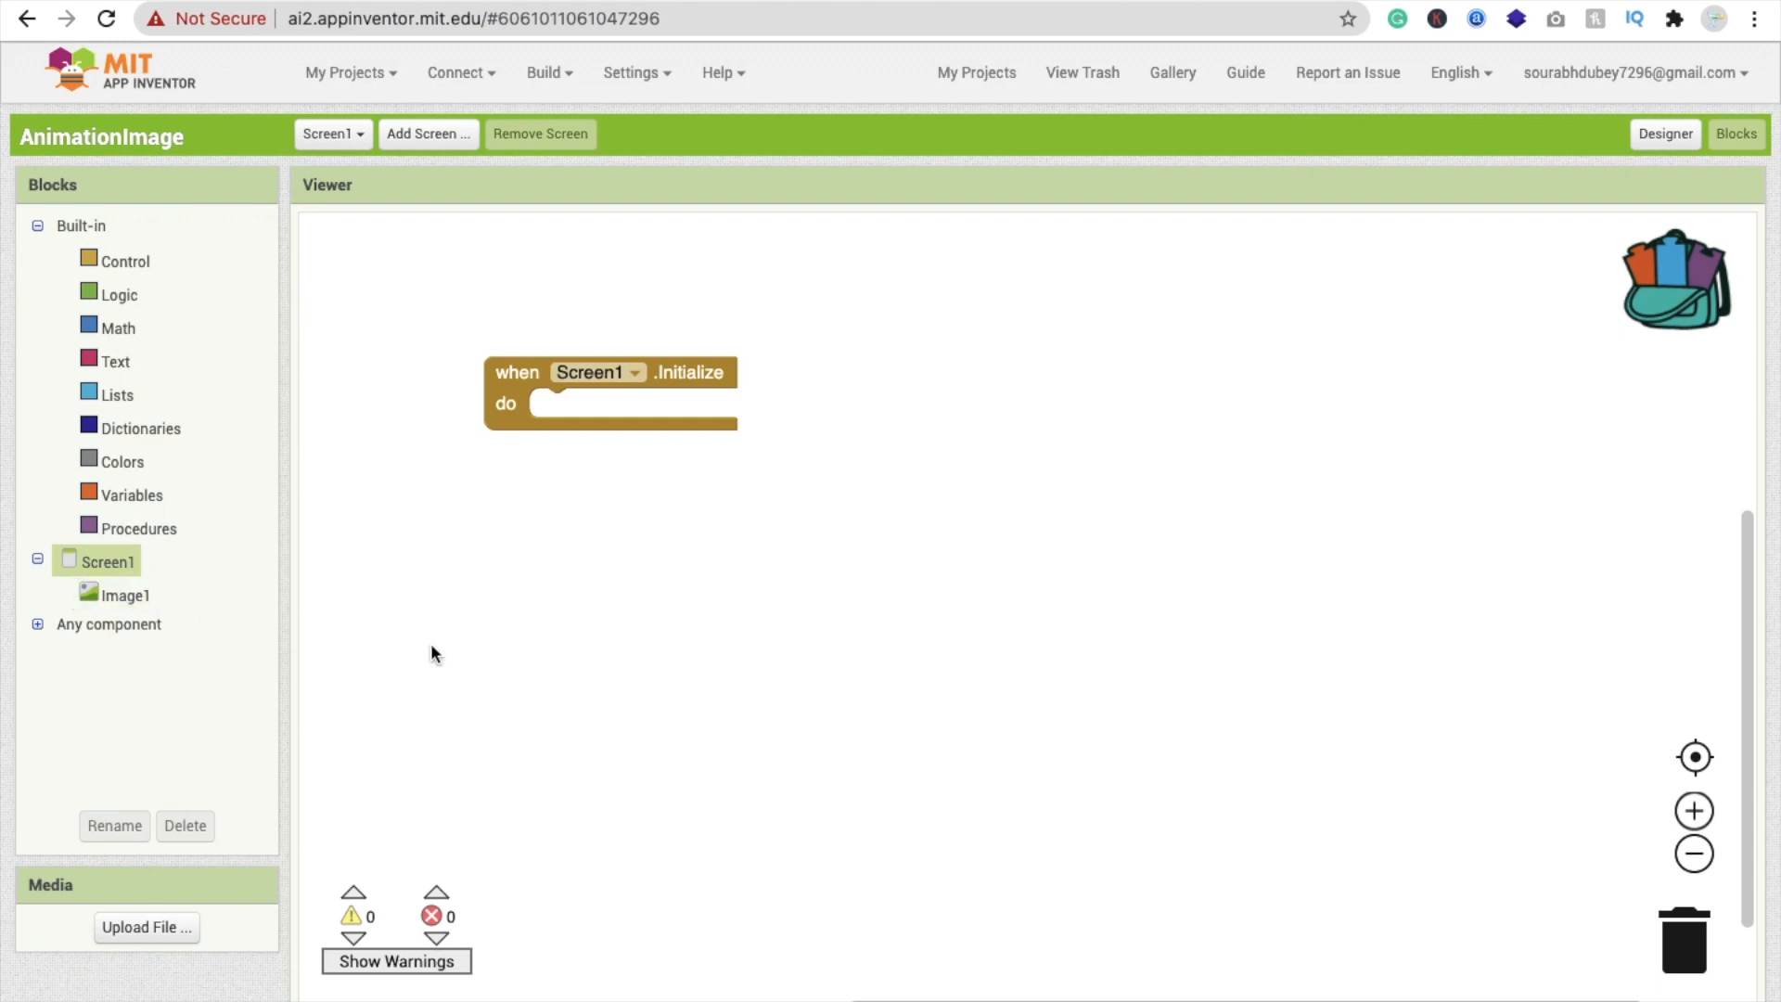
mouse_move(444, 652)
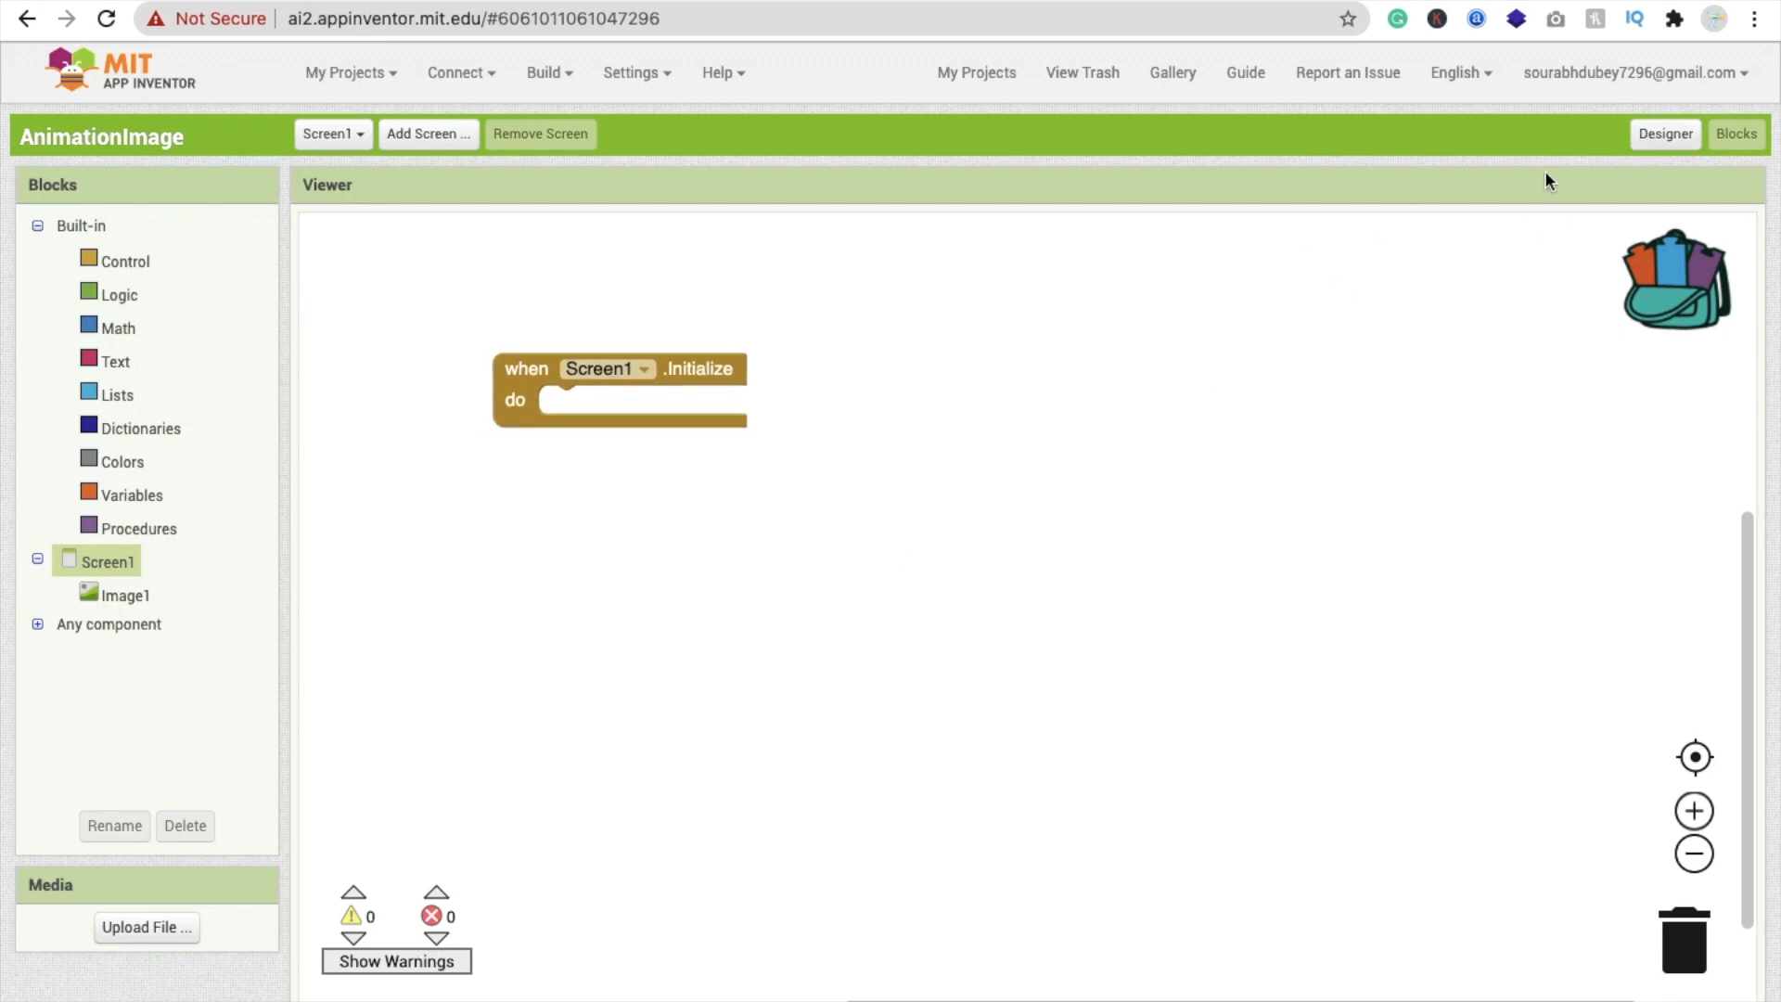
left_click(1664, 134)
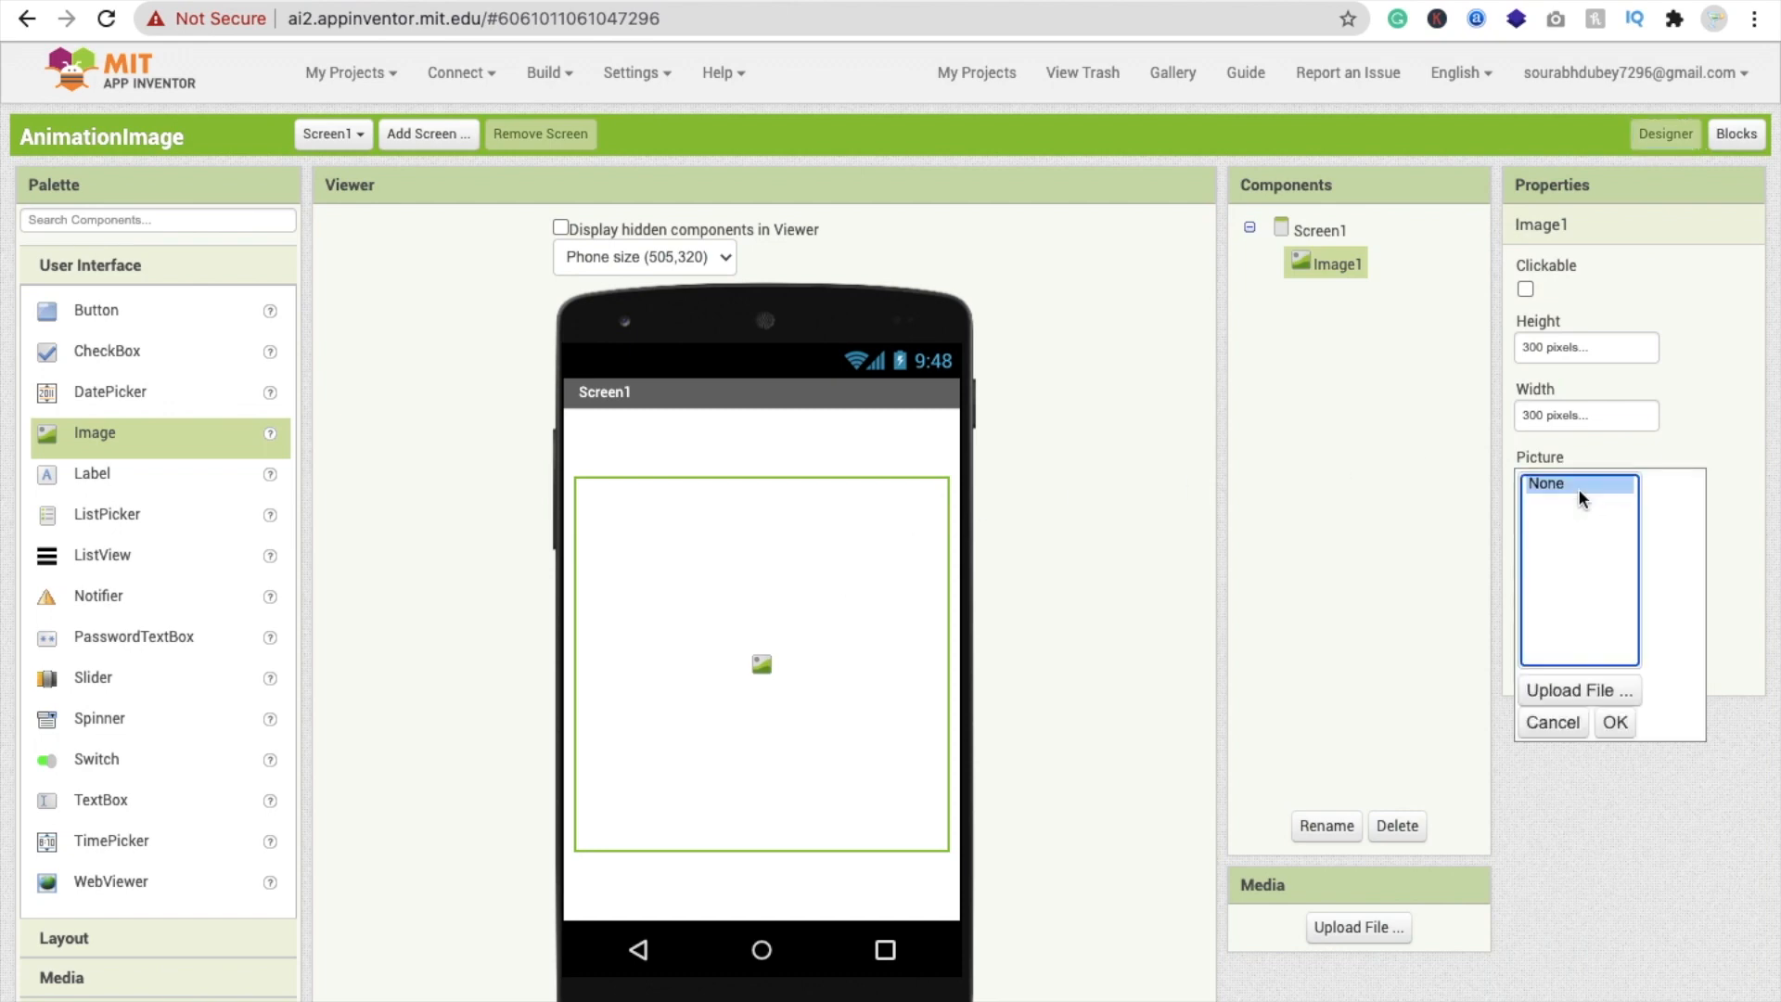
Step: Upload output-onlinepngtools.png as Image1's Picture property
left_click(1577, 690)
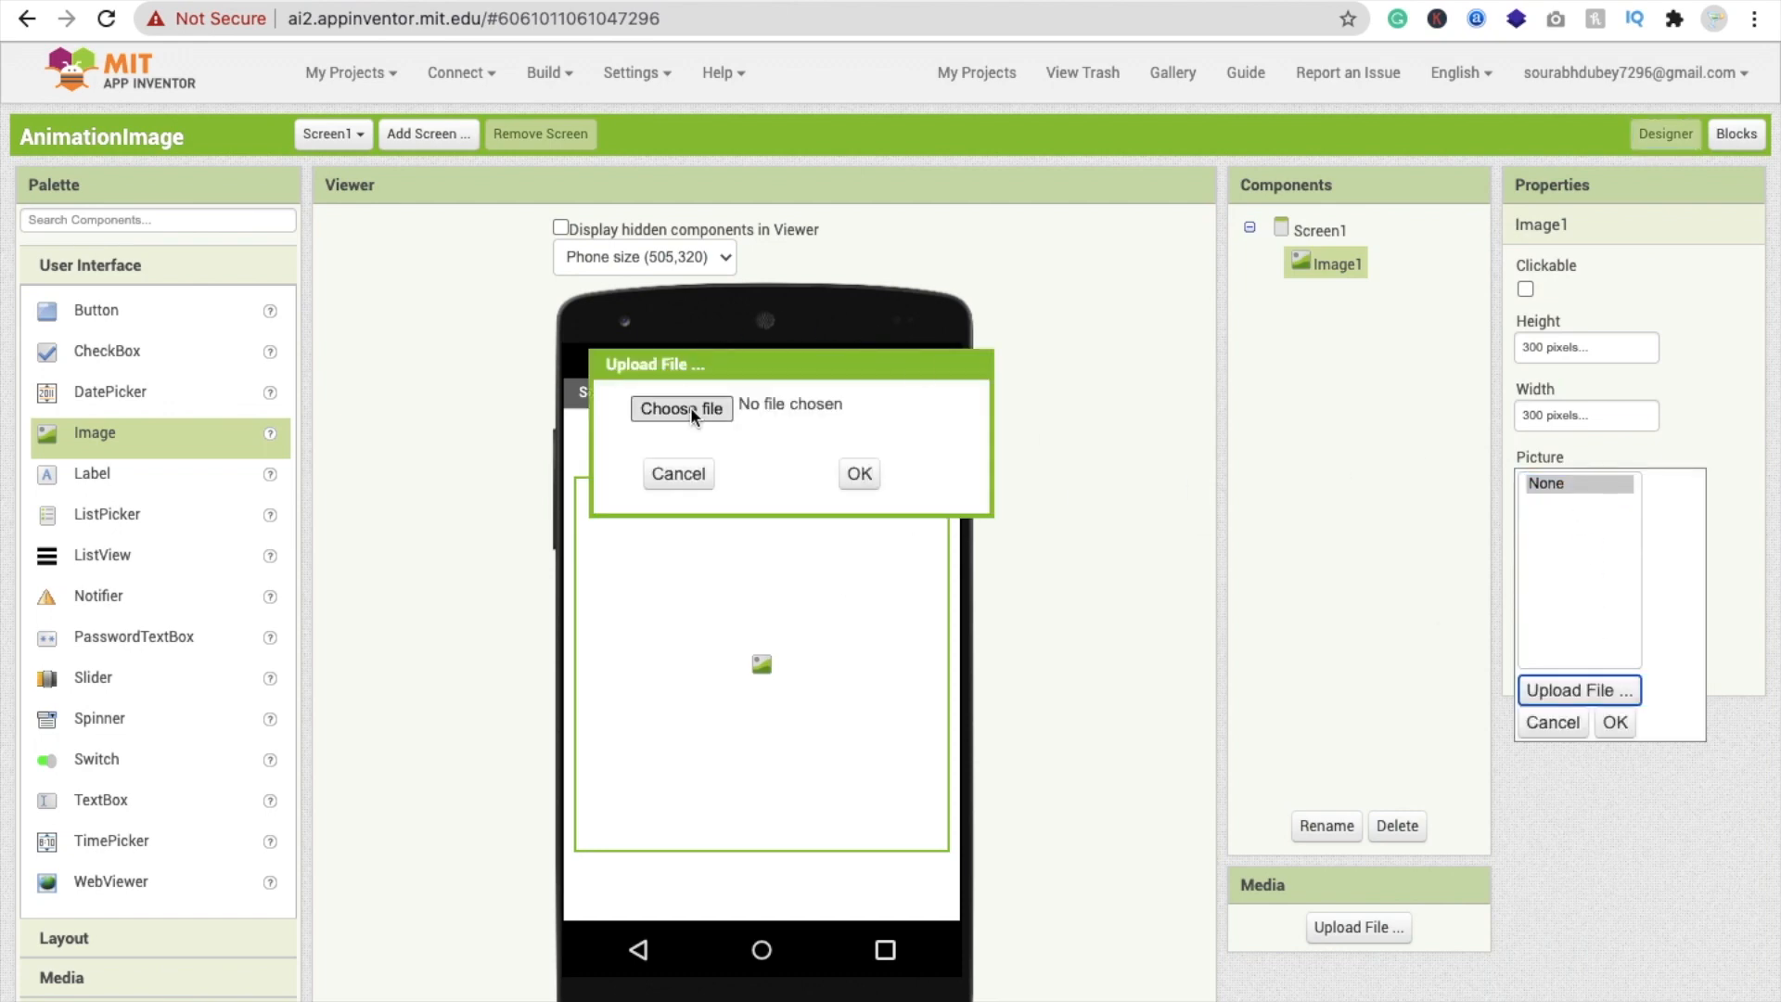
left_click(681, 408)
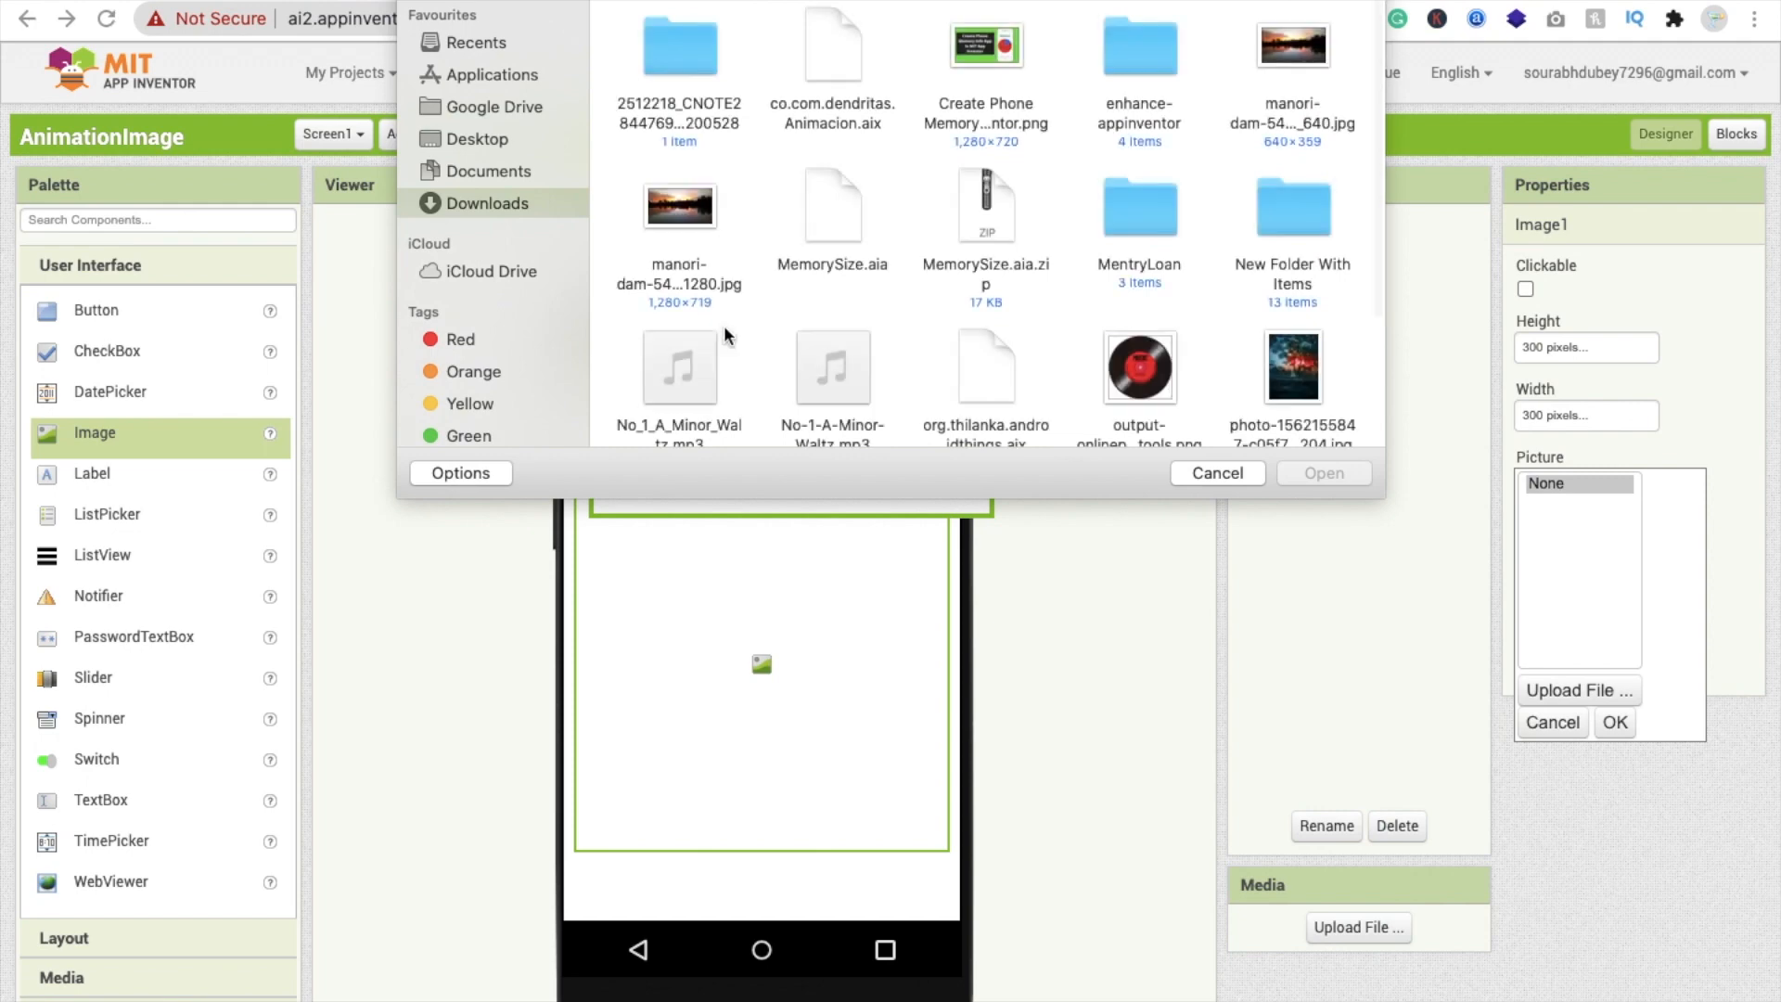
scroll("down", 3)
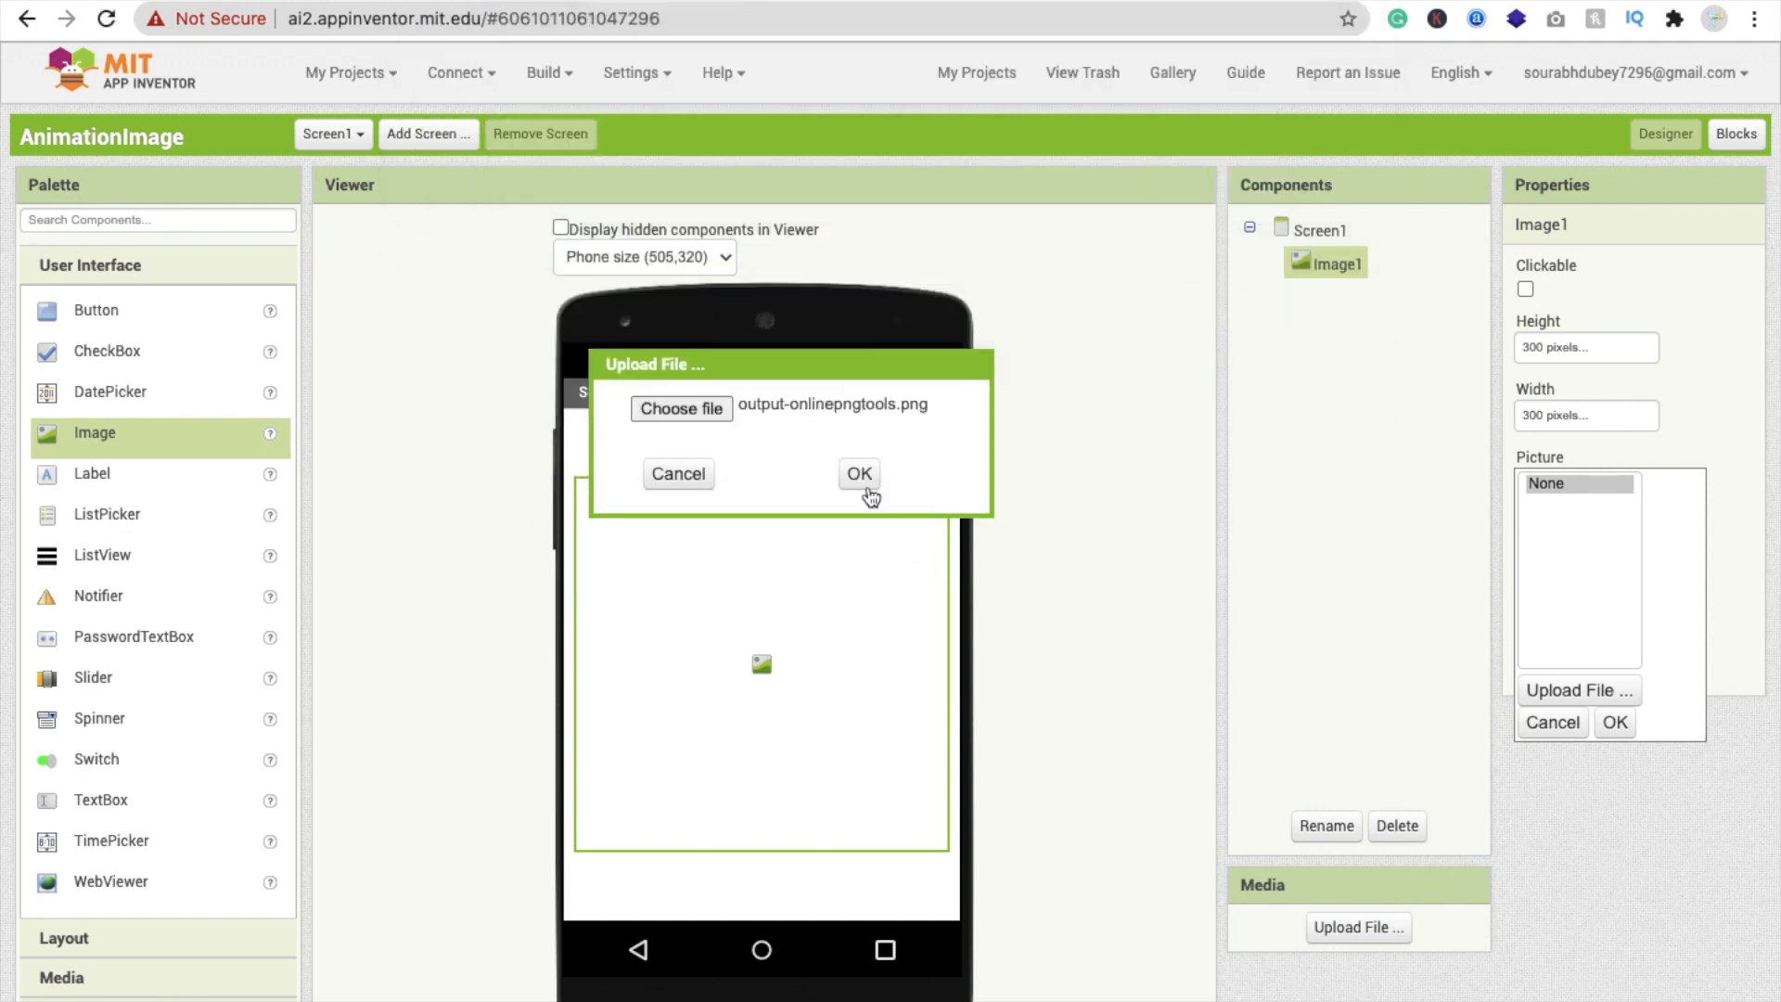
left_click(858, 474)
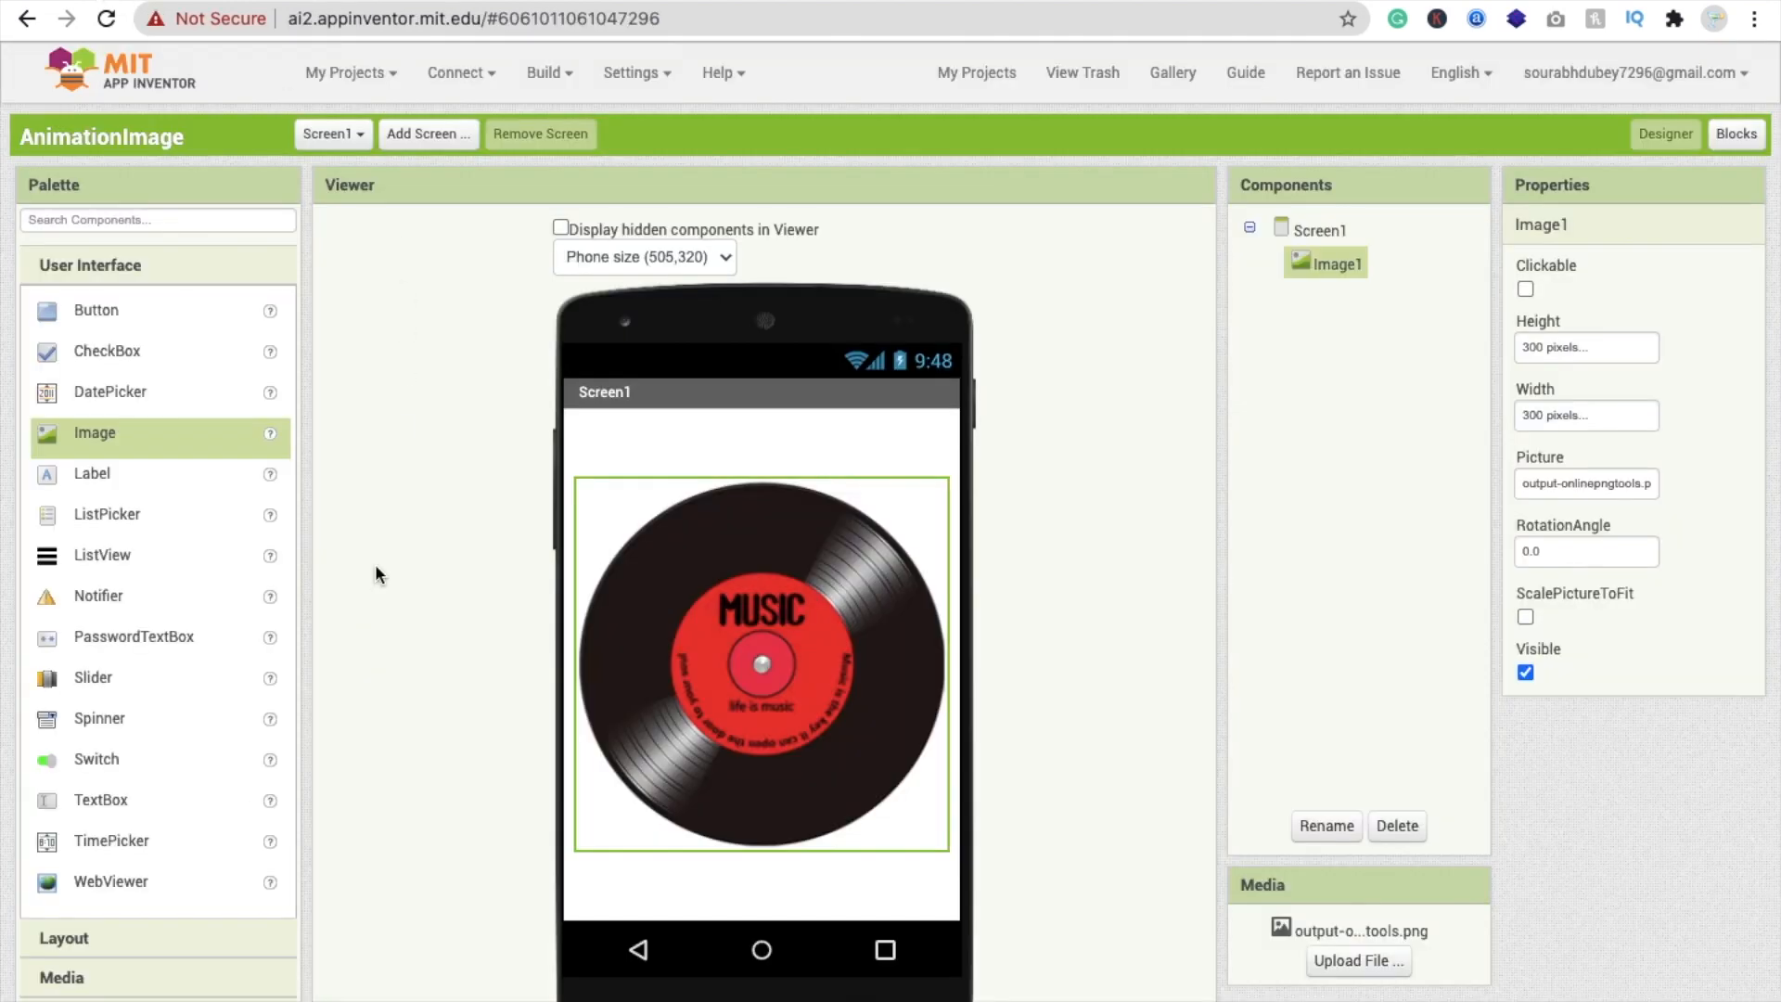
scroll("down", 3)
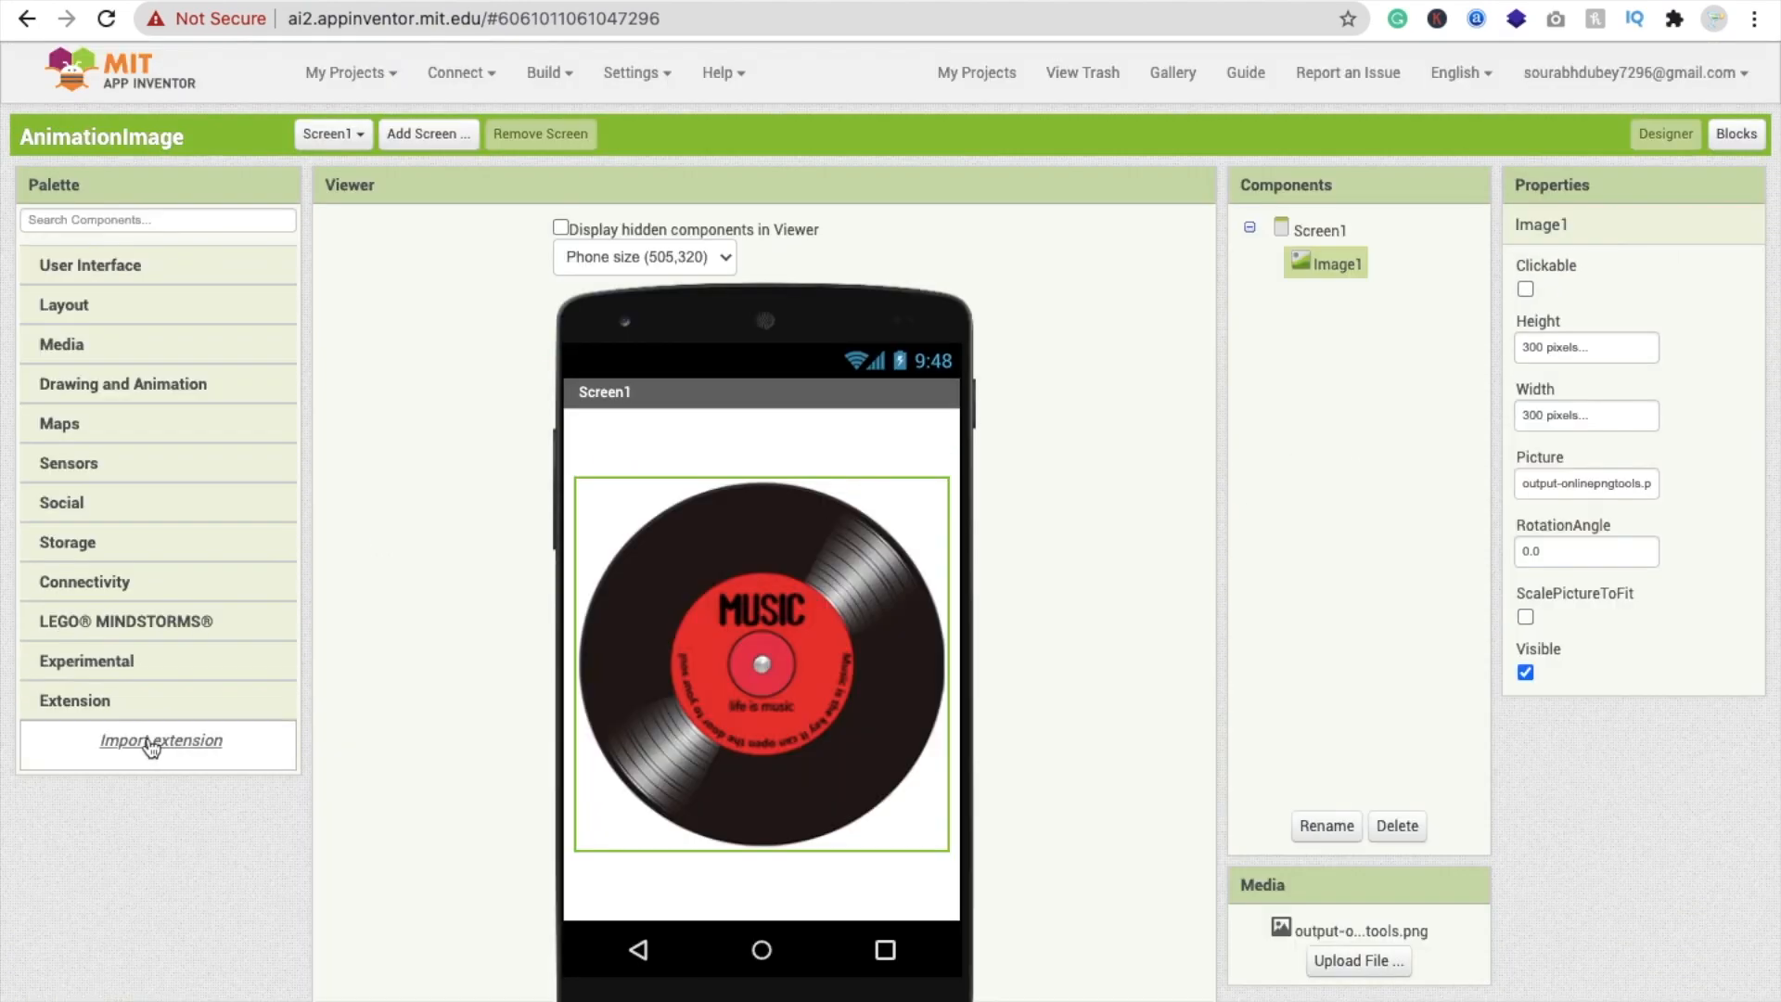
Step: Import the co.com.dendritas.Animacion.aix extension from the Palette's Extension section
left_click(160, 739)
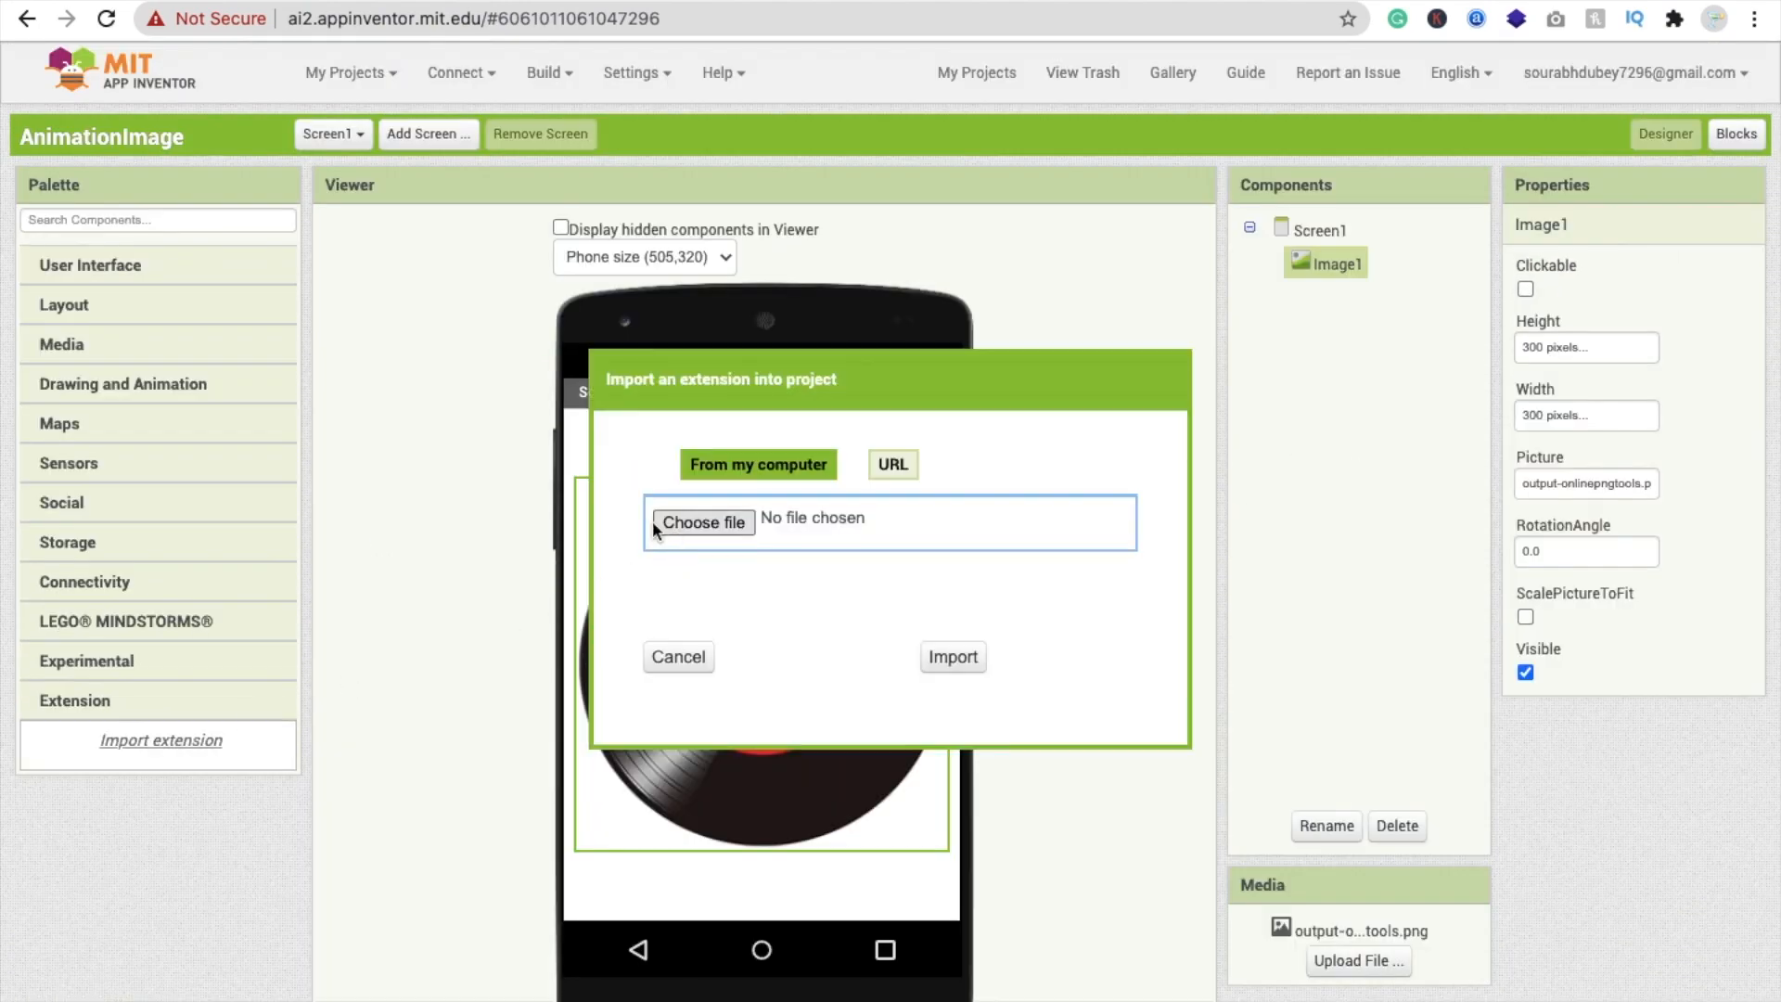
left_click(702, 522)
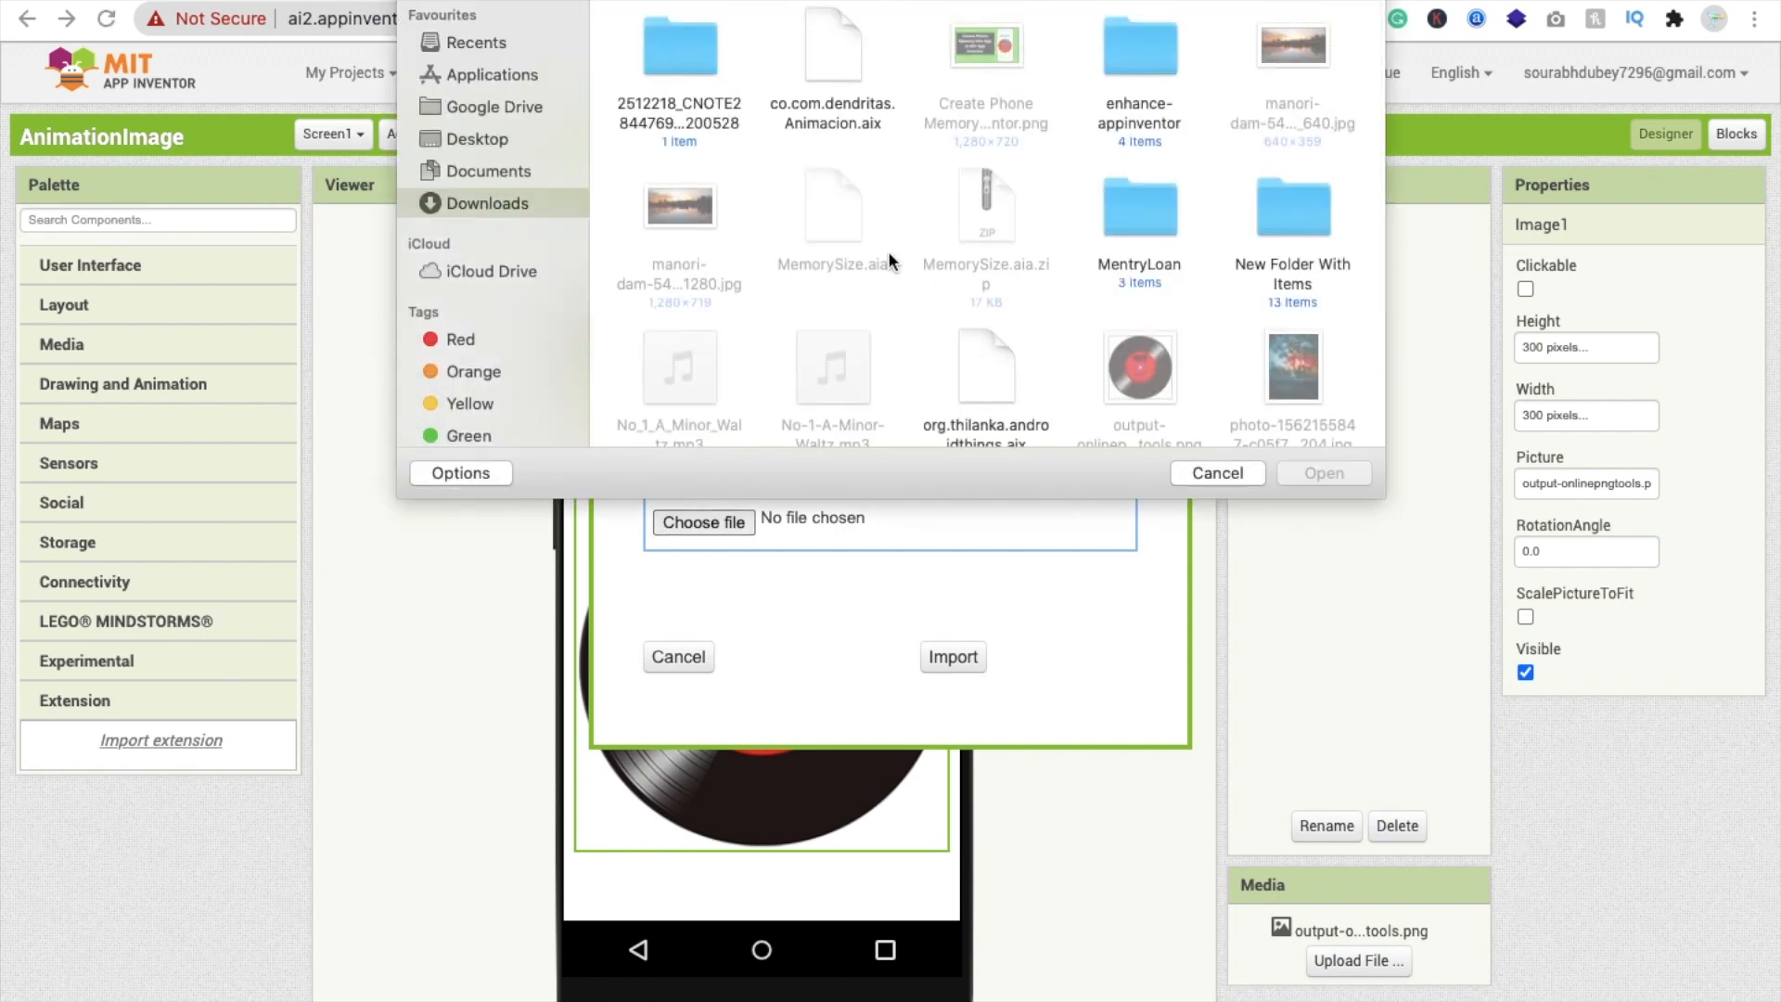
left_click(831, 51)
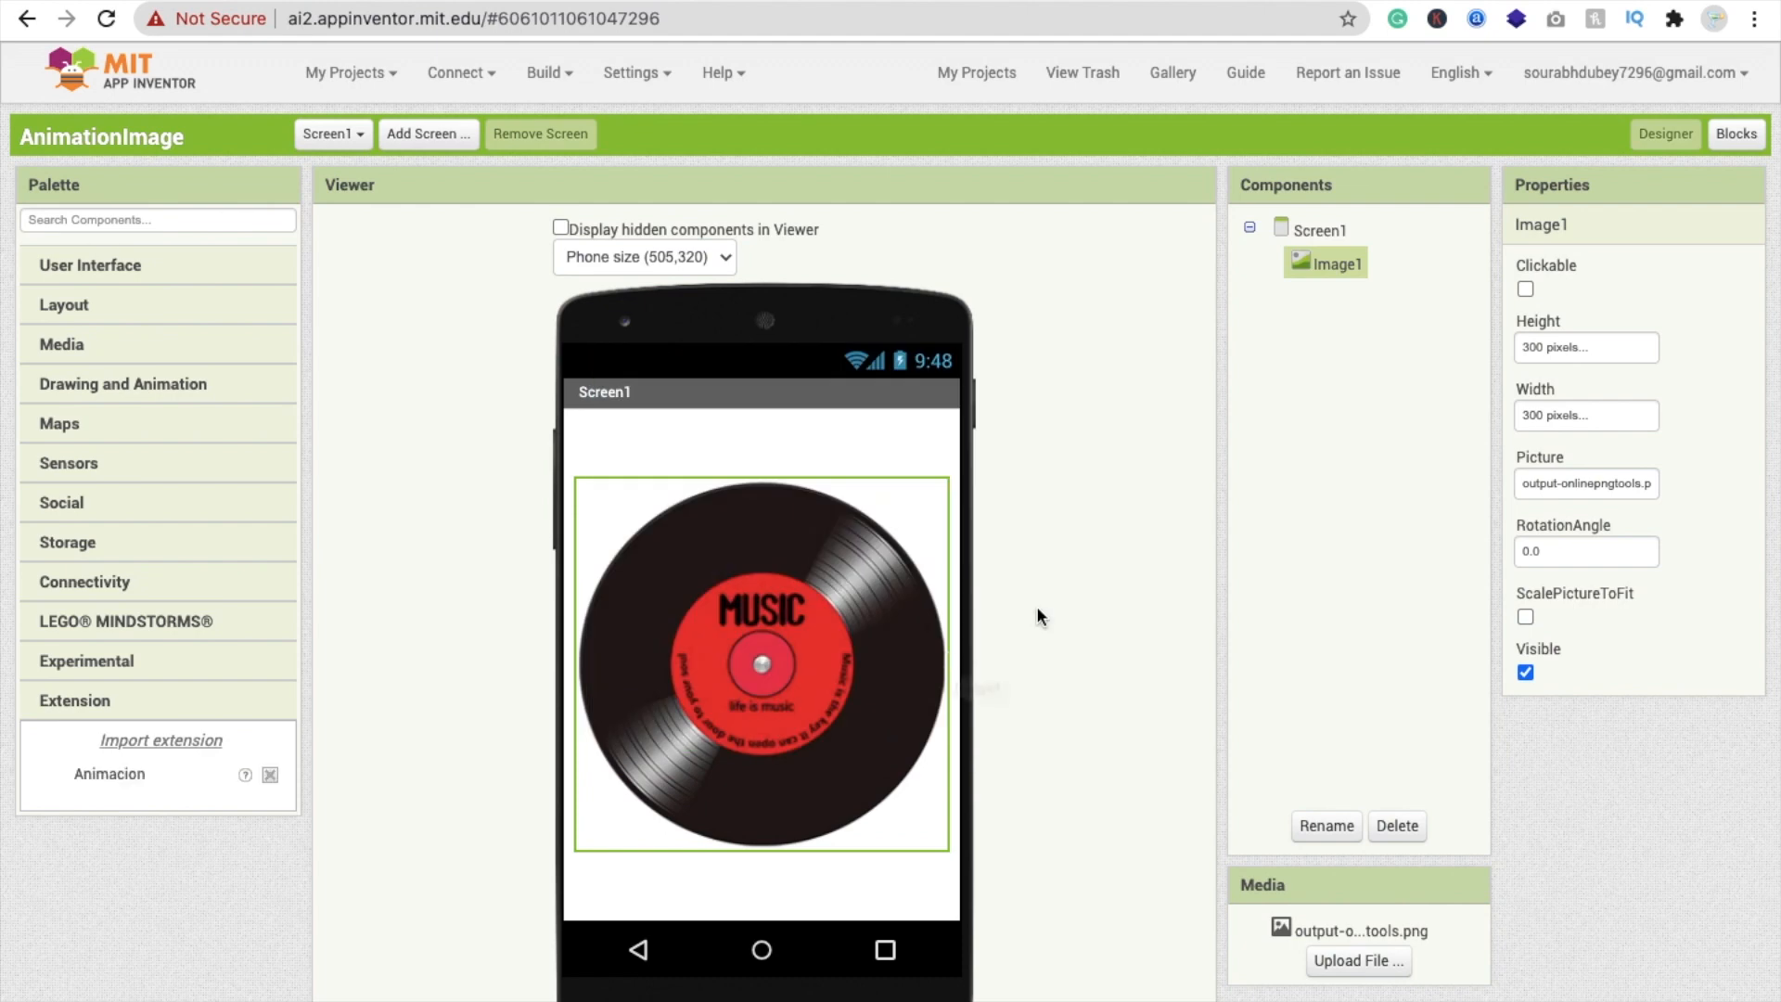
mouse_move(627, 744)
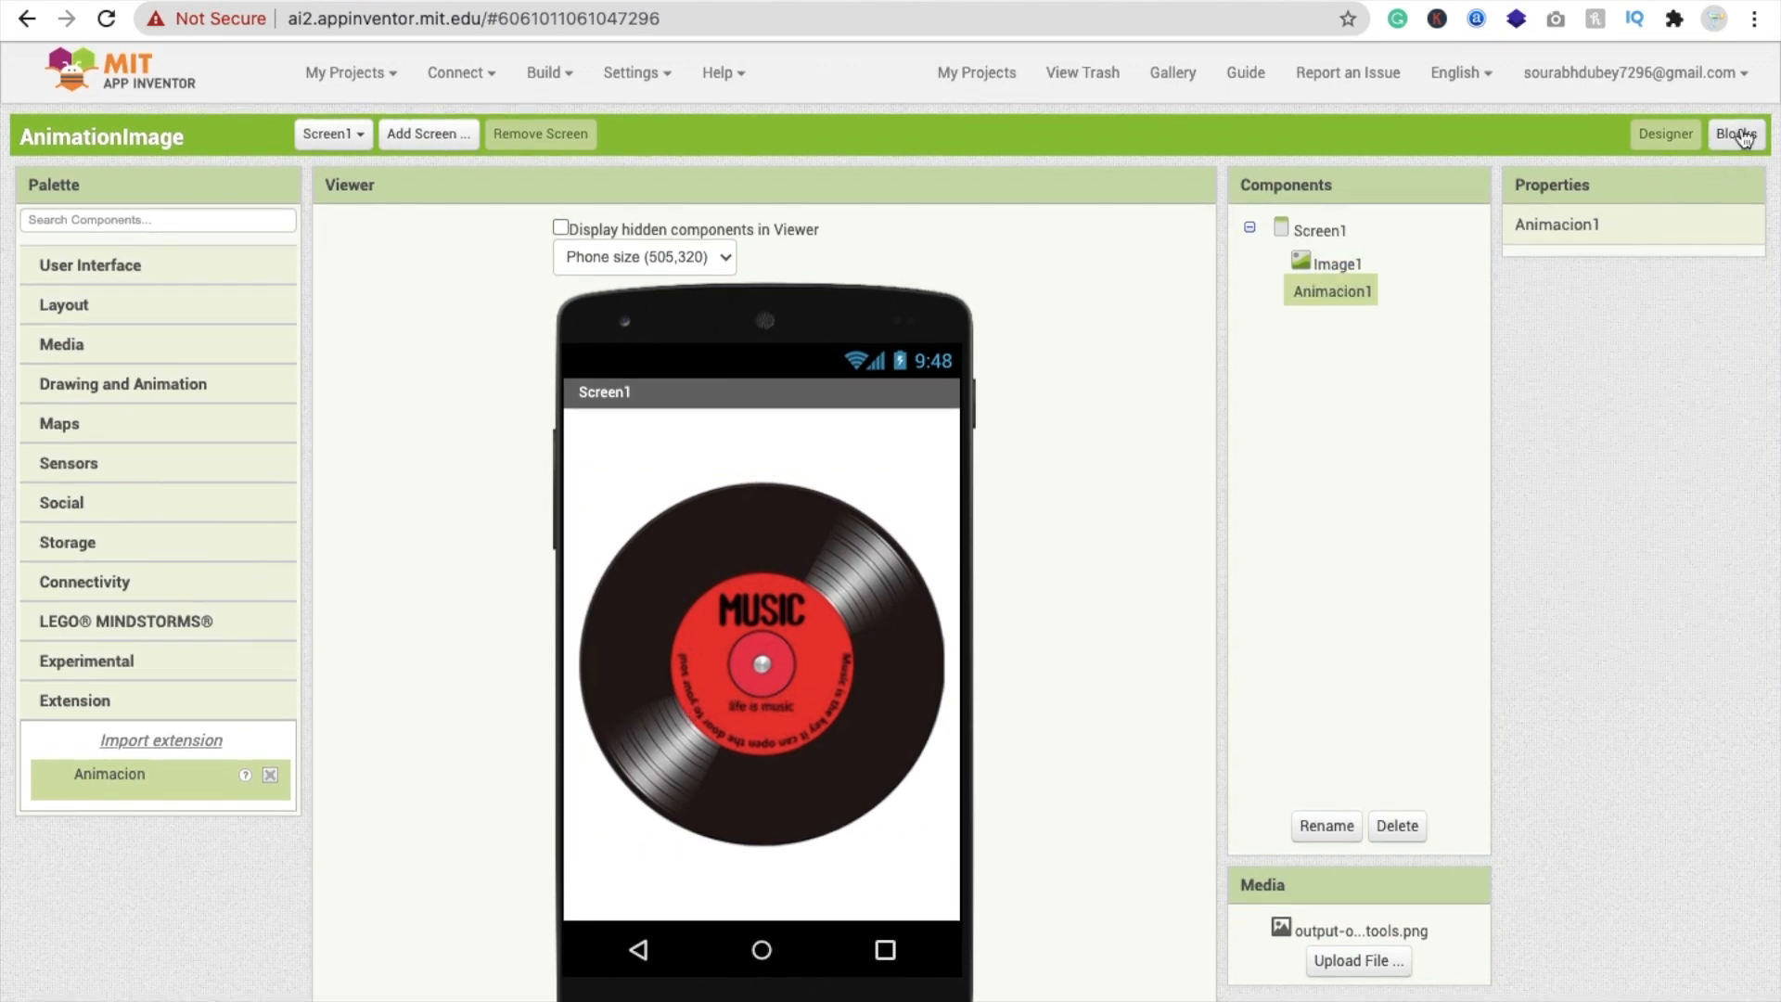
Step: In Blocks, drag the call Animacion1.Image block into Screen1.Initialize's do slot
left_click(1736, 133)
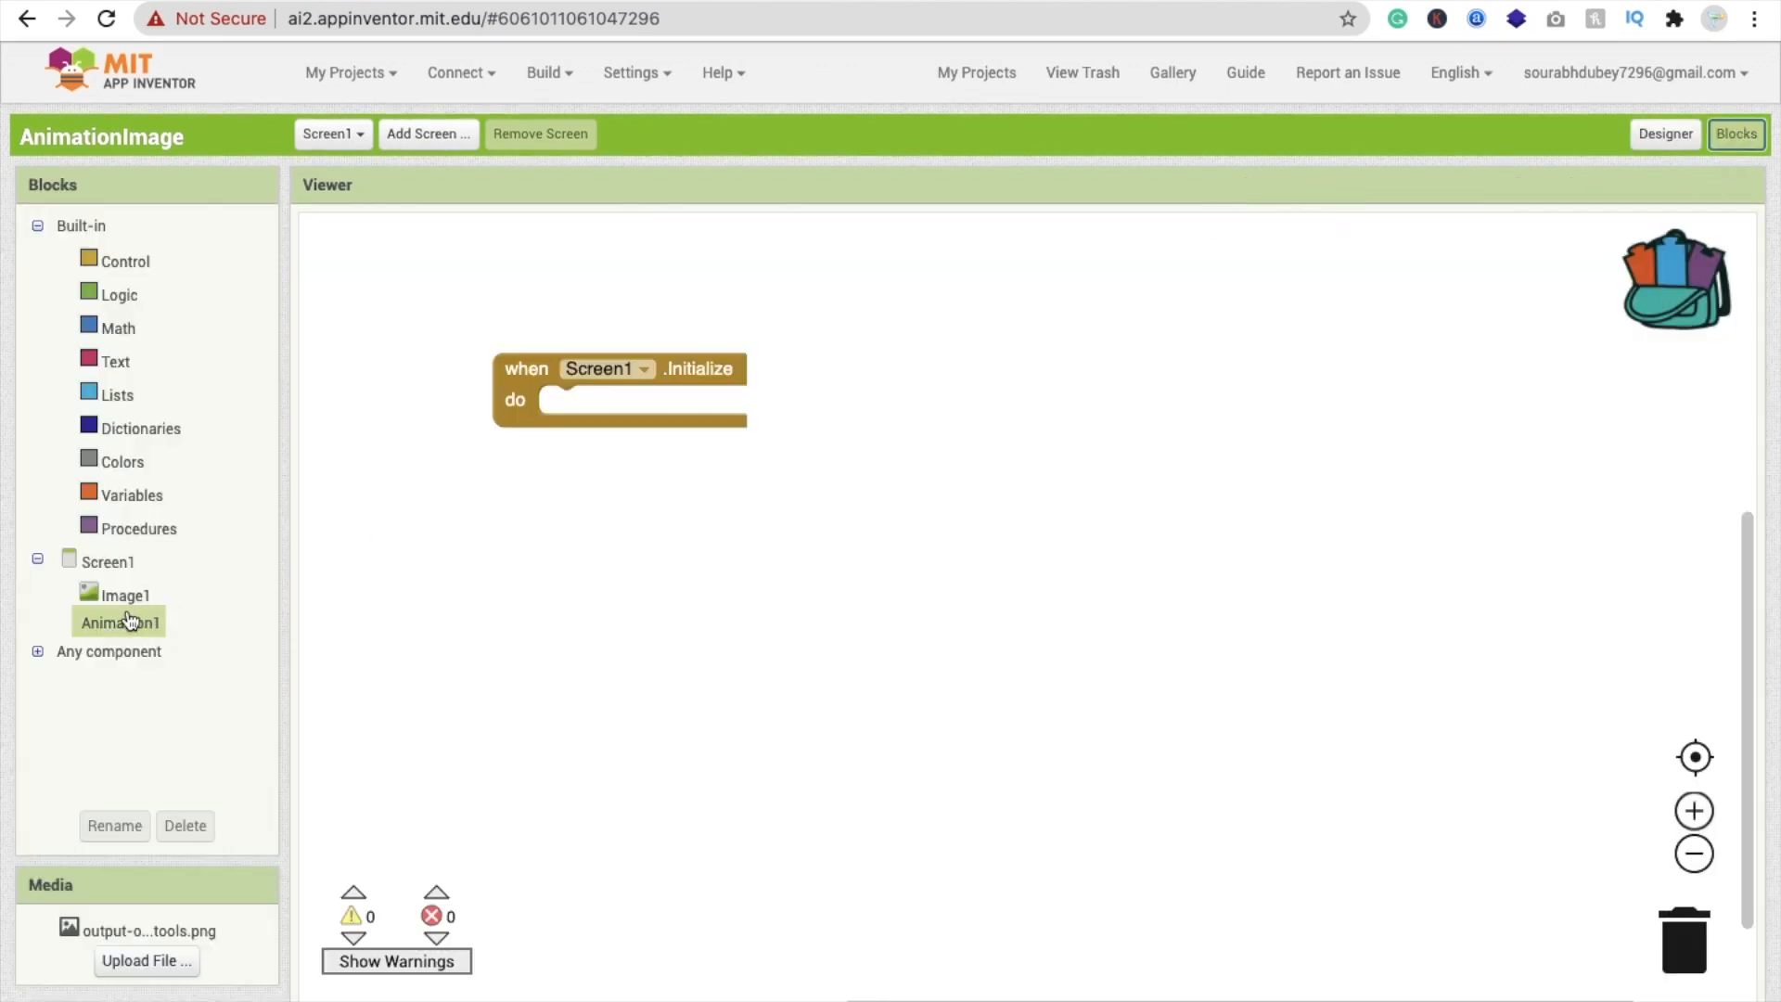
left_click(117, 621)
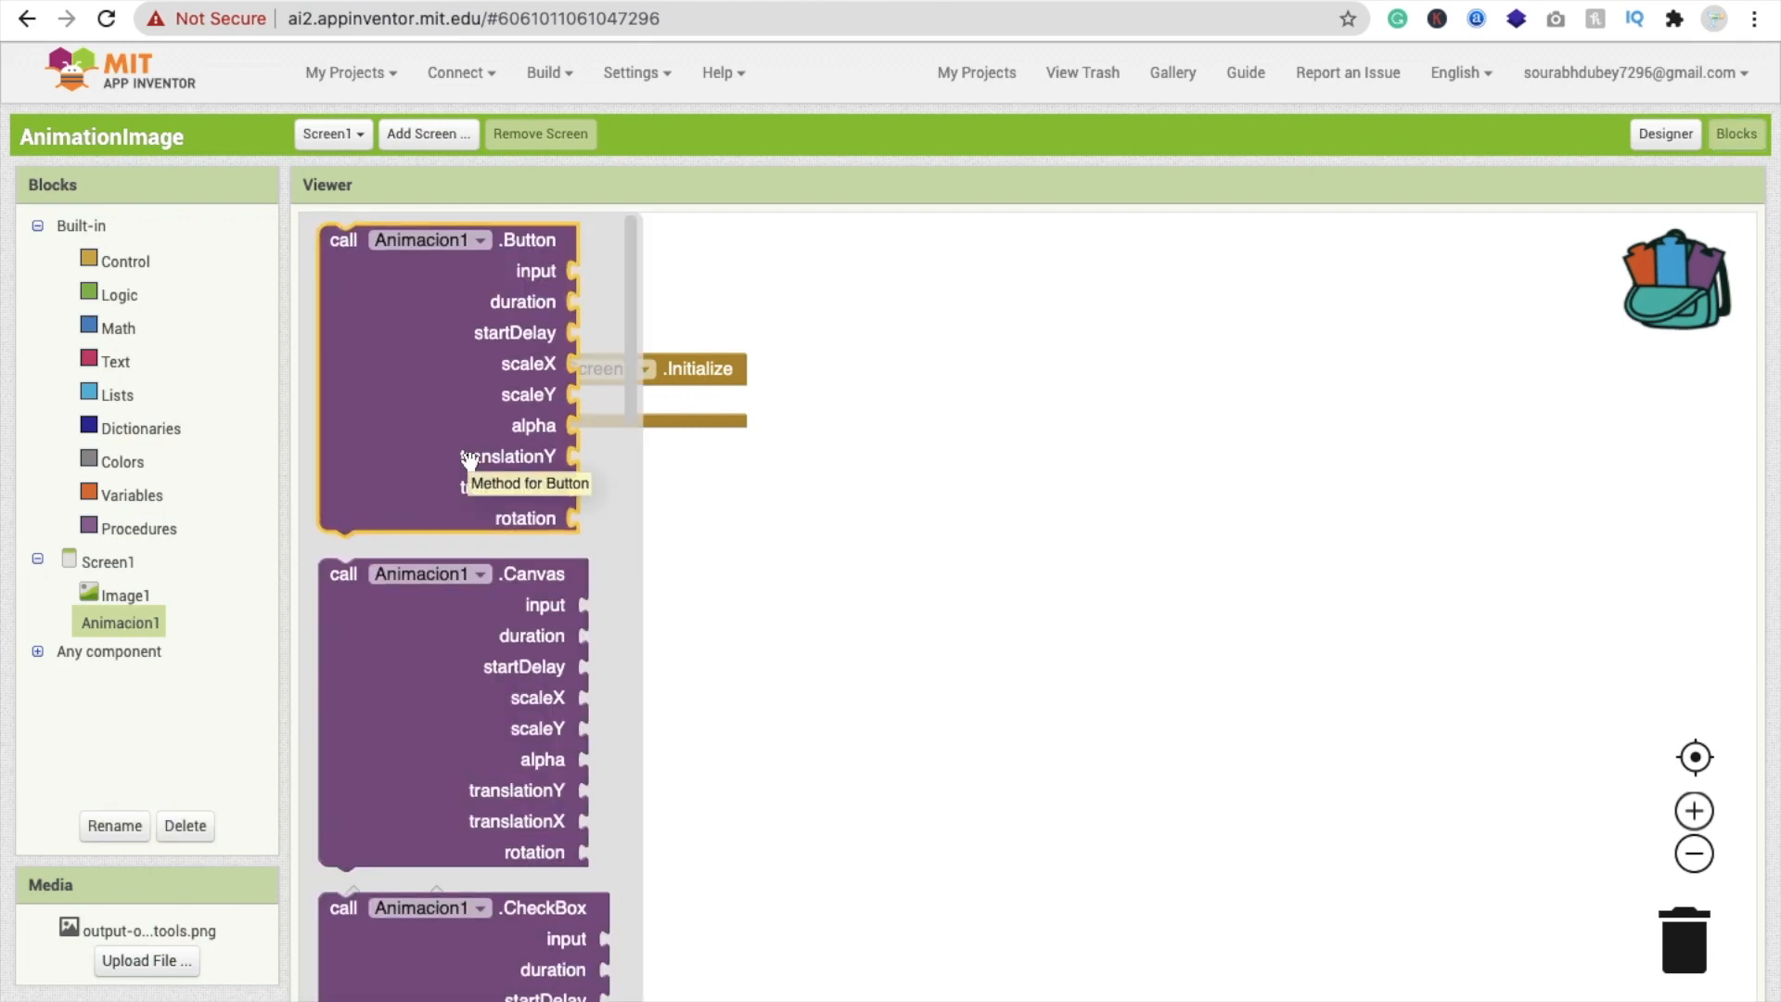
scroll("down", 3)
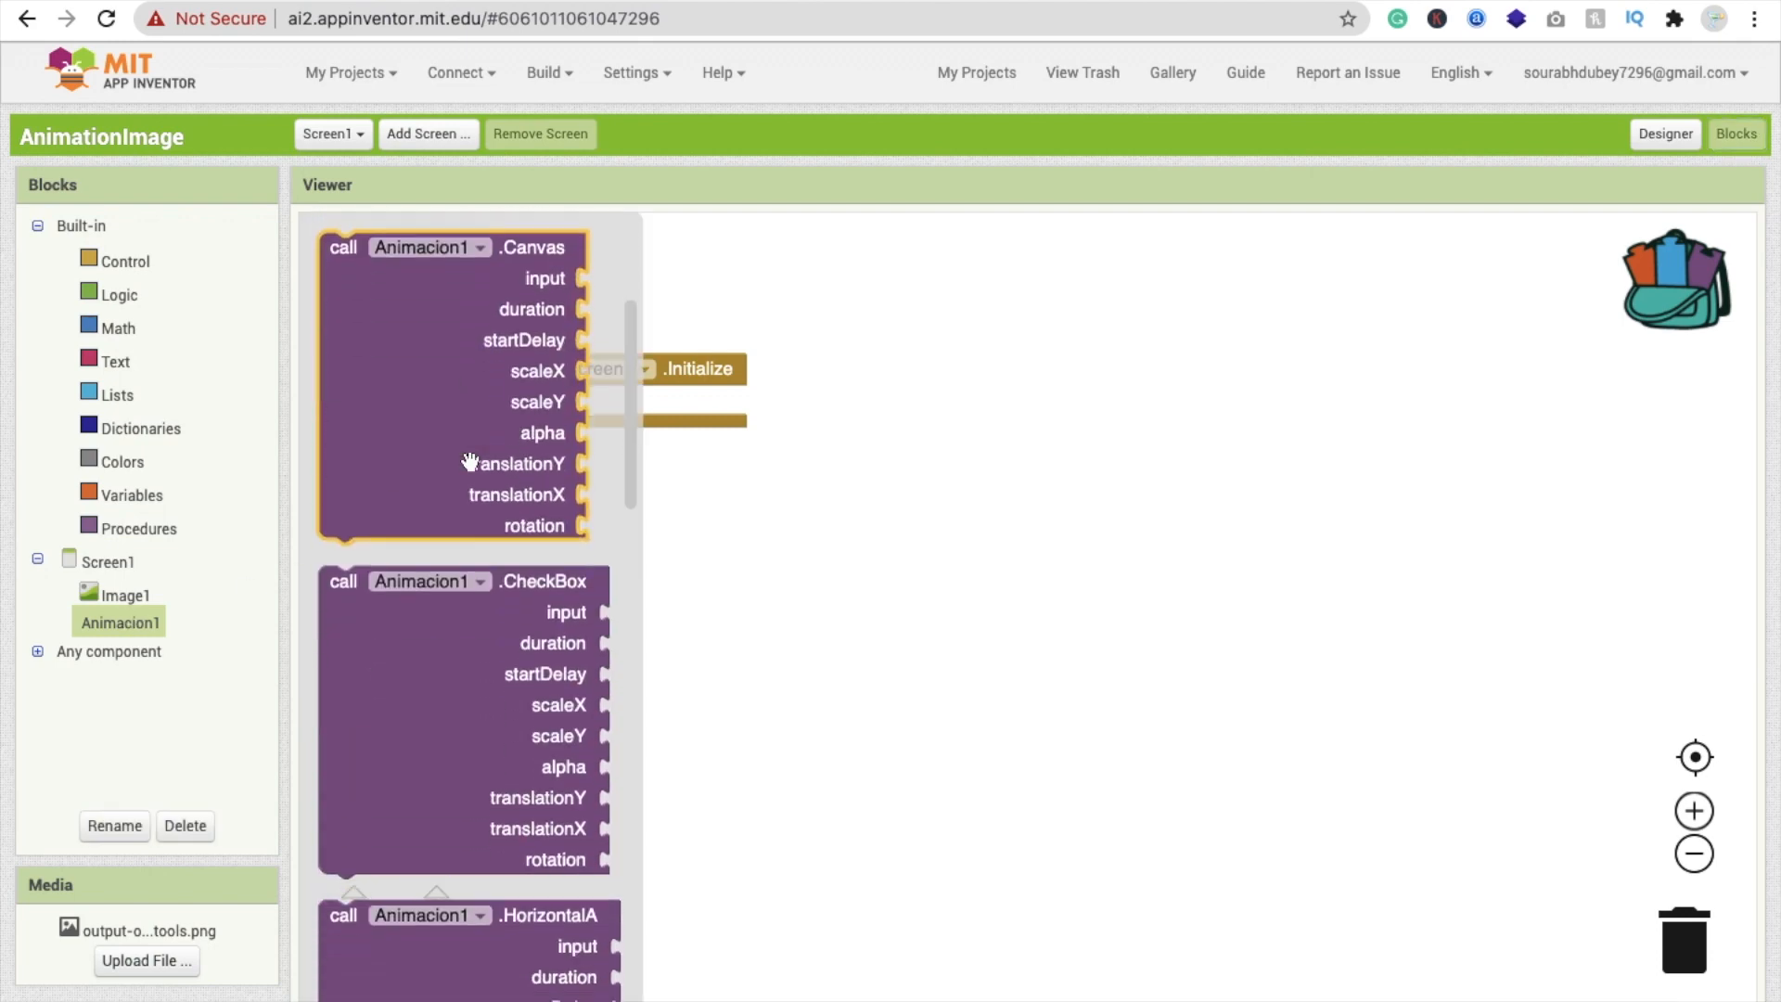
scroll("down", 3)
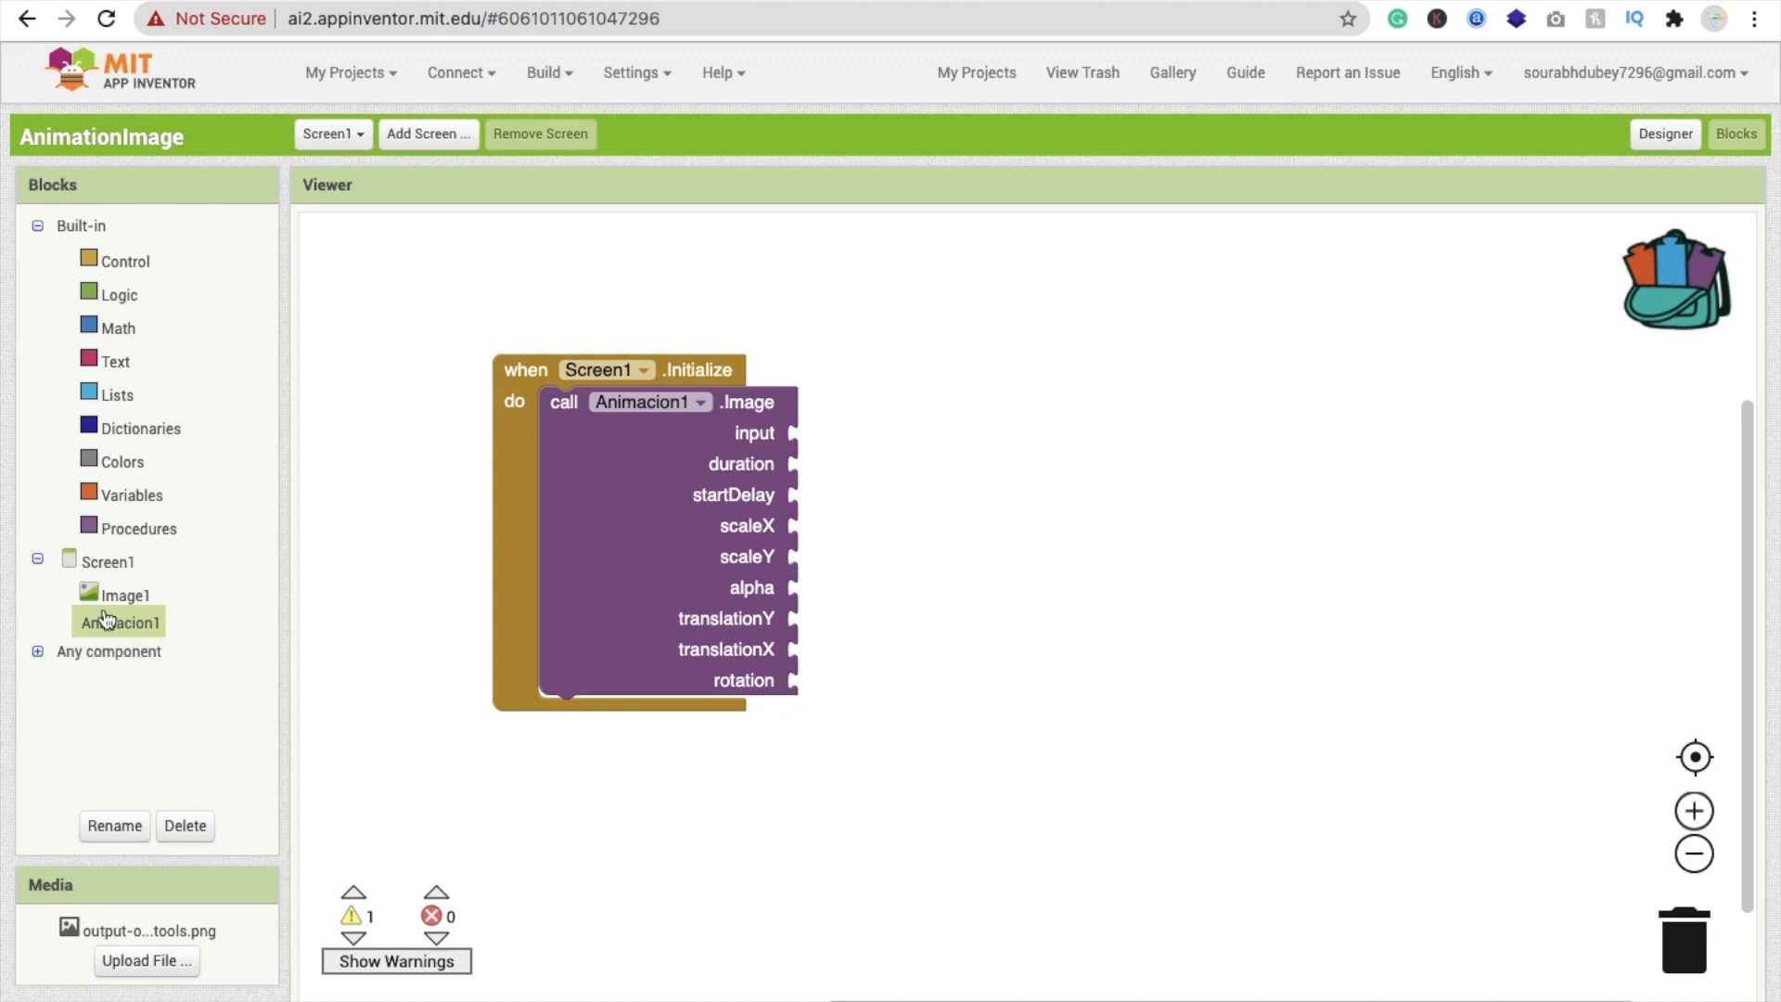
Step: Plug Image1 into the Animacion1.Image input and a Math number block into duration
left_click(122, 594)
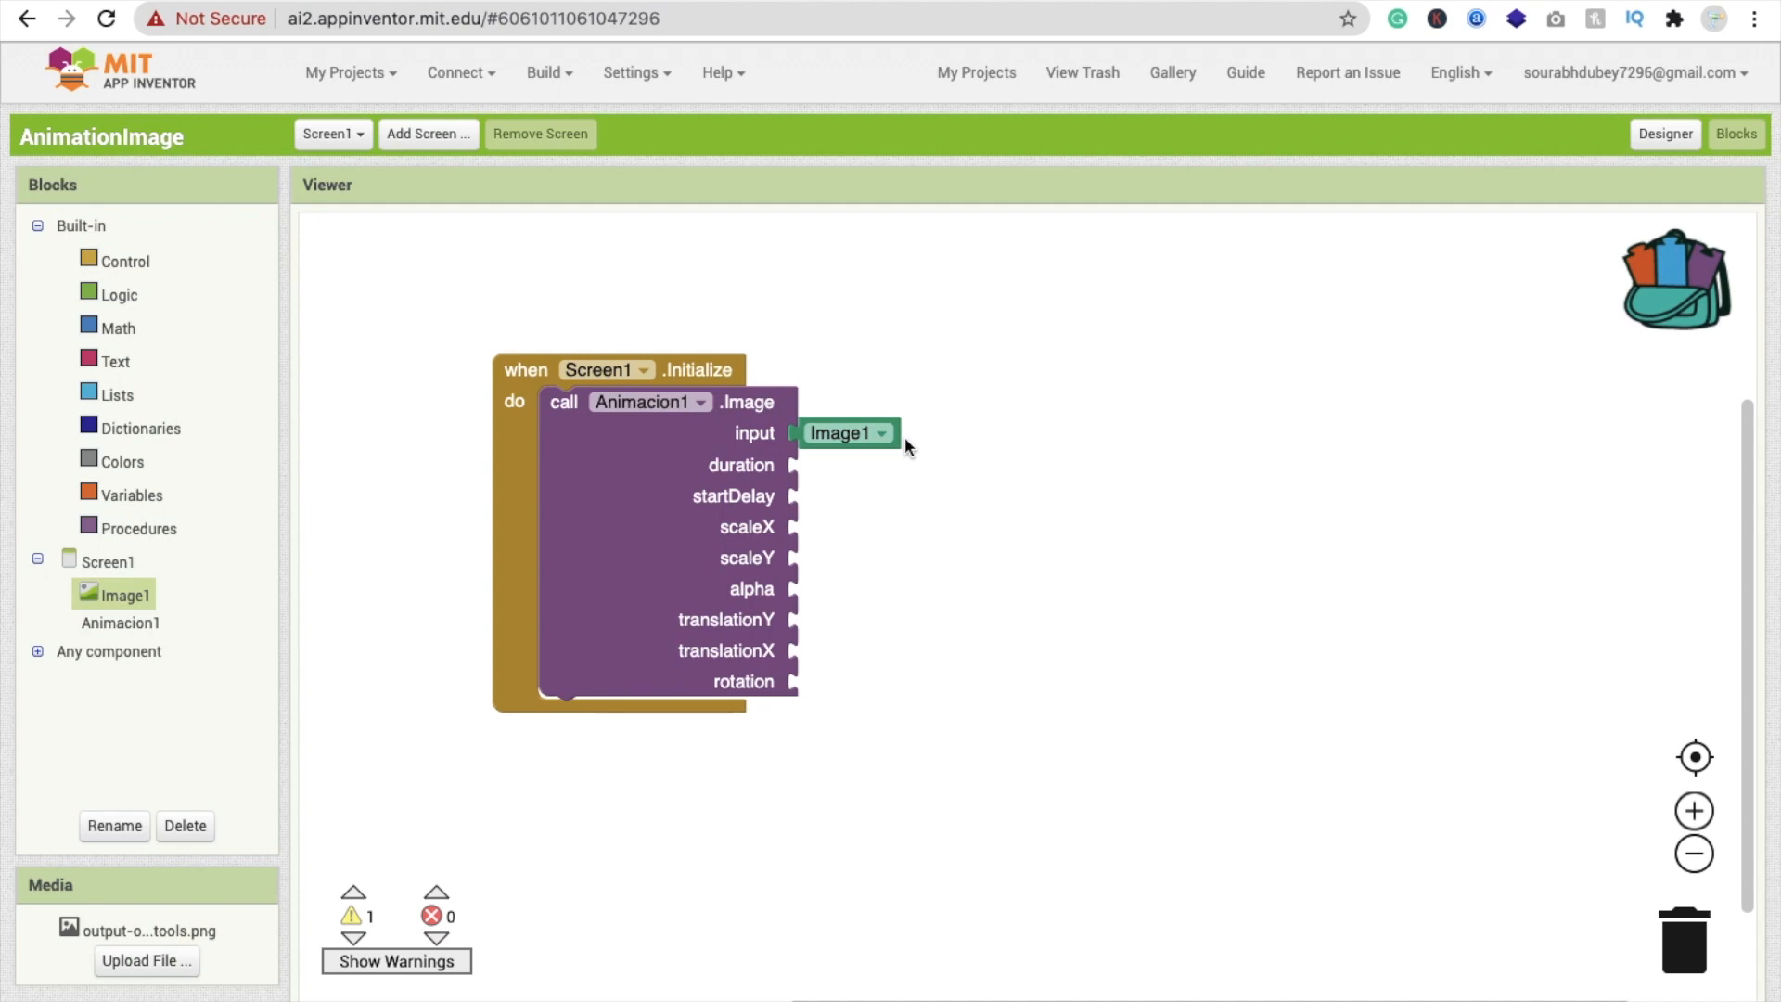
mouse_move(858, 432)
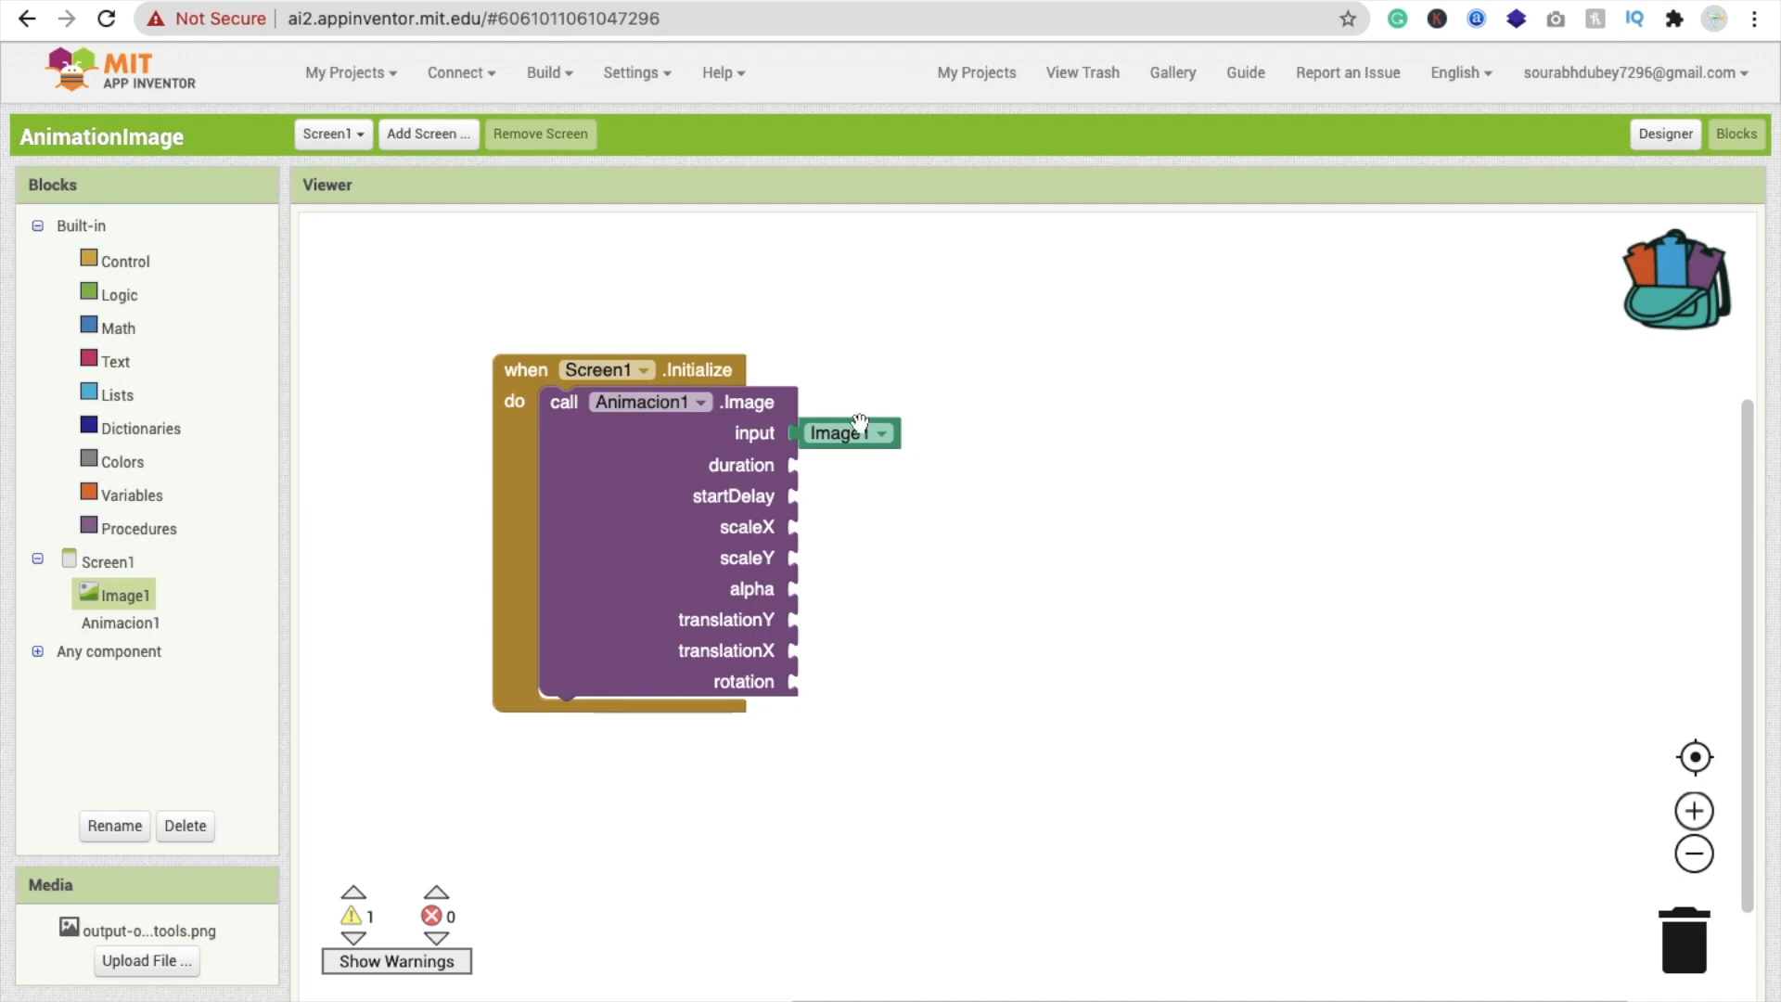
mouse_move(861, 494)
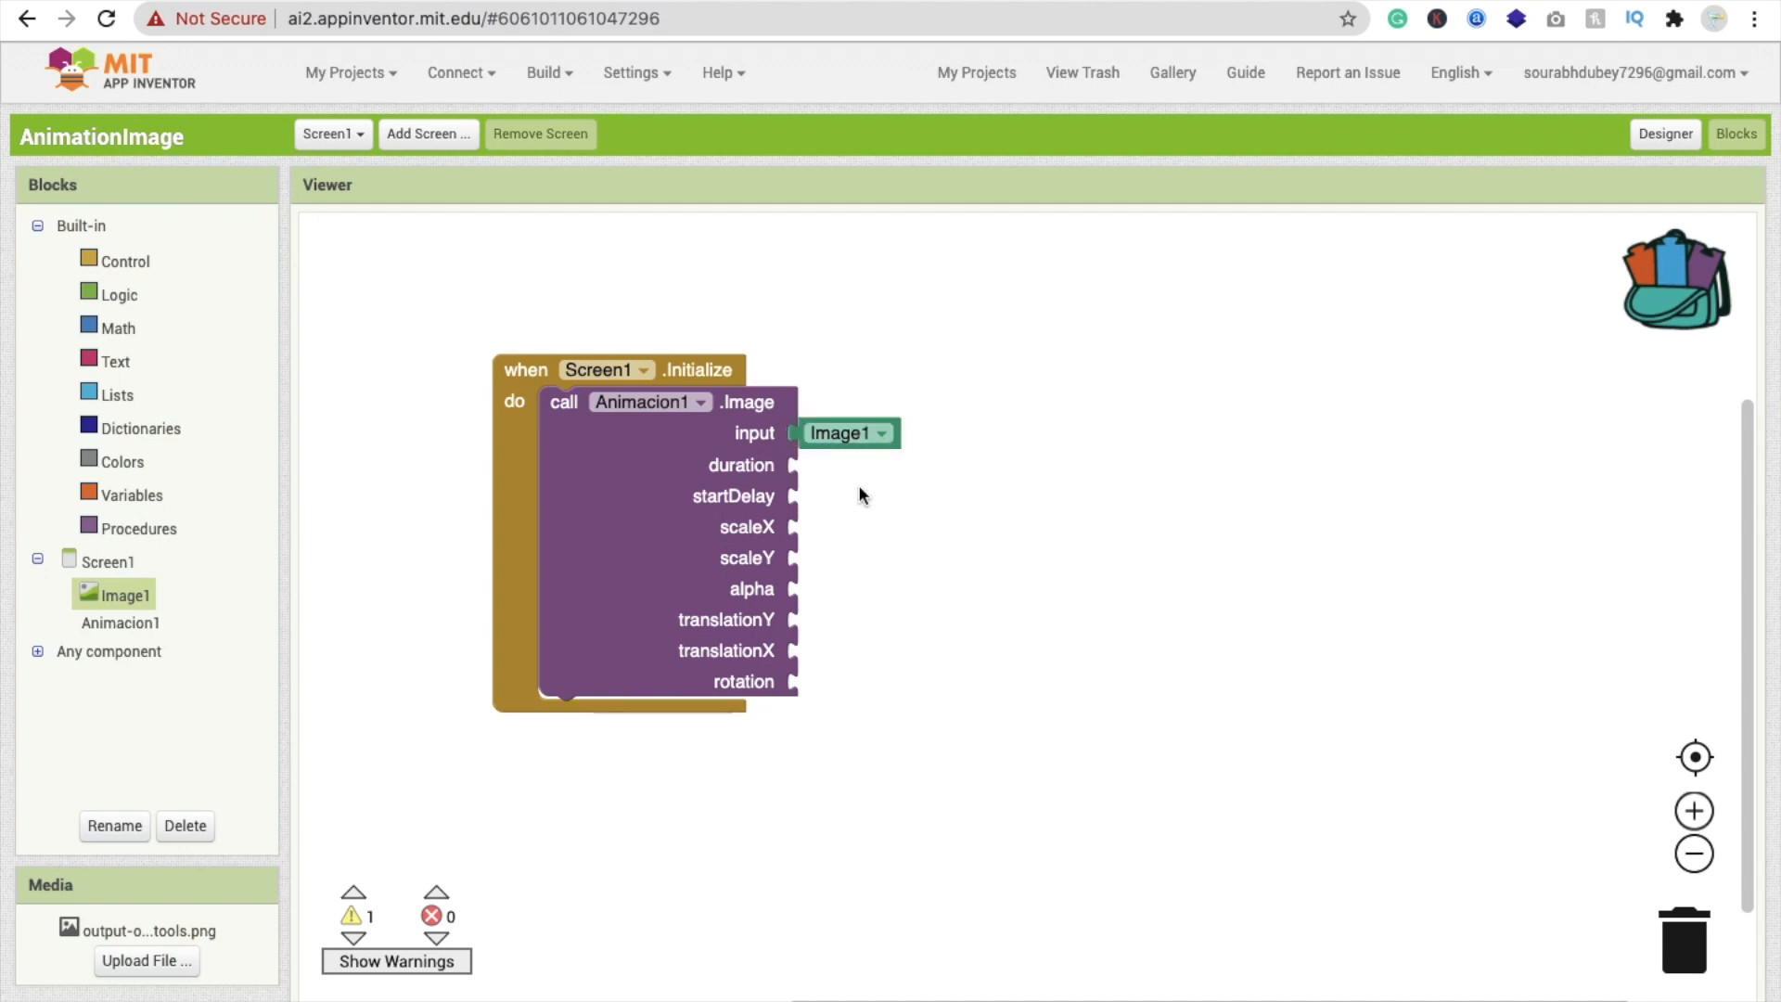
mouse_move(162, 624)
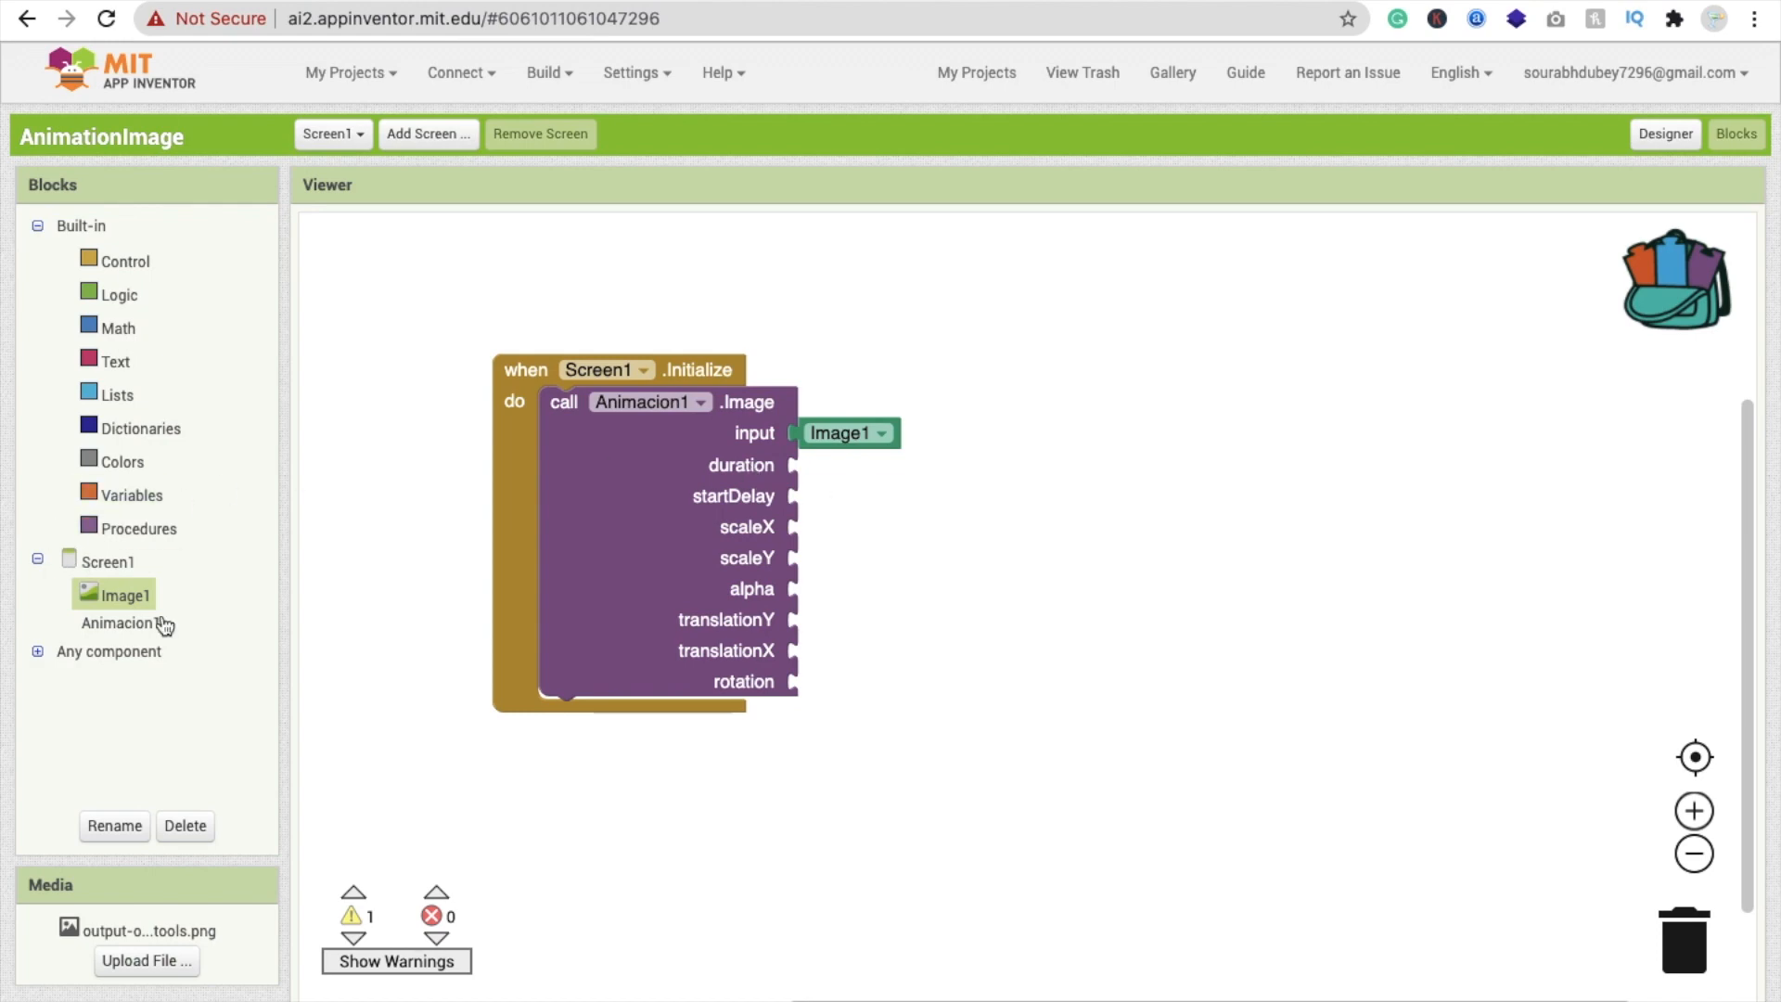
left_click(117, 327)
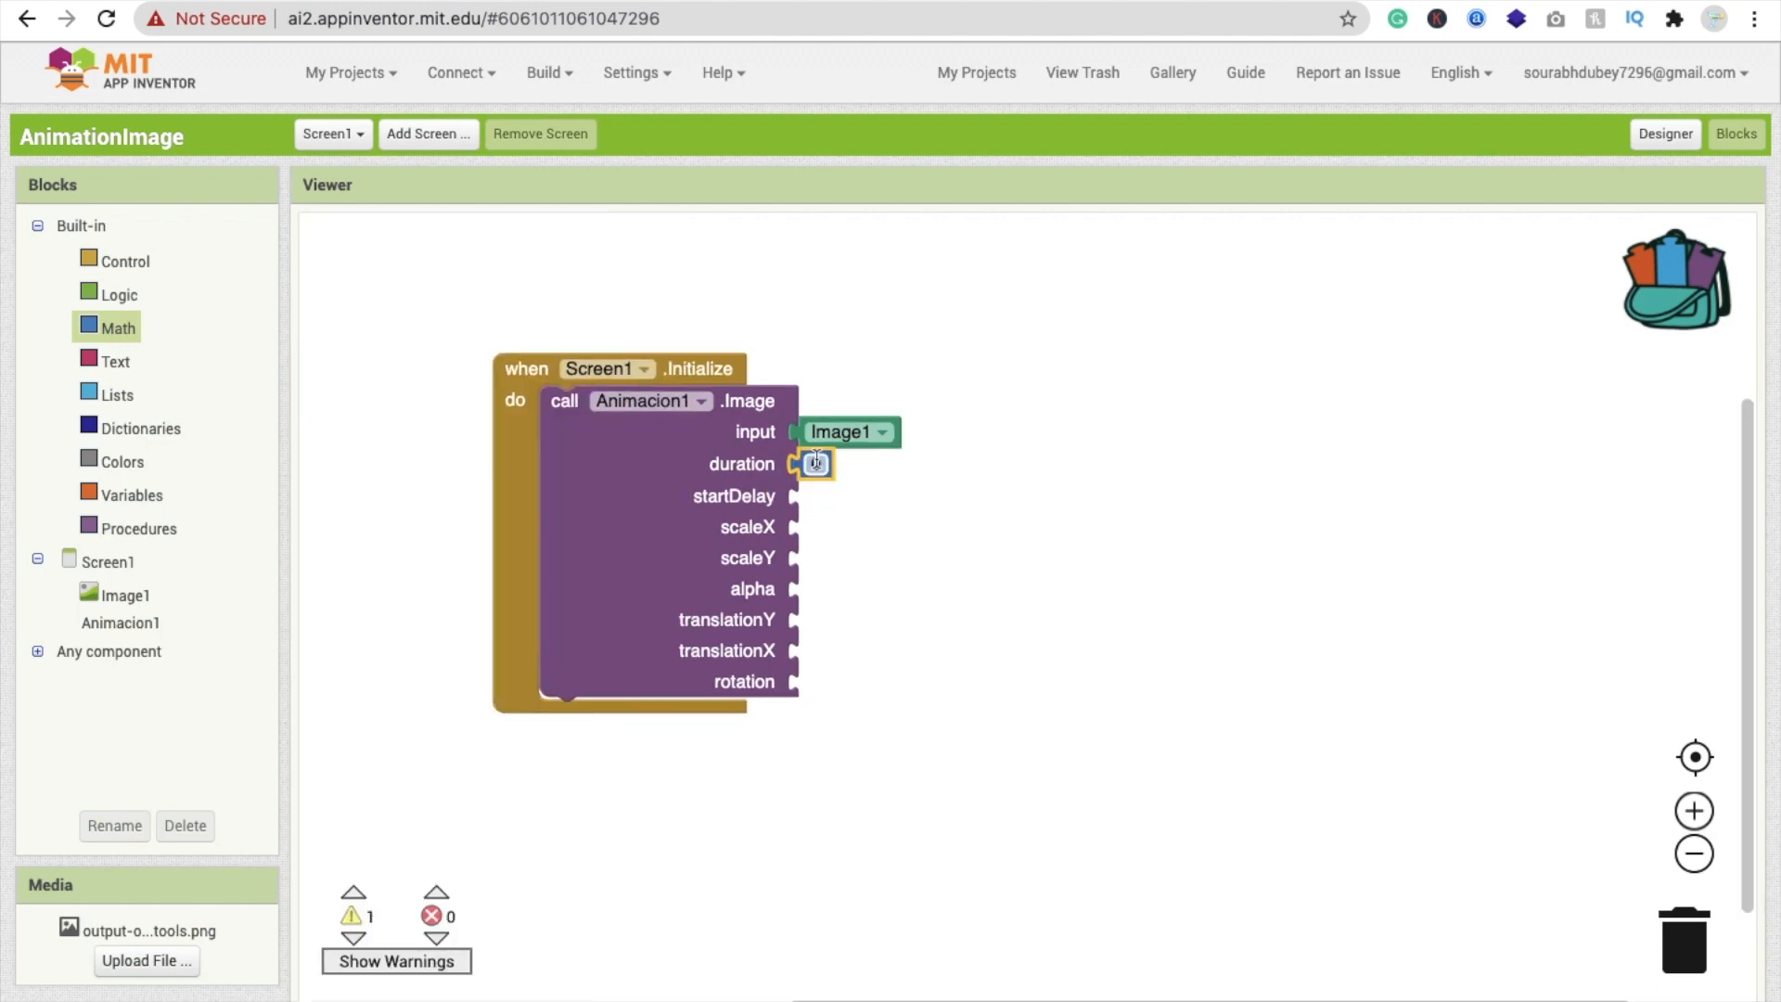
Step: Set duration to 30000, copy it to the other sockets, and set translations and rotation to 0
type("3000")
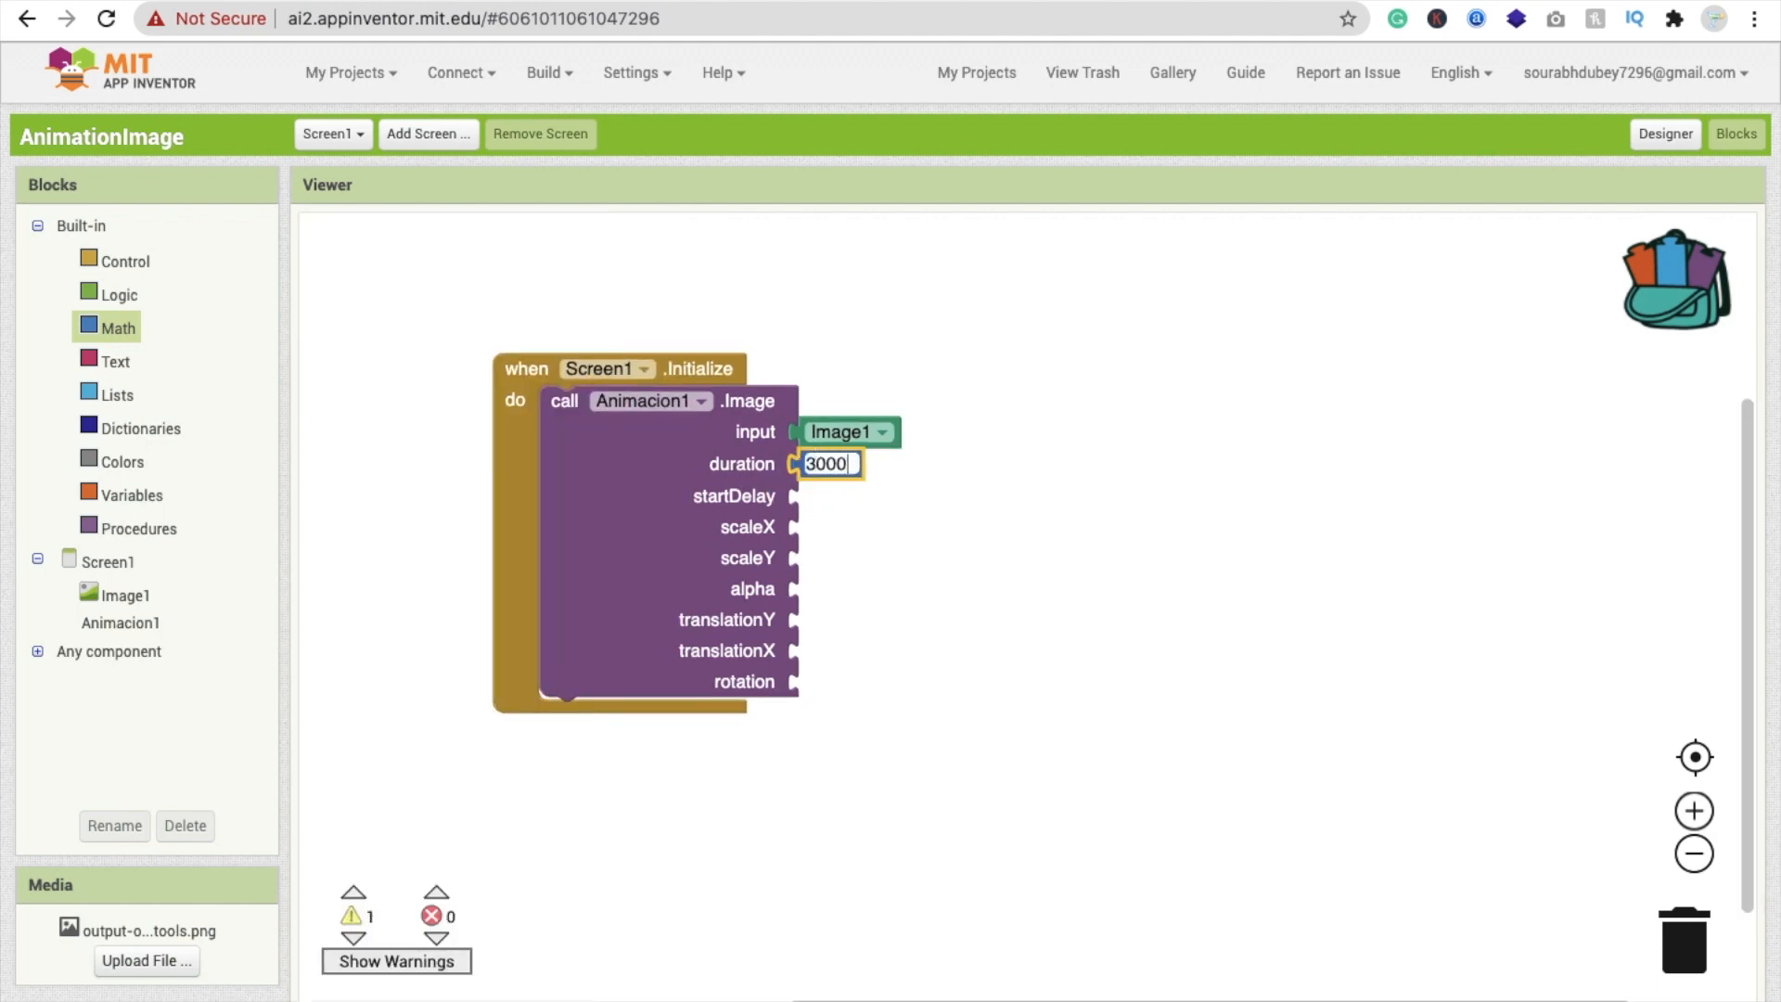
type("30000")
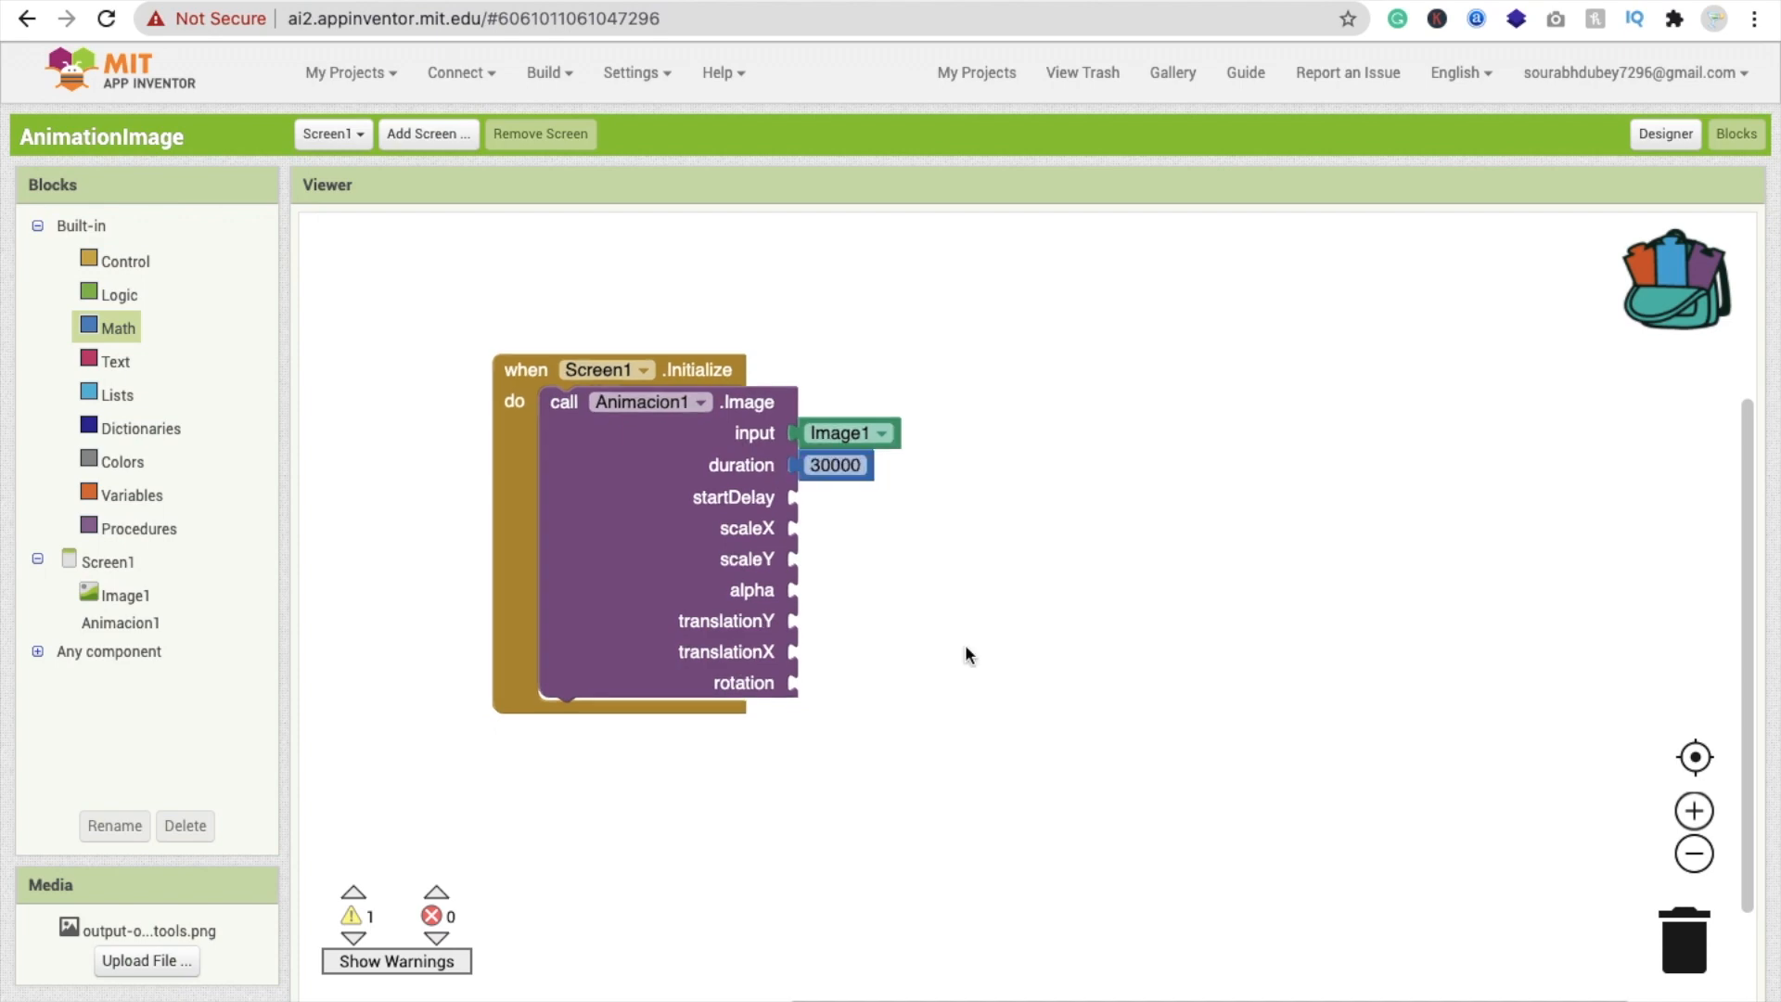
left_click(833, 465)
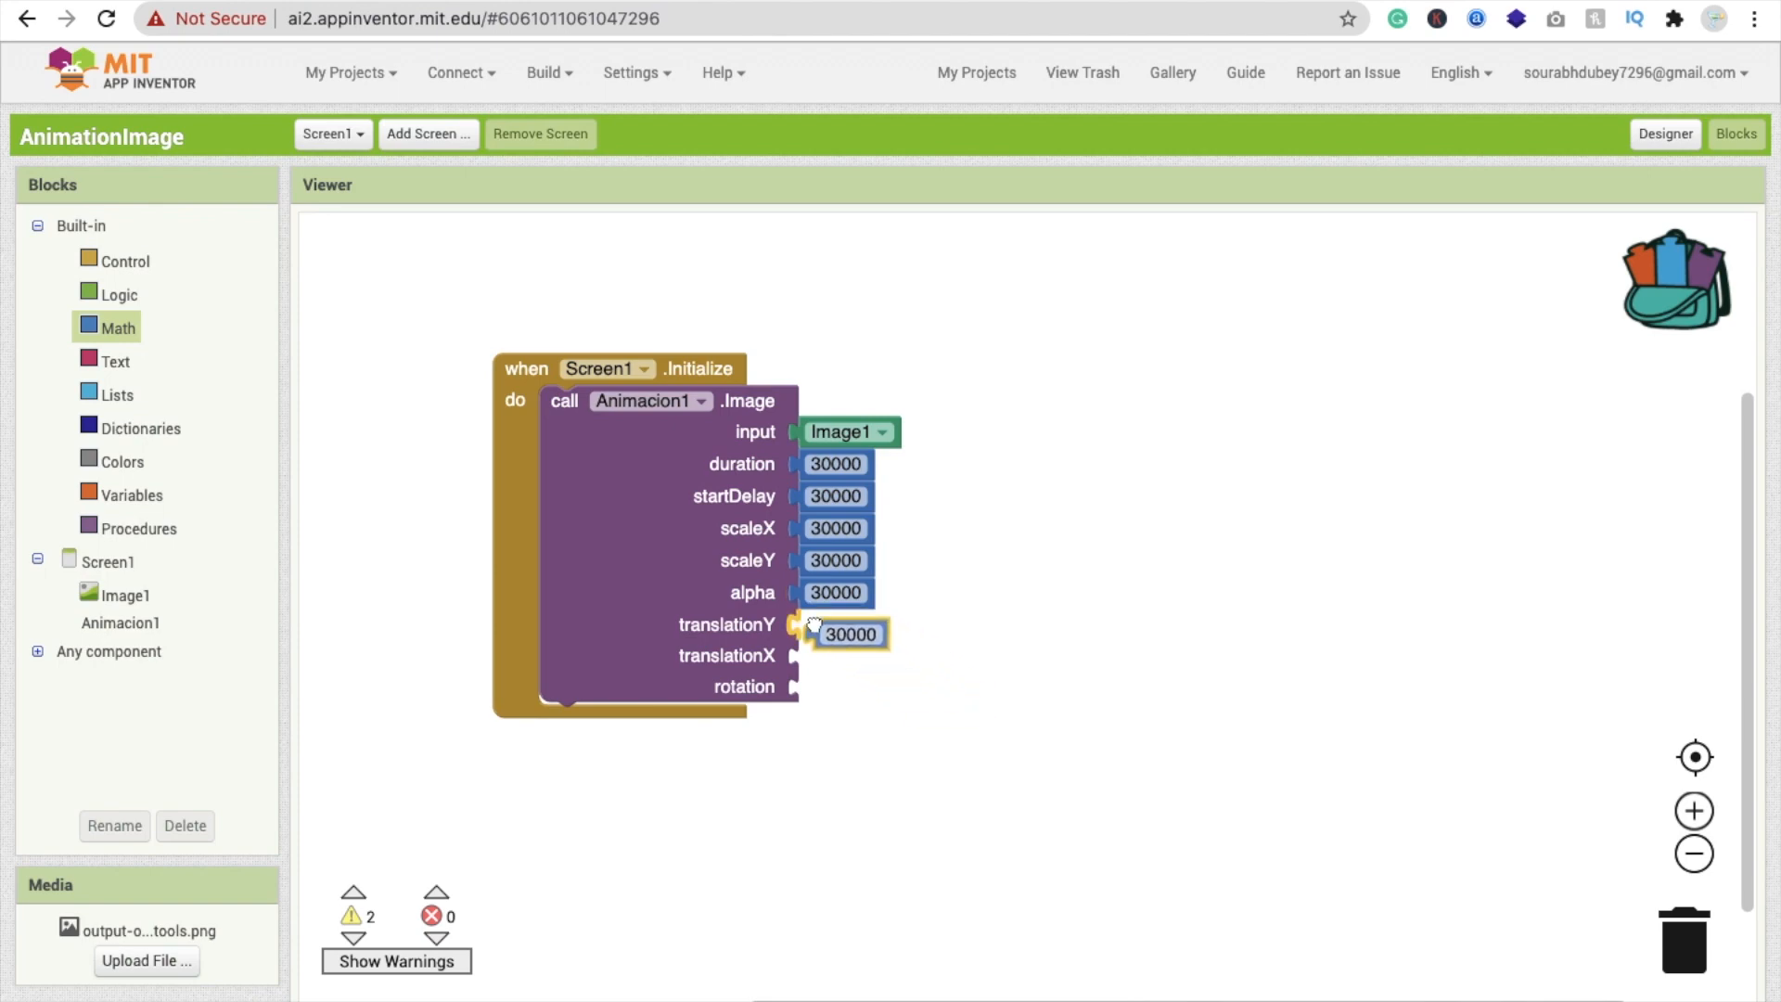
type("0")
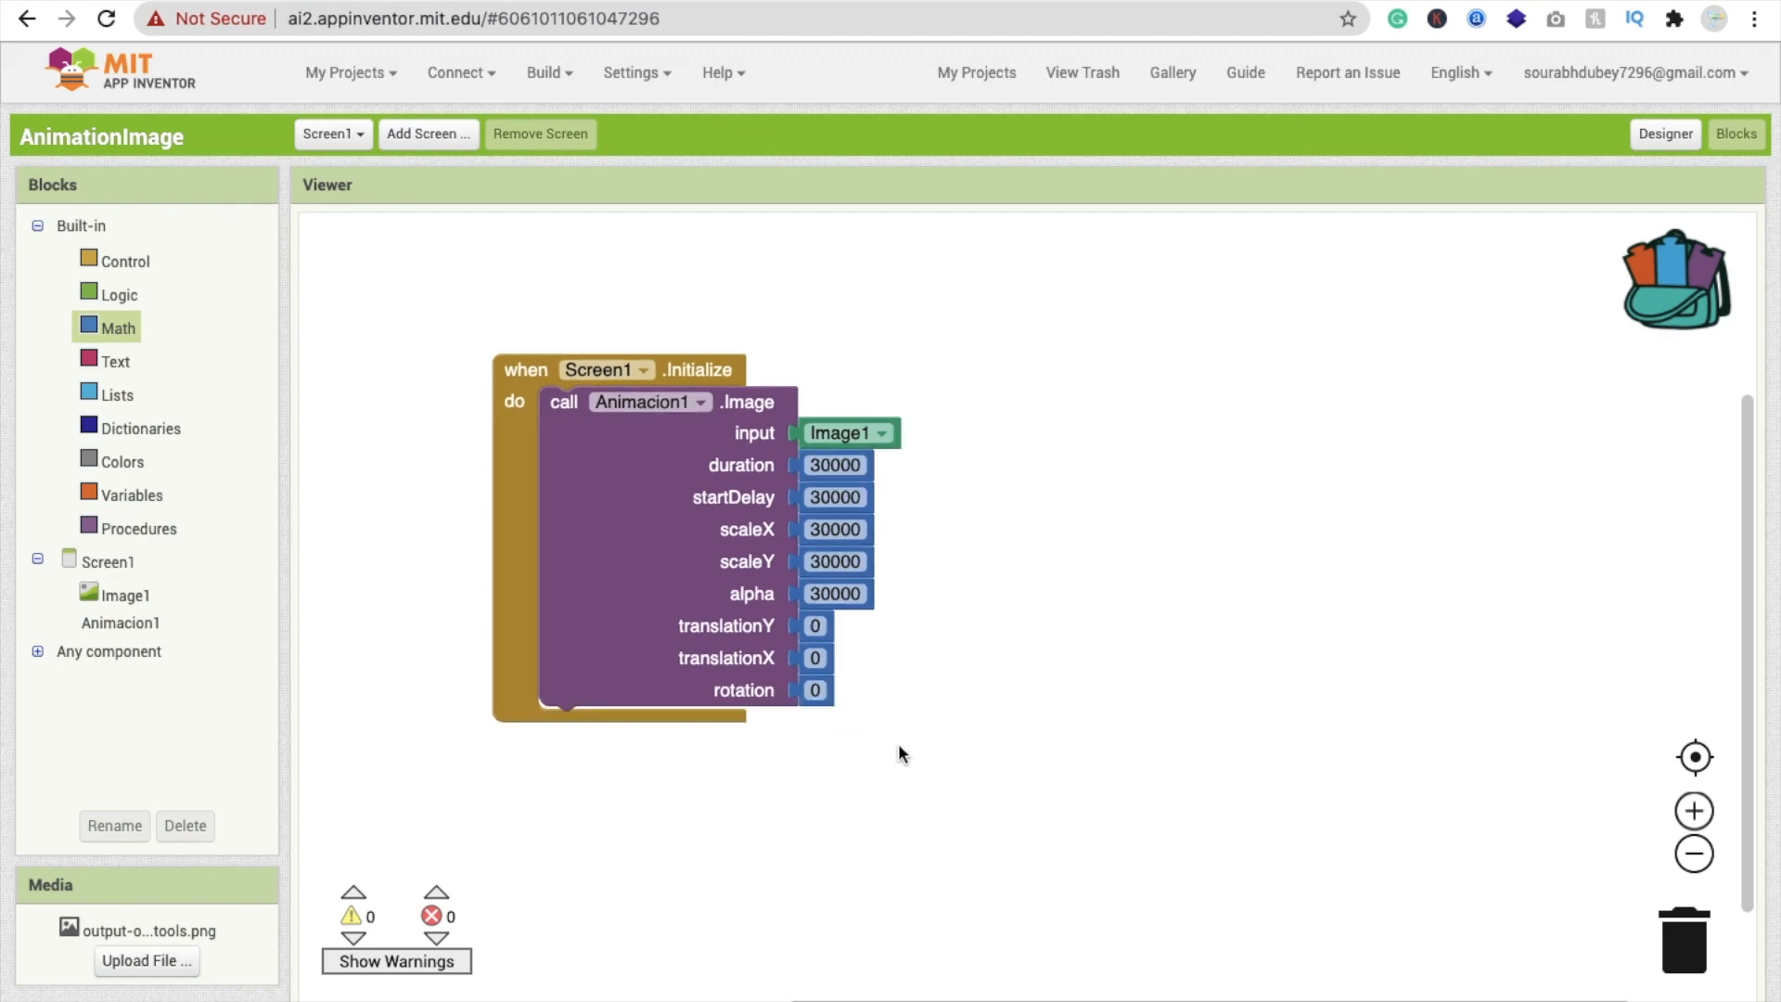
Step: Change rotation to 5400, startDelay to 0, and scaleX, scaleY and alpha to 1
left_click(814, 689)
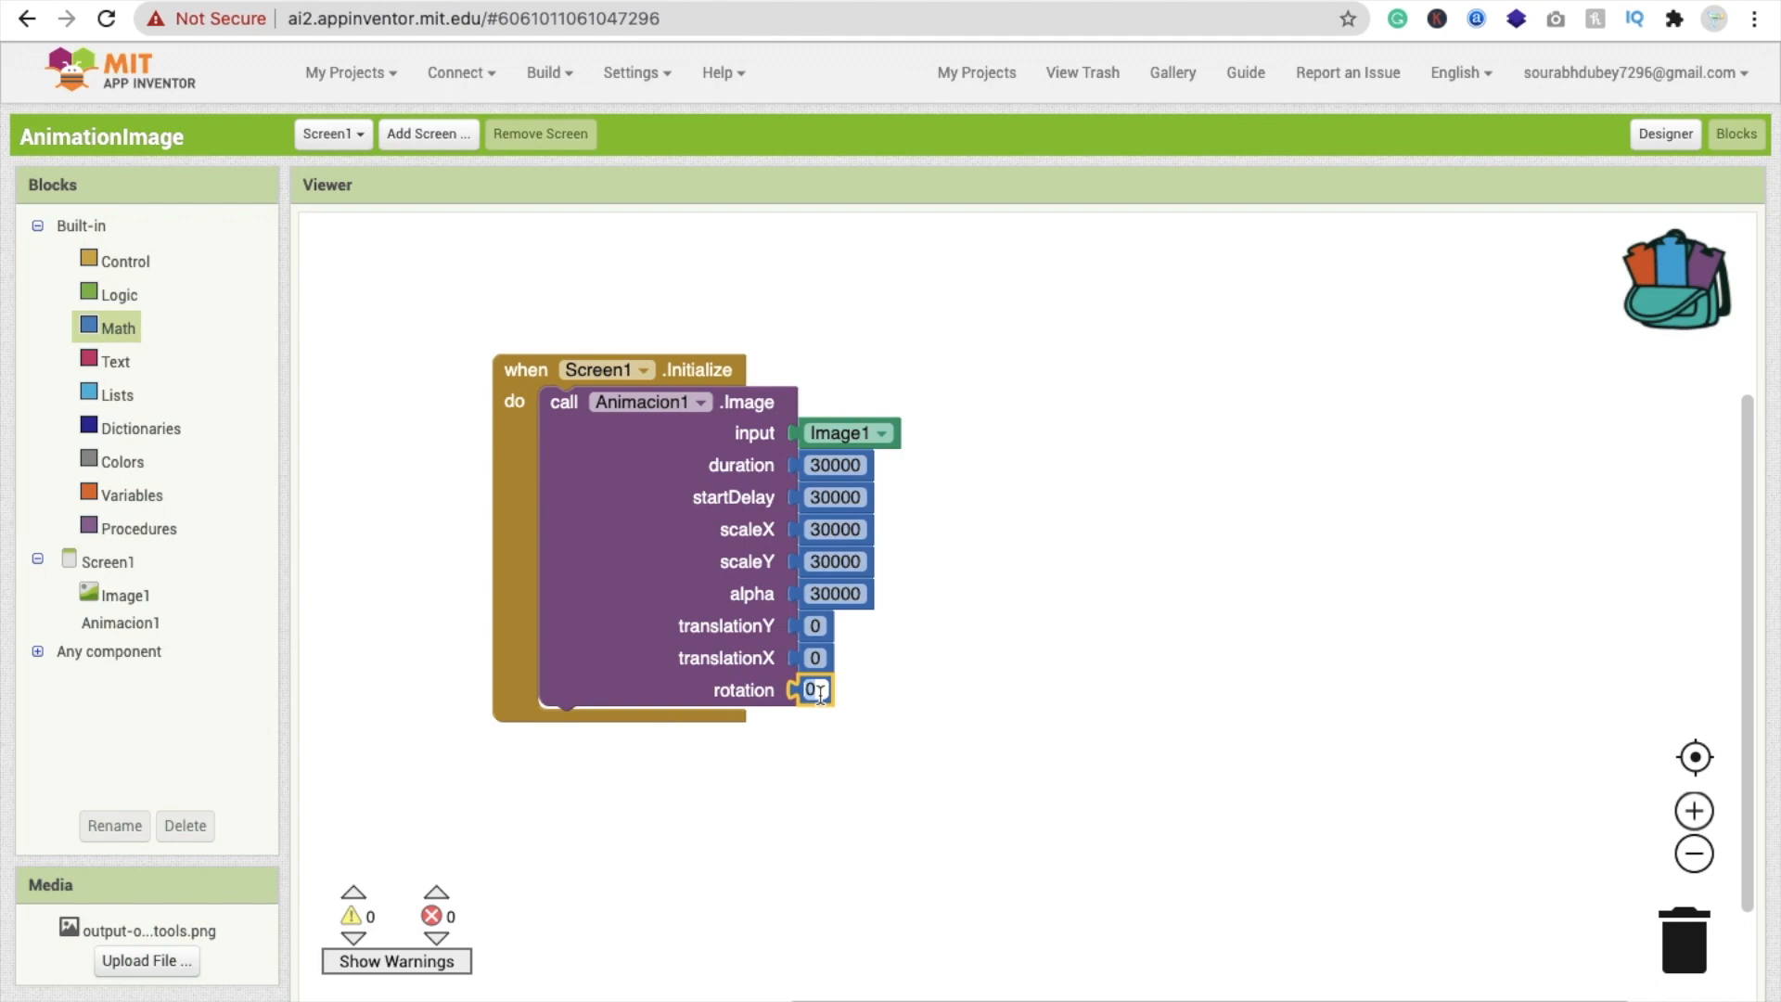
type("5400")
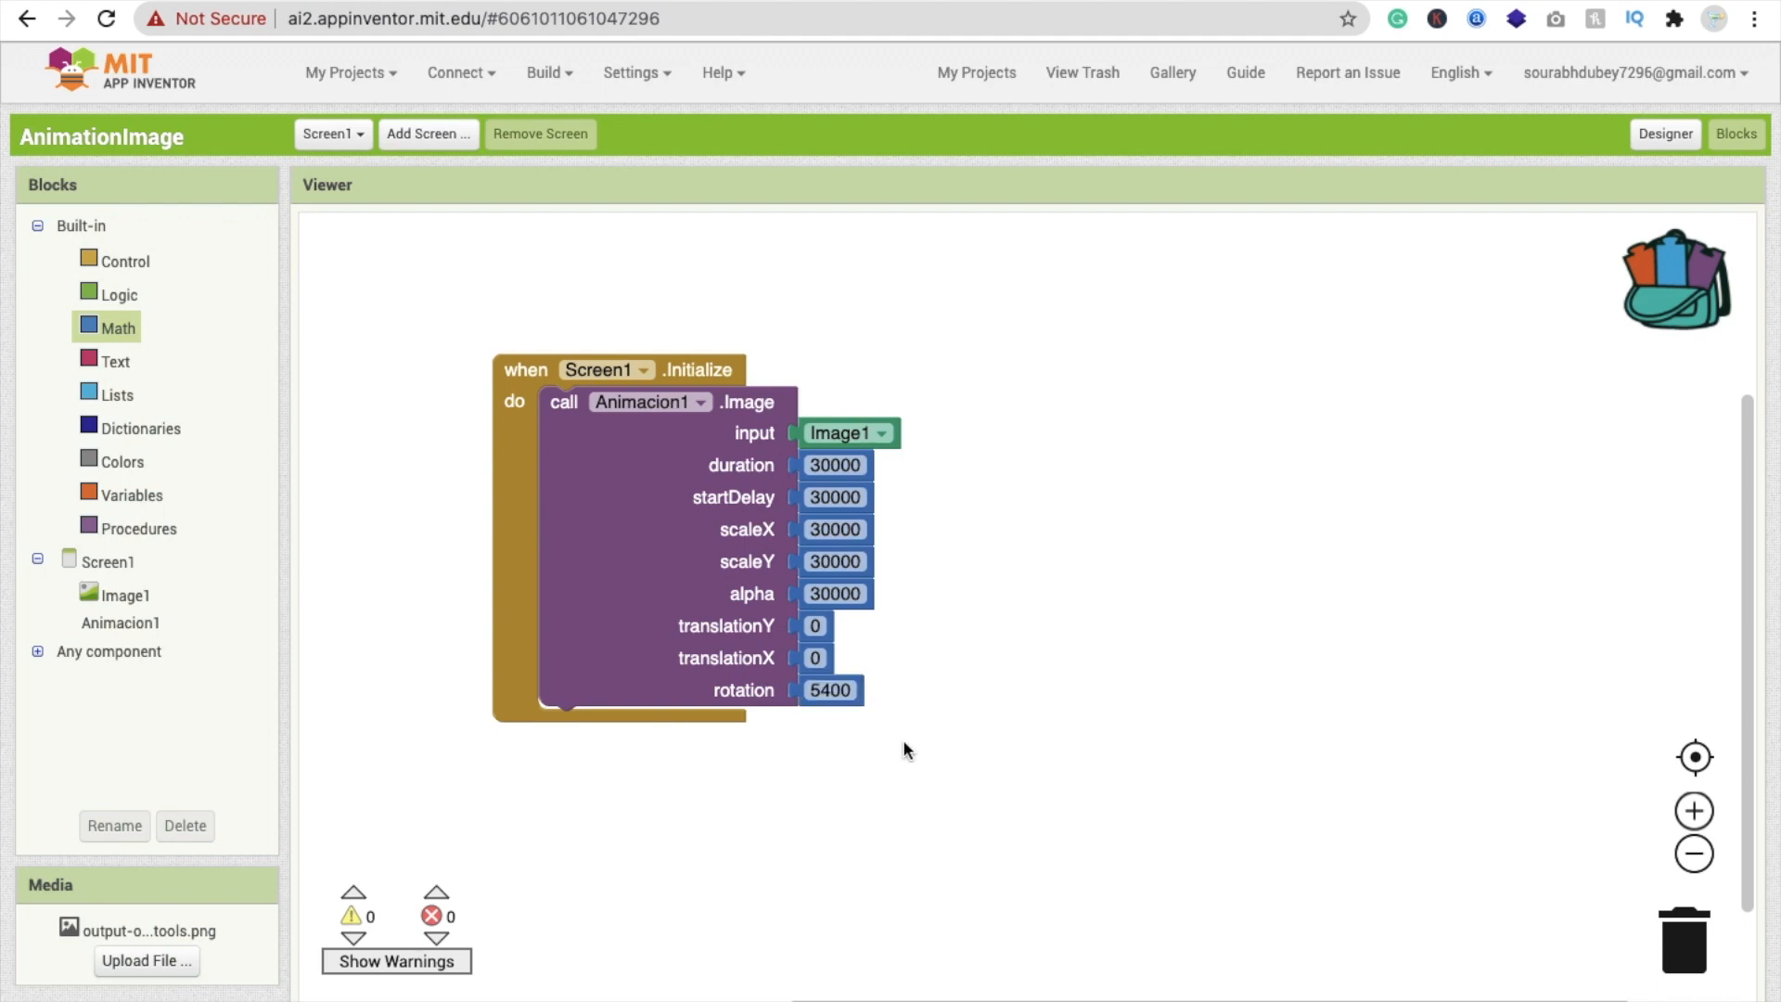
left_click(833, 464)
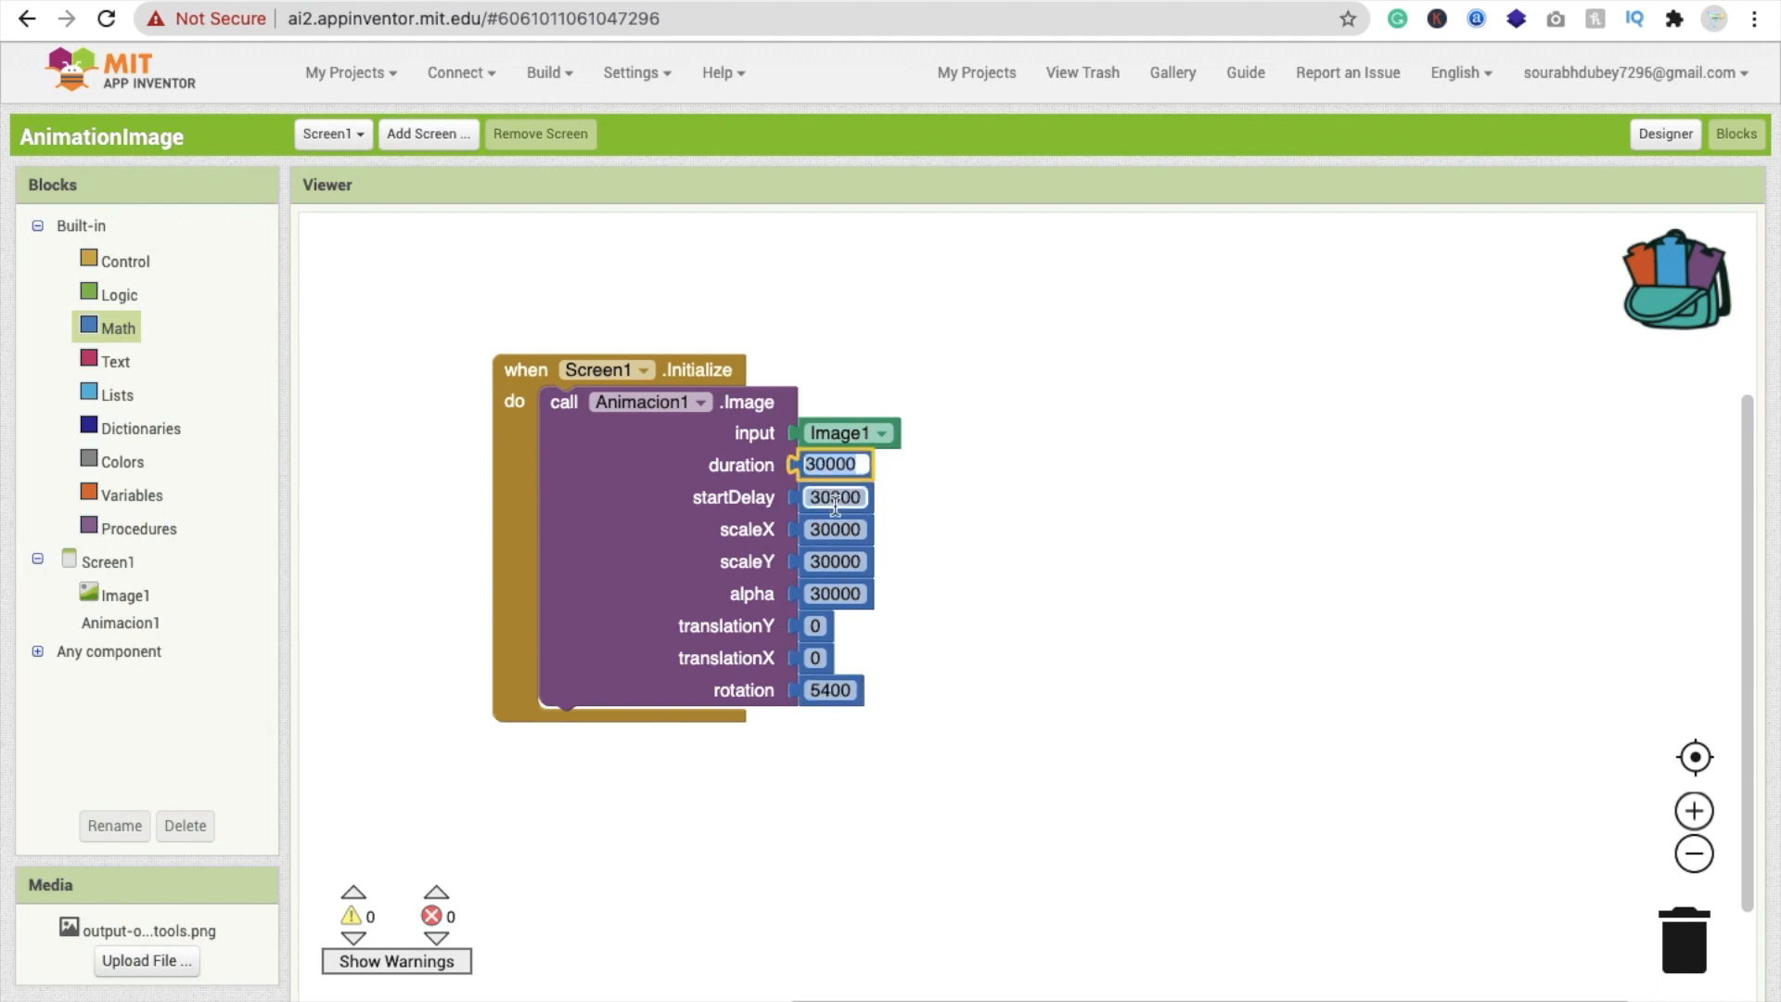
left_click(811, 528)
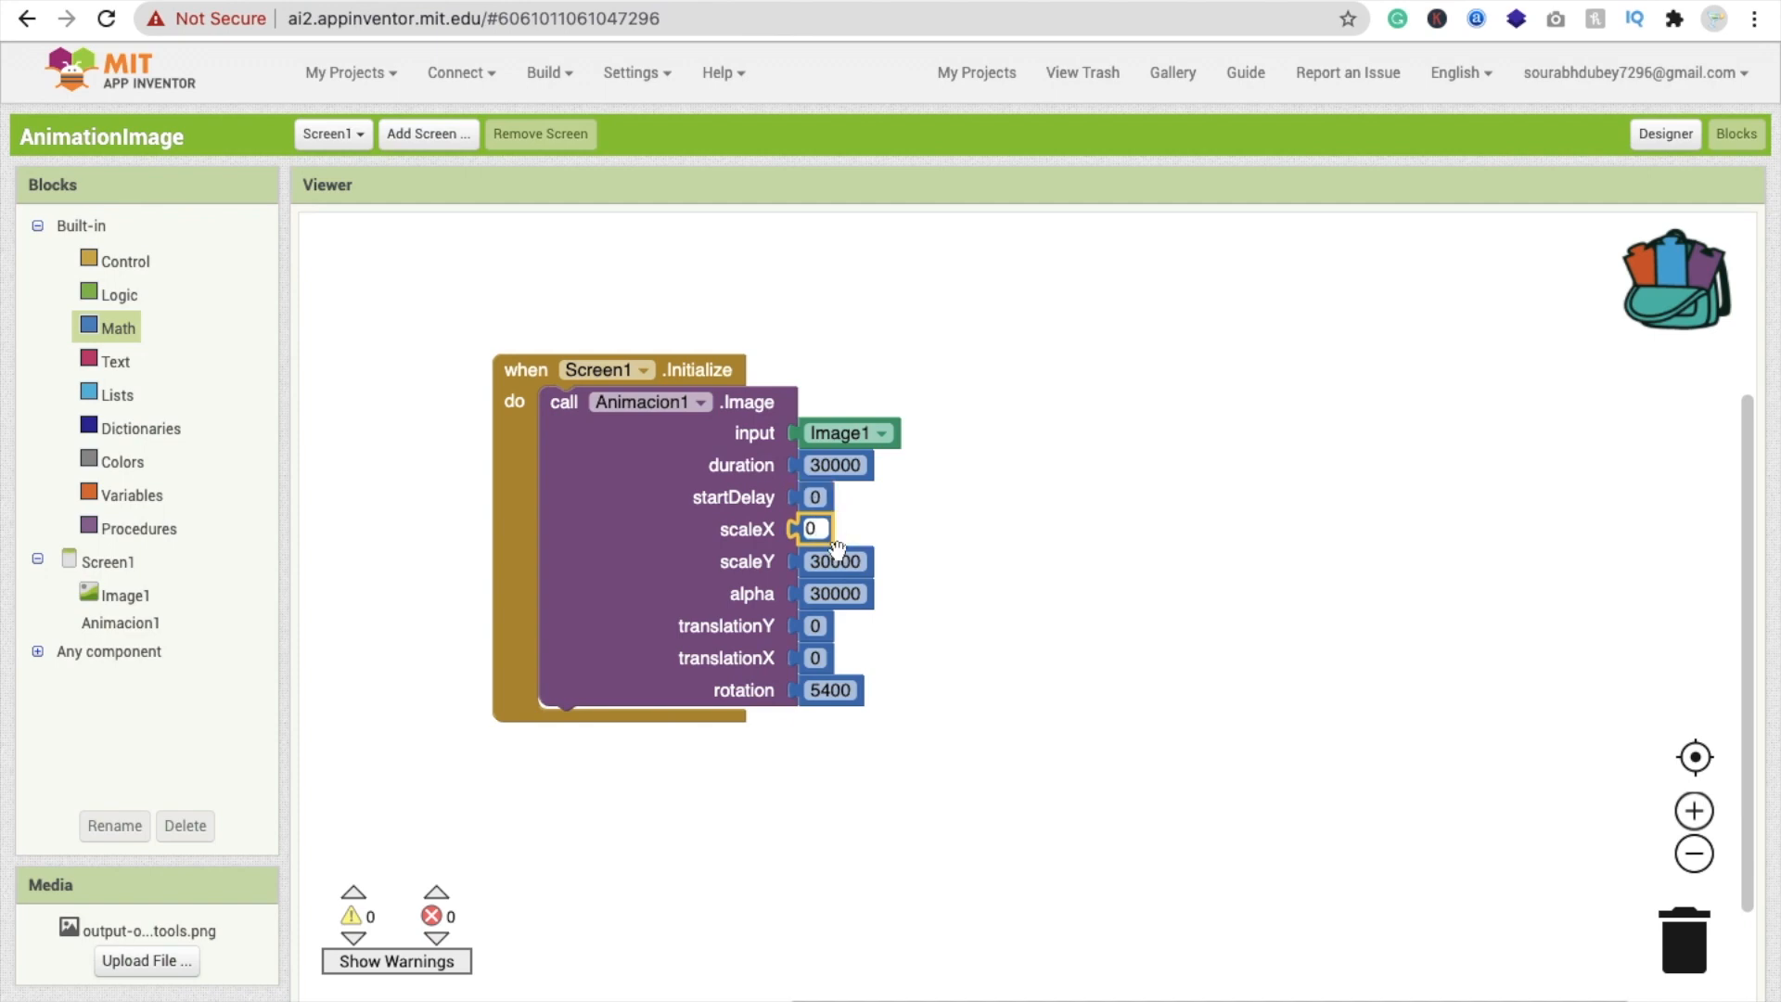
type("1")
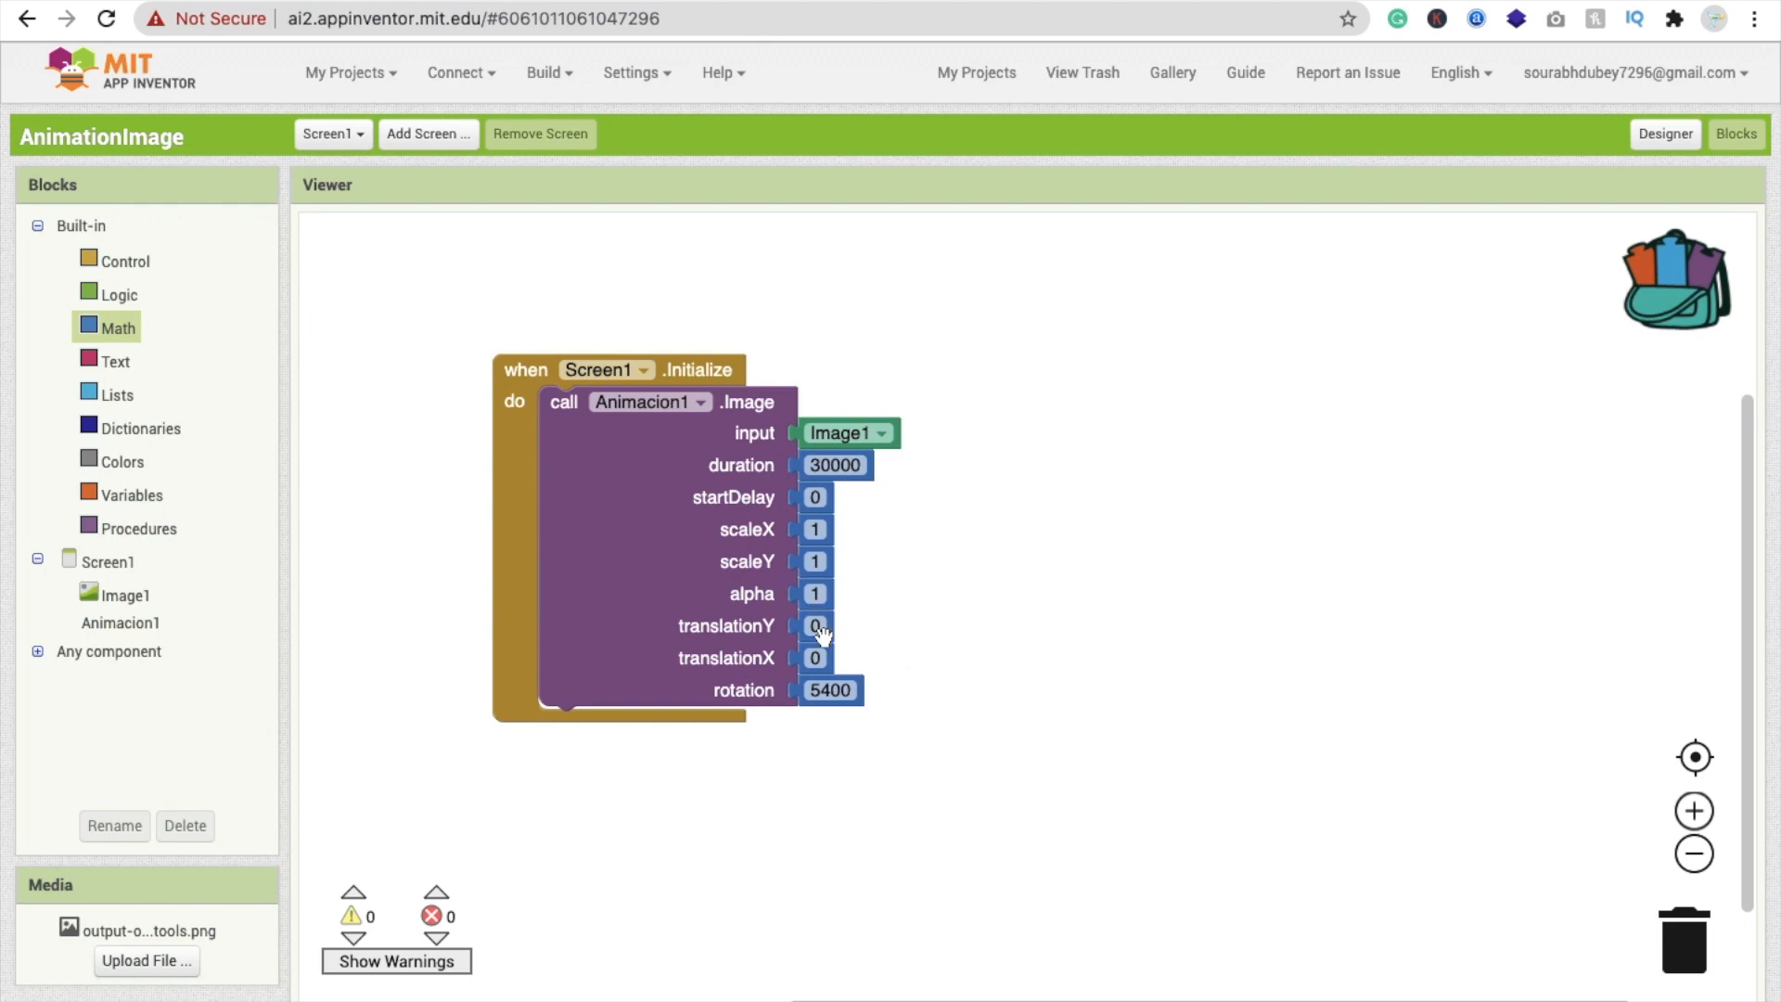
mouse_move(934, 679)
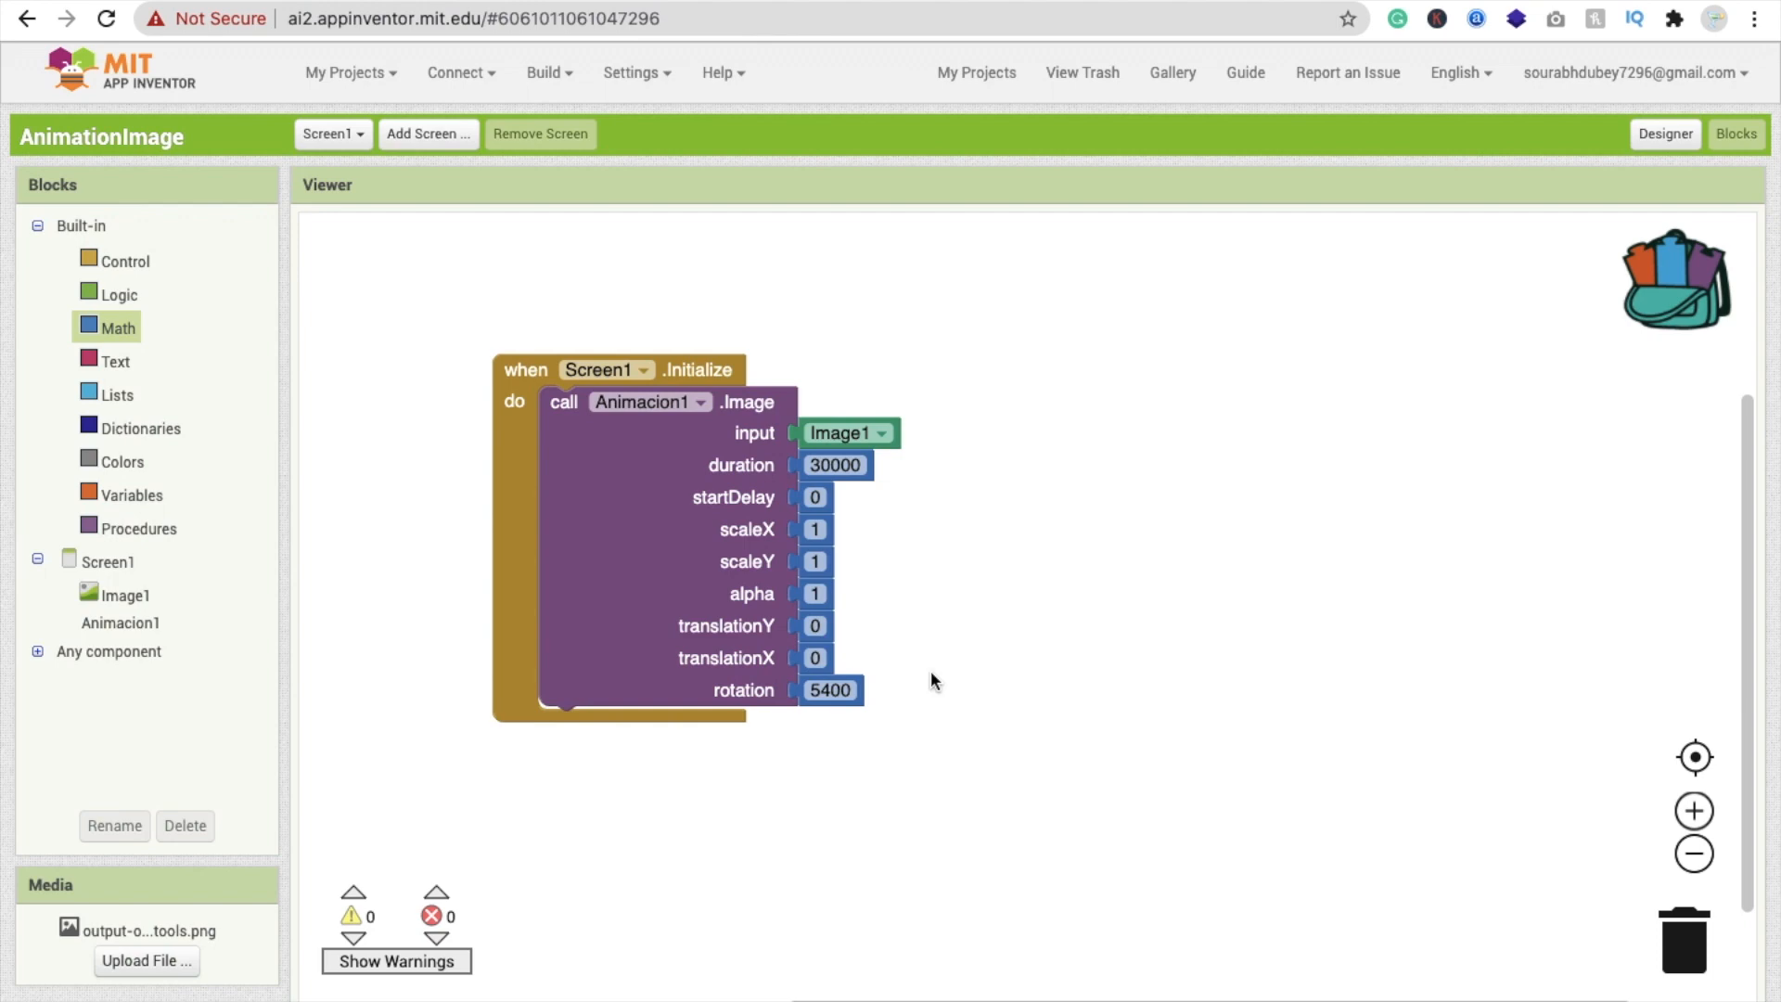
mouse_move(746, 714)
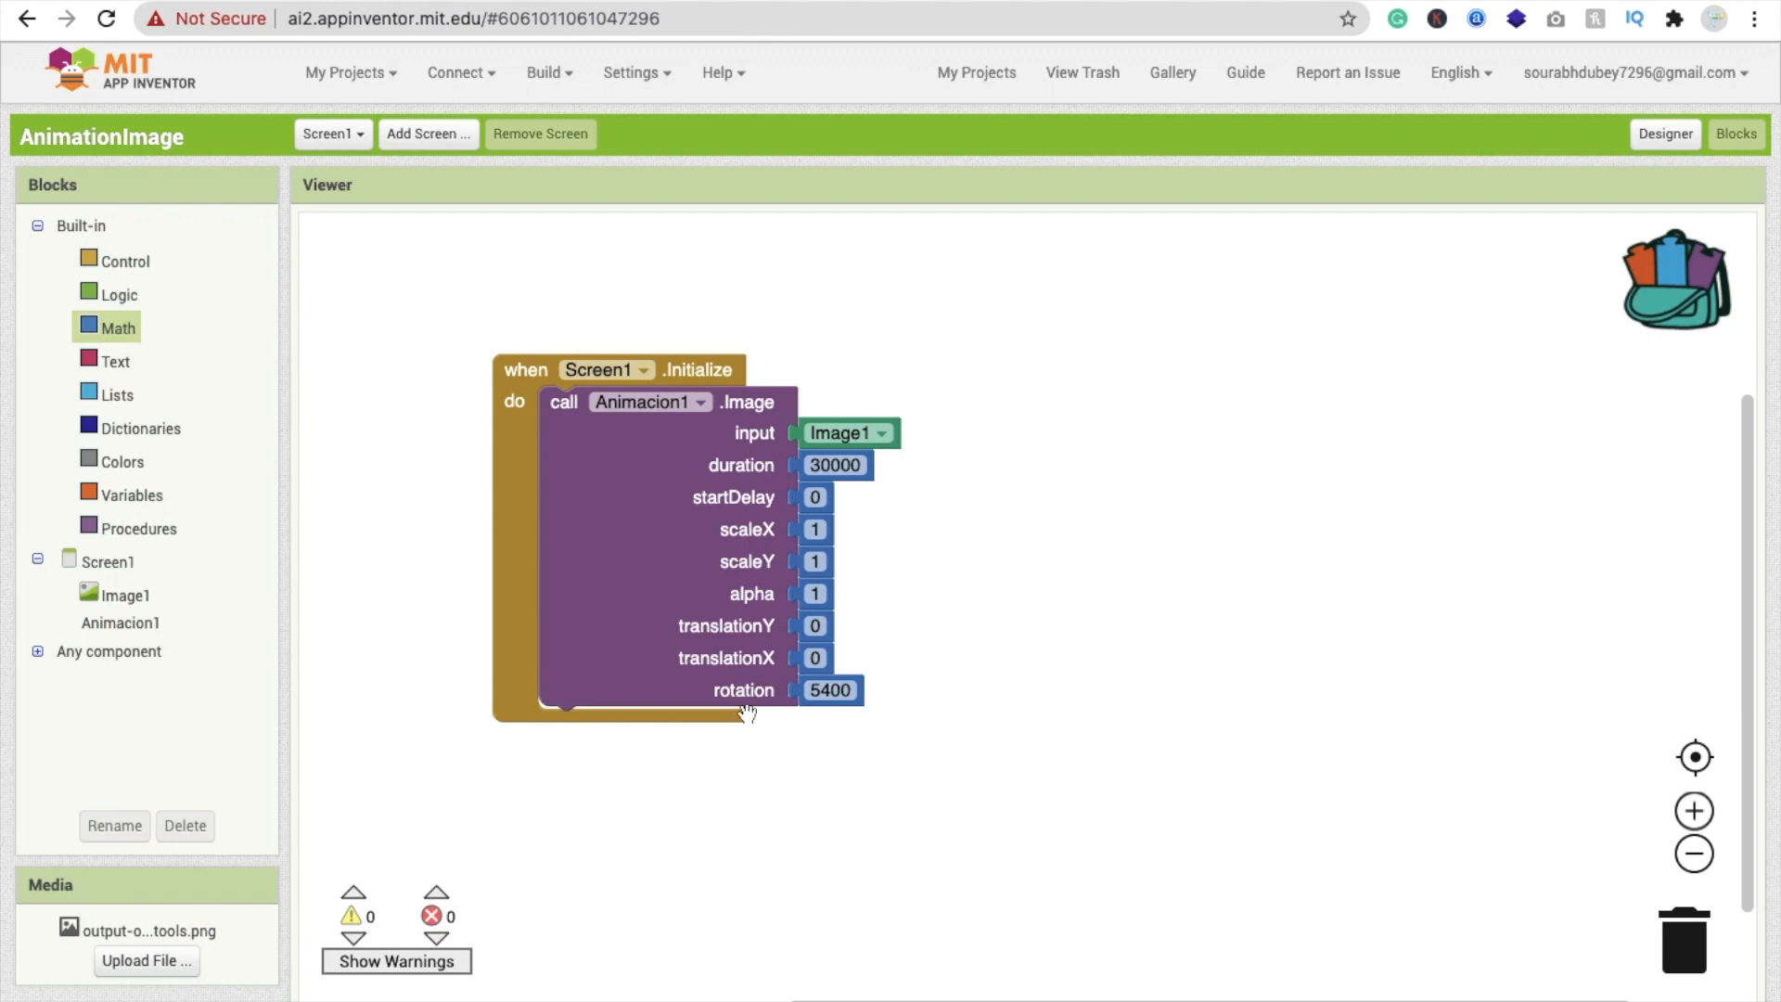
mouse_move(977, 724)
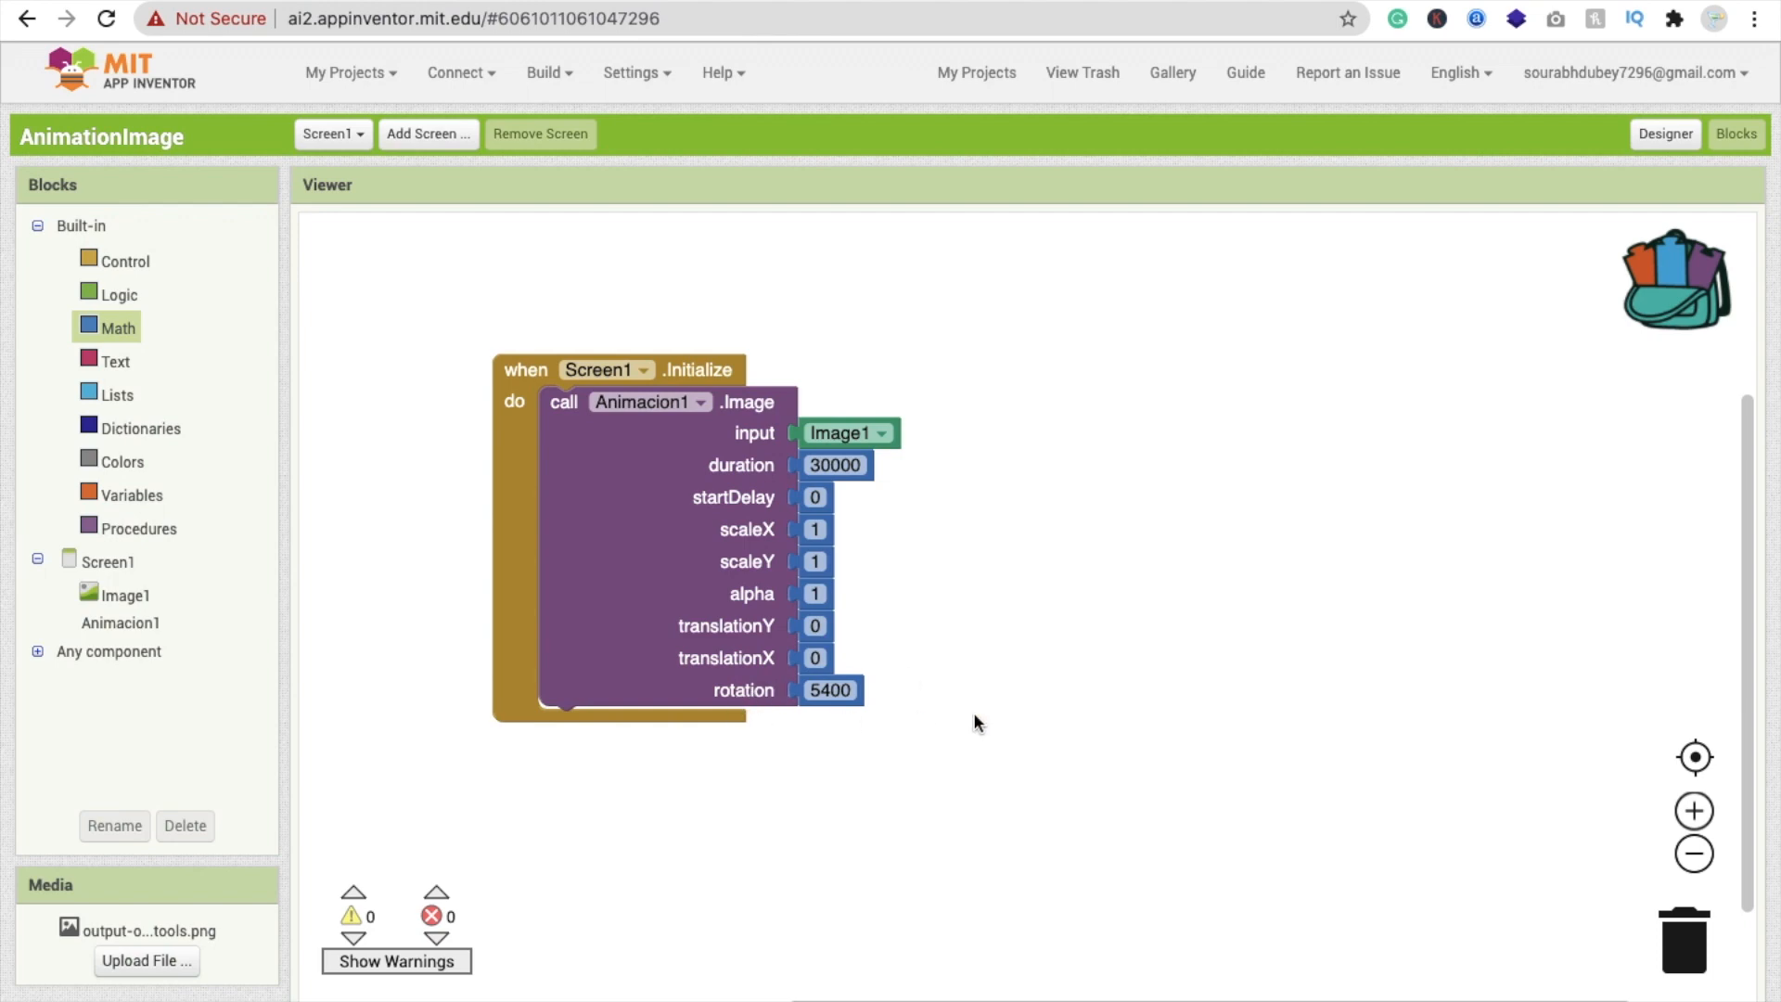
mouse_move(1590, 193)
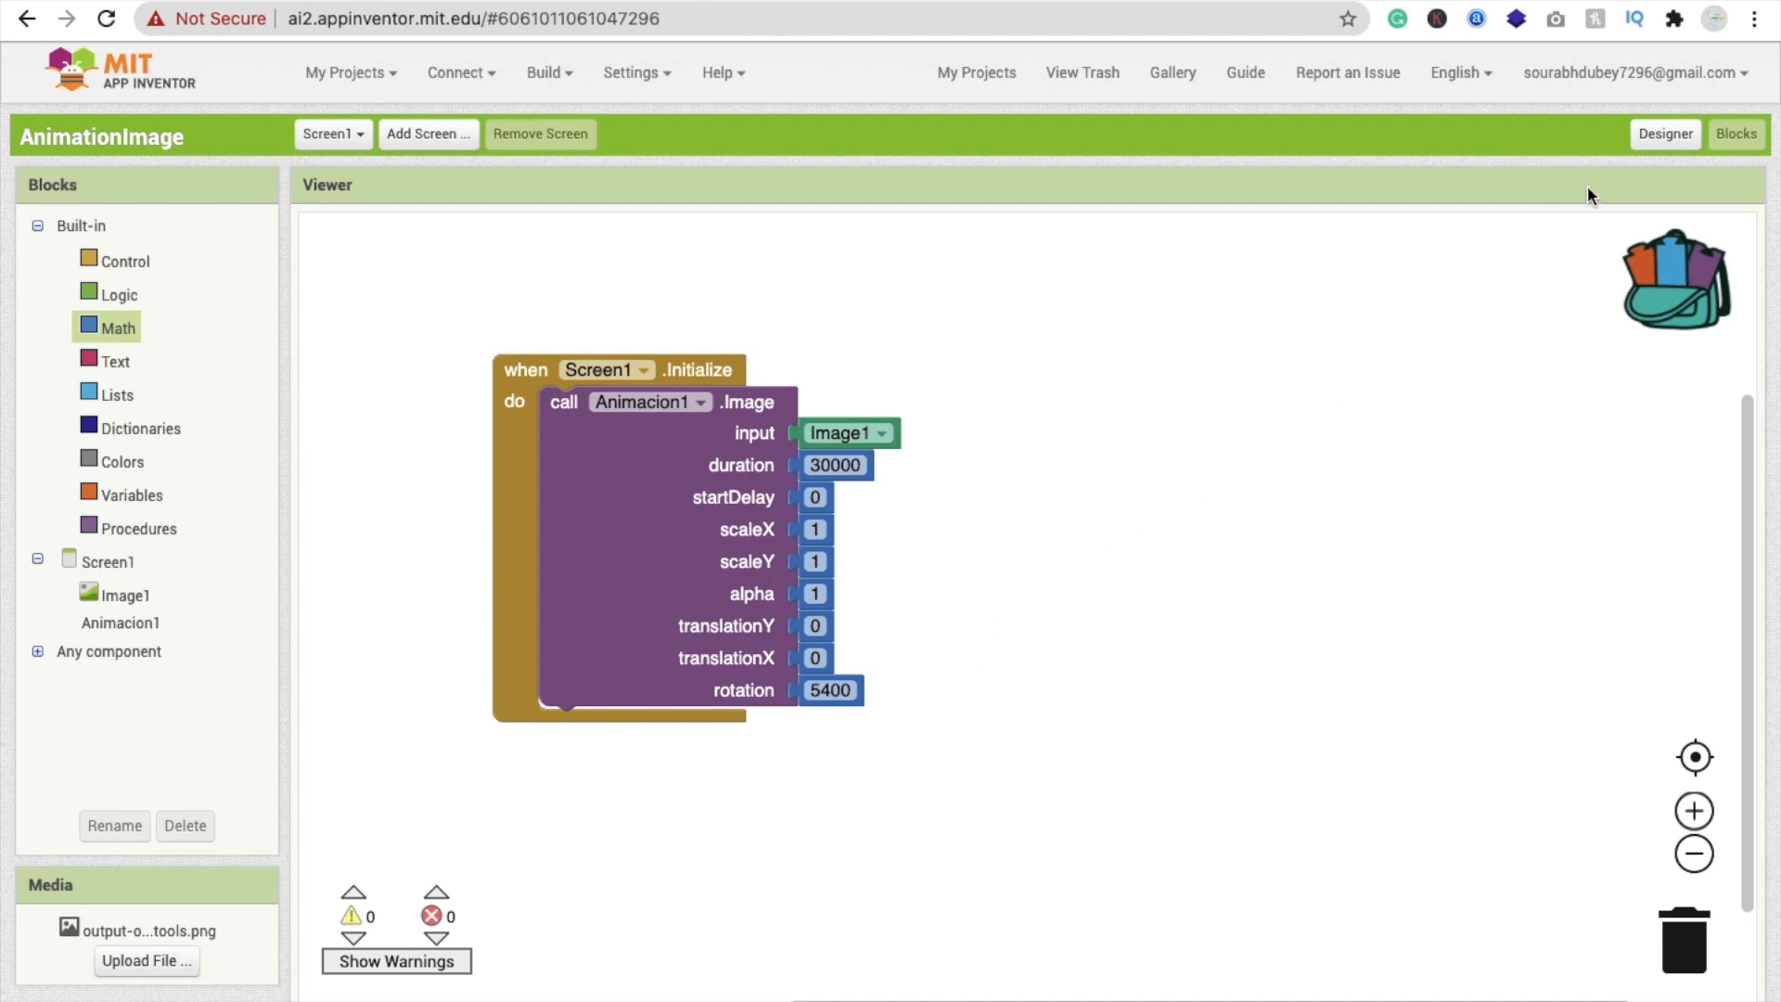
Step: Return to the Designer view and launch the AnimationImage app on the emulator
left_click(1665, 134)
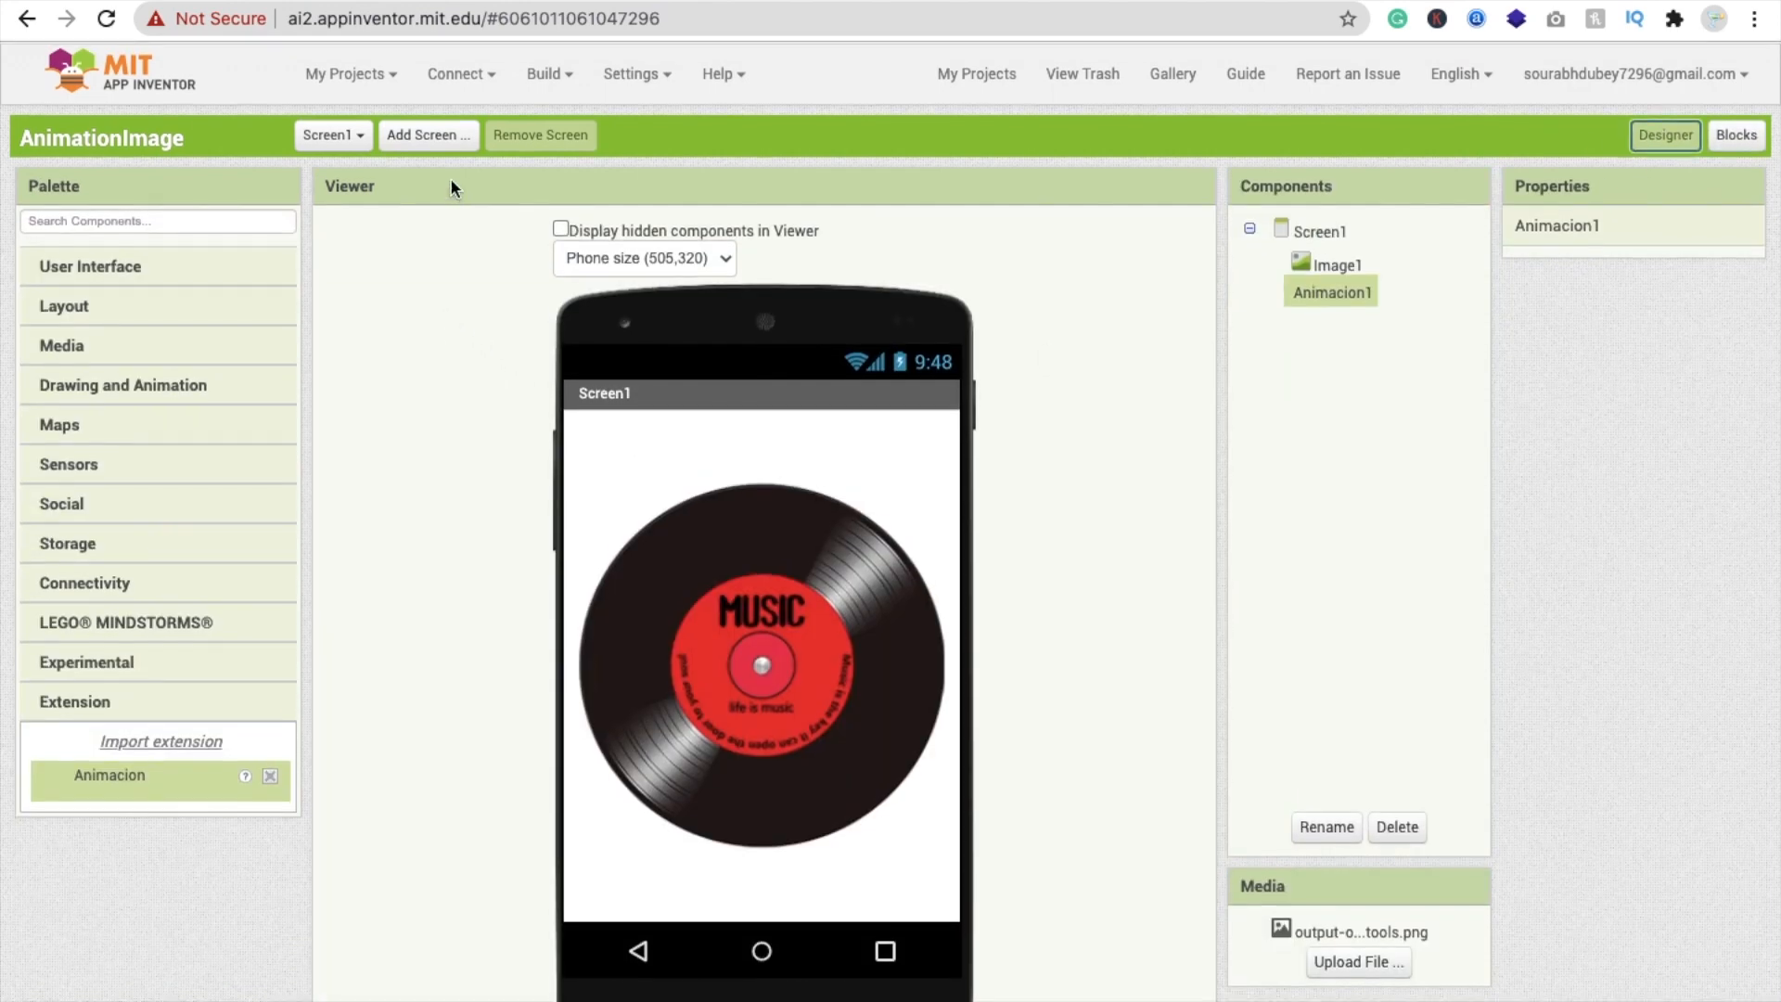
left_click(455, 73)
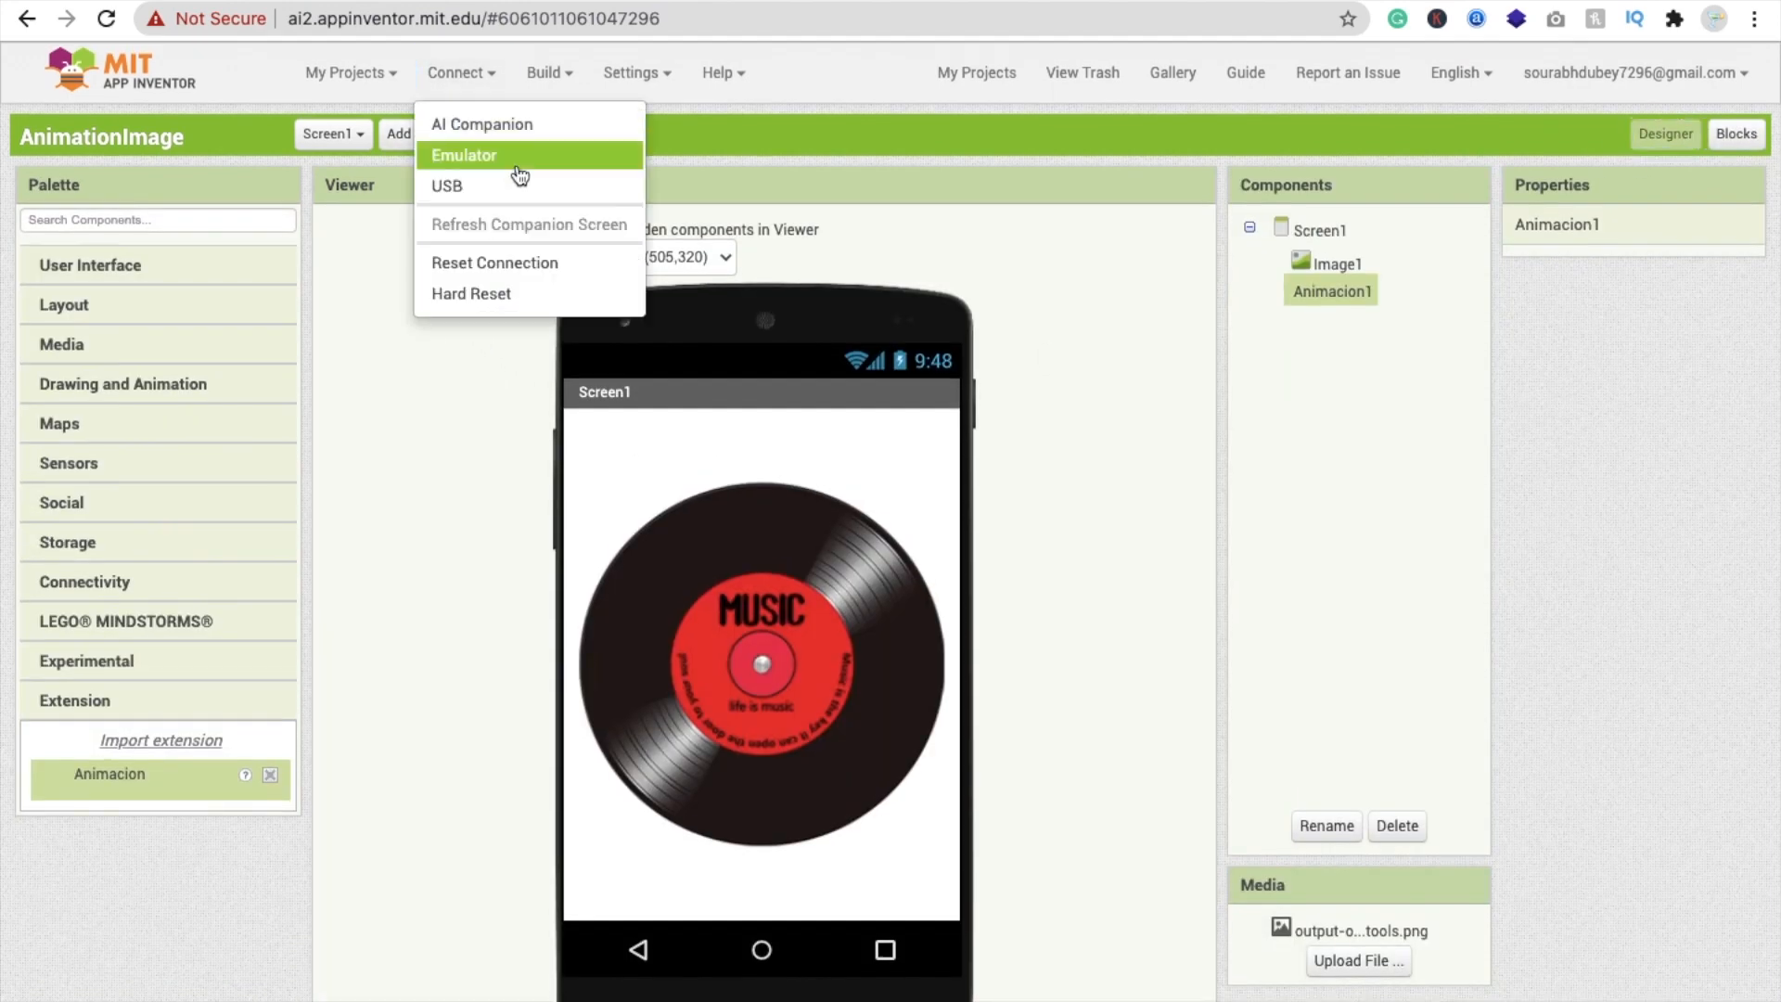
left_click(465, 156)
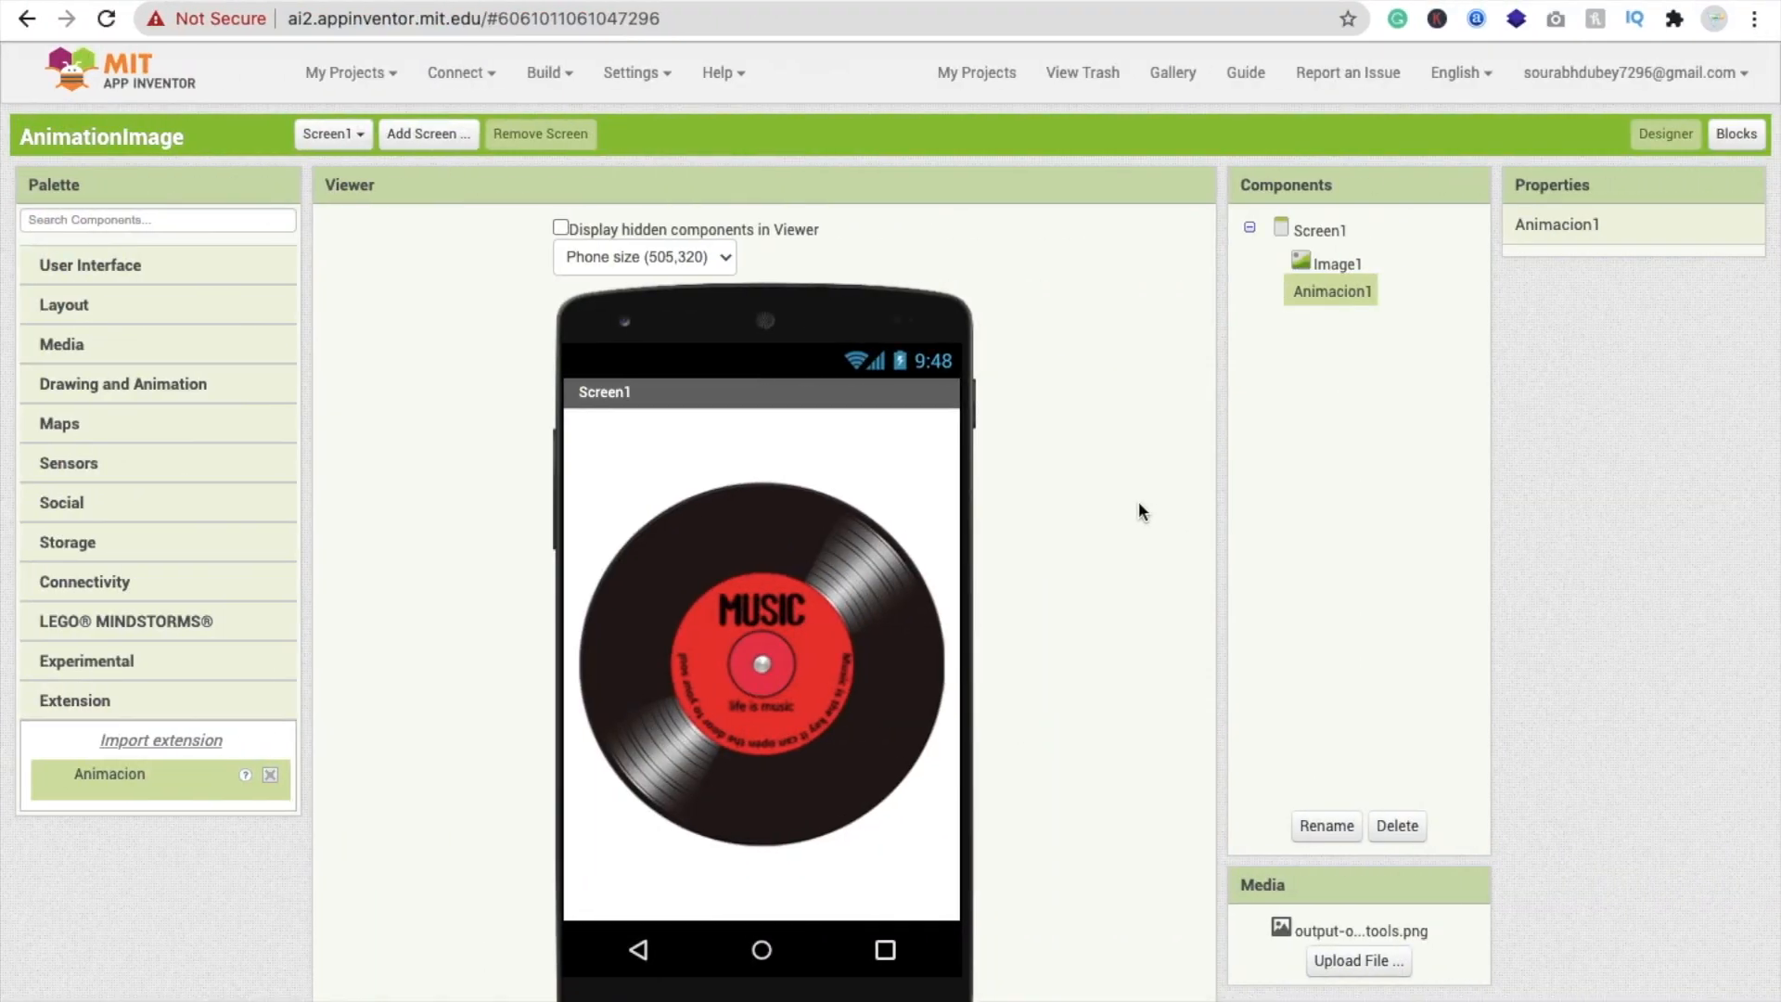
scroll("down", 3)
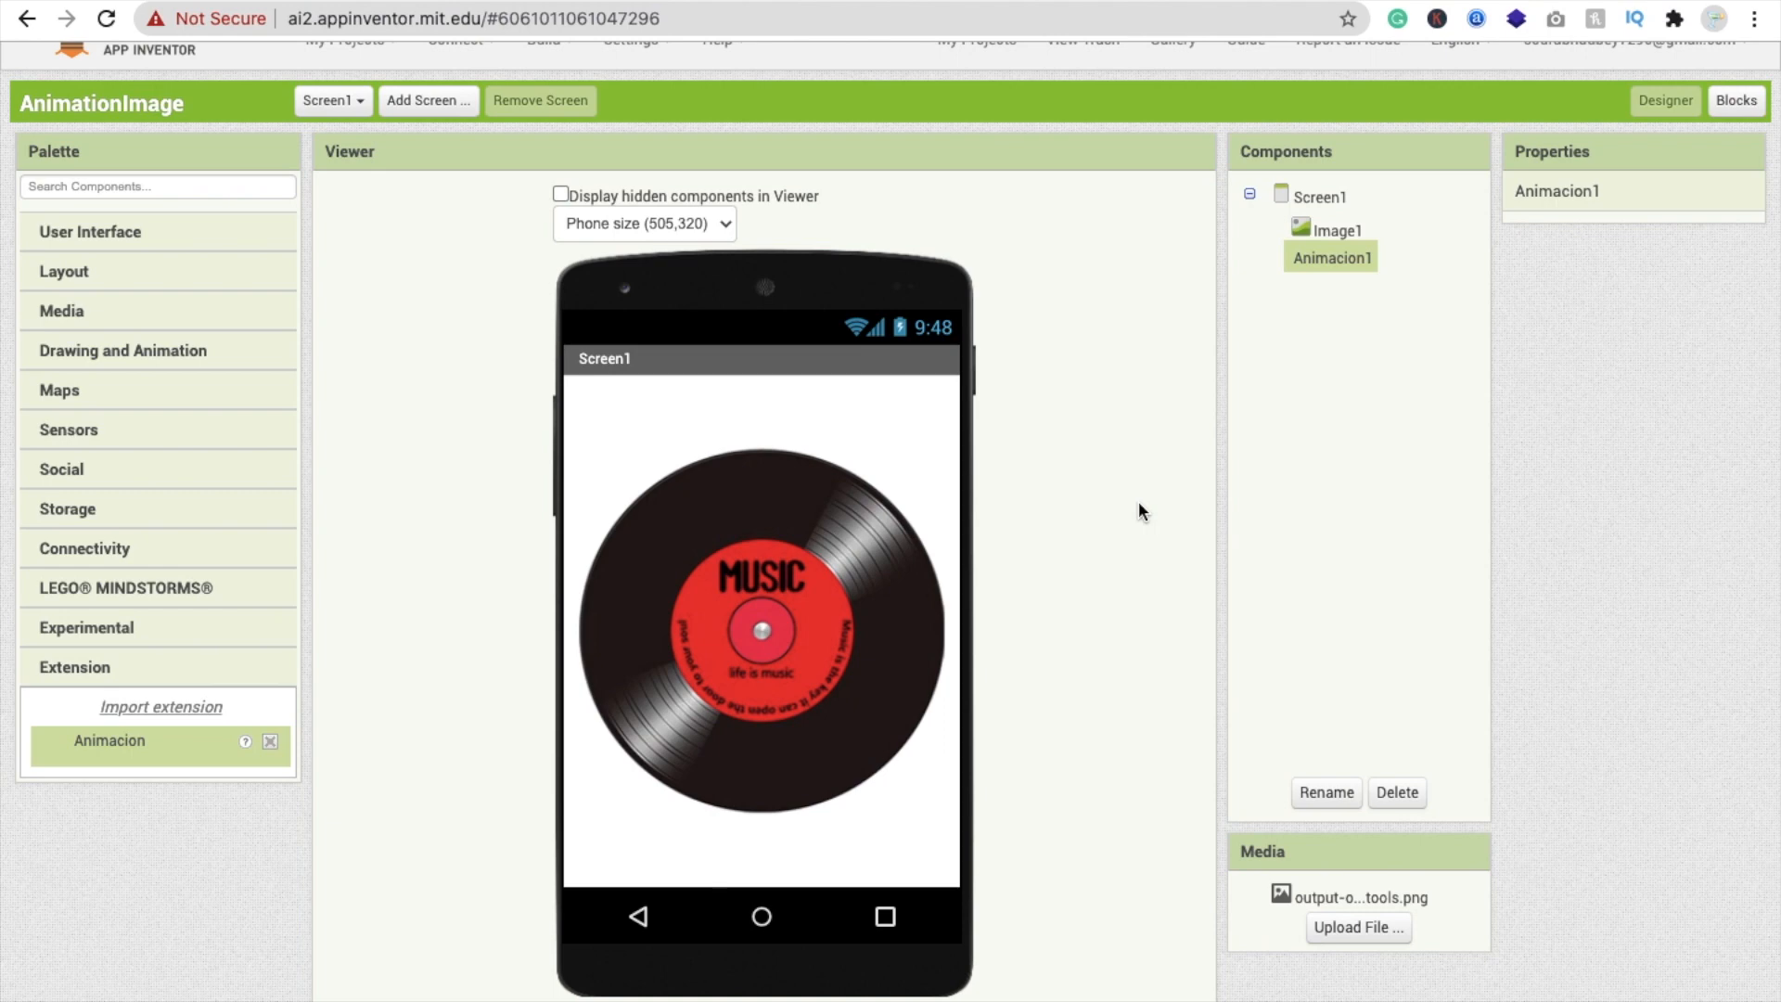